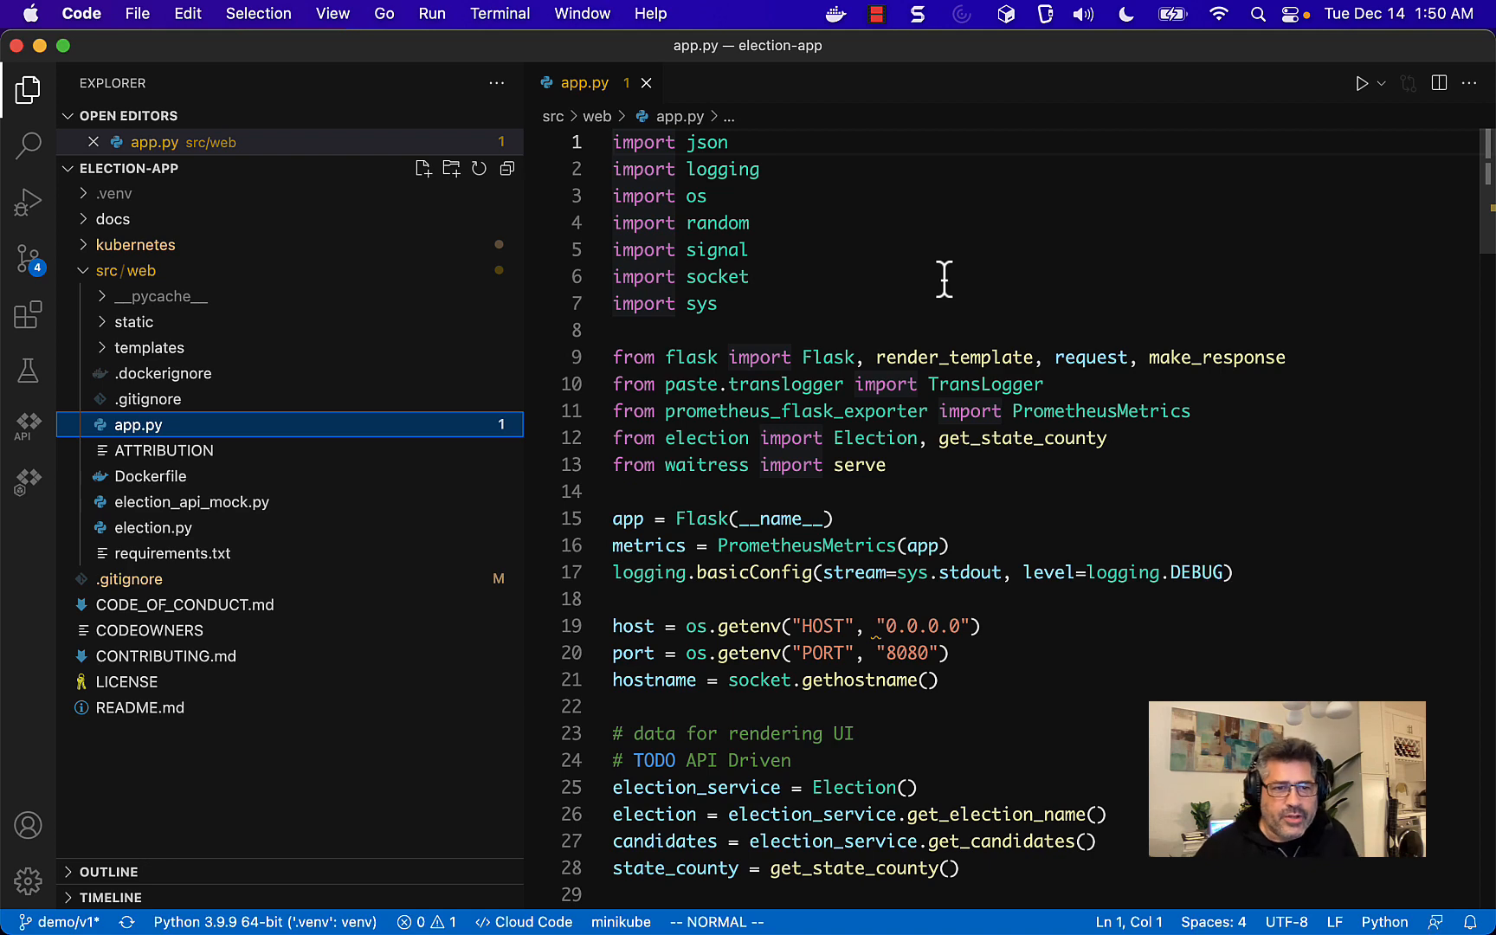
mouse_move(732, 277)
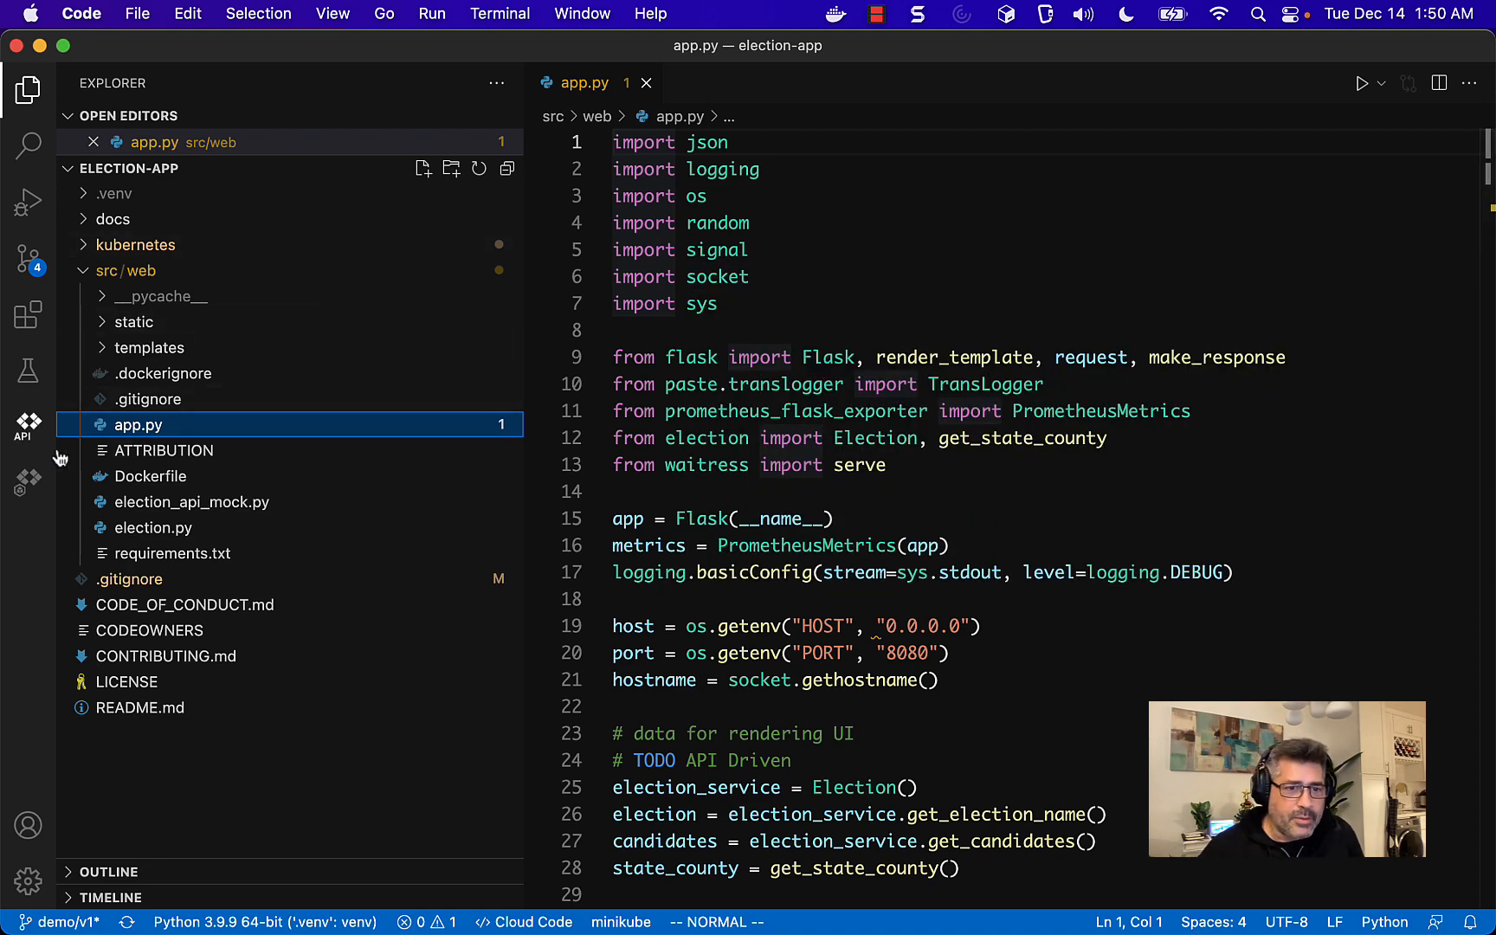
- Show the Cloud Code Kubernetes side panel with development sessions and the minikube cluster
left_click(28, 479)
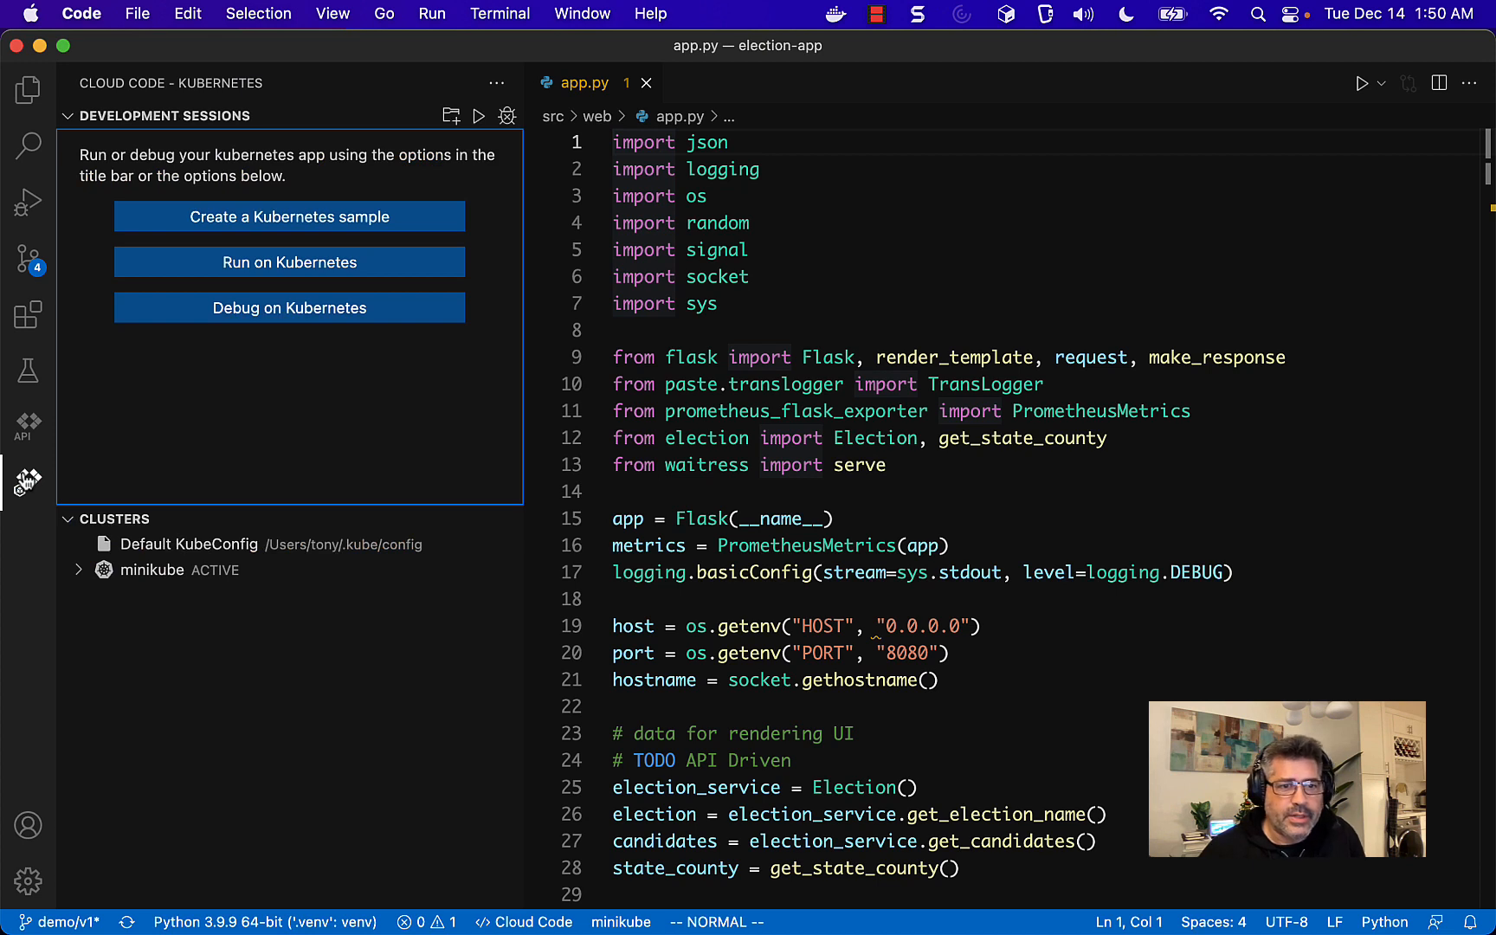
mouse_move(278, 543)
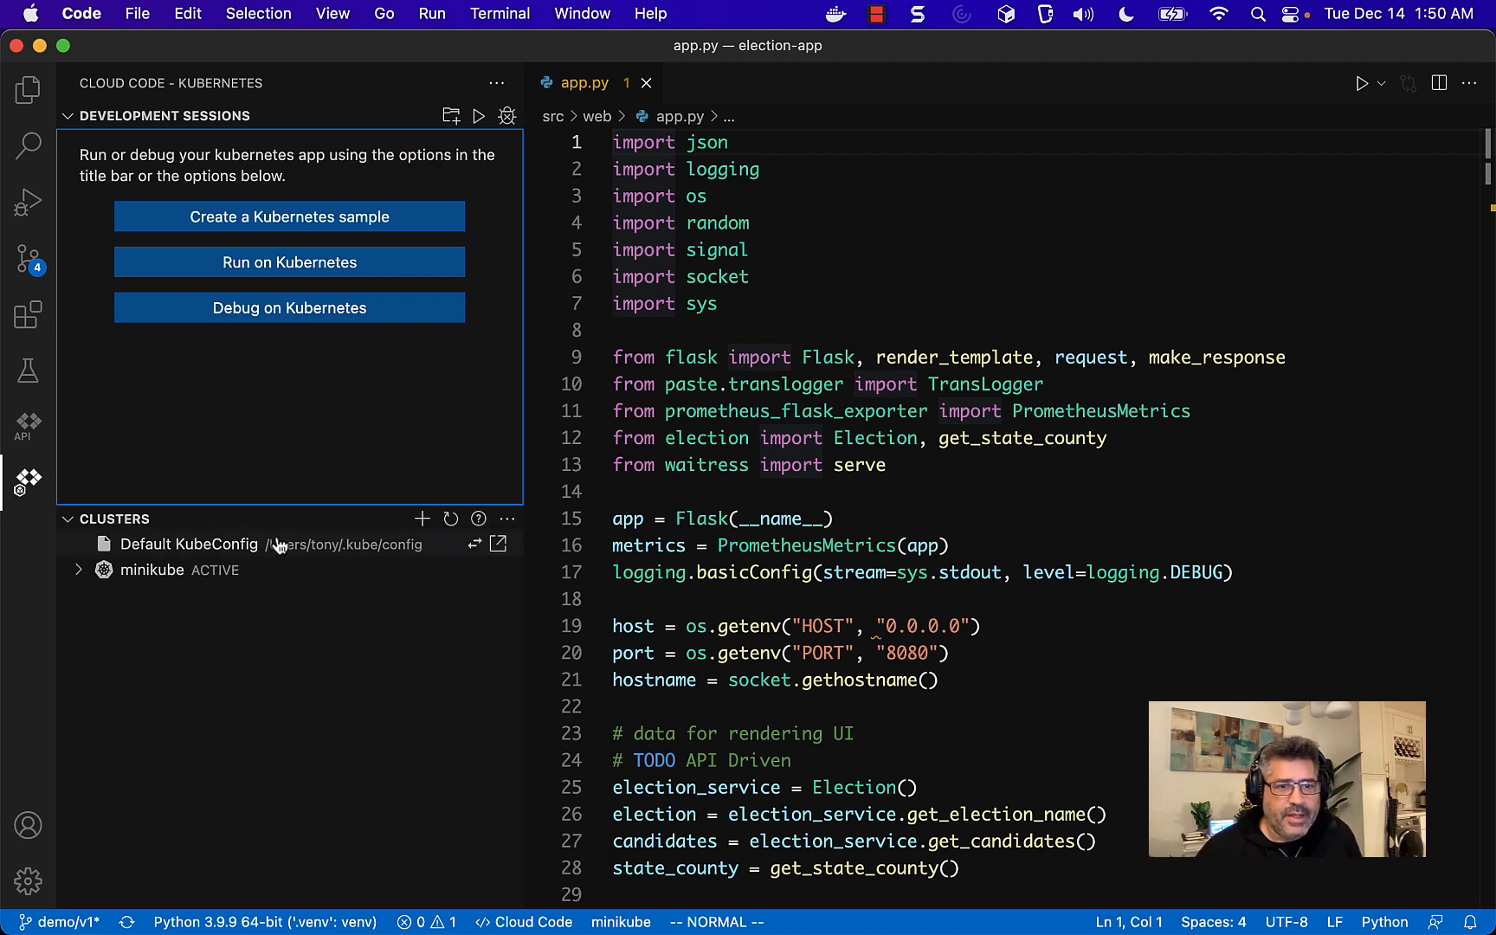
mouse_move(434, 524)
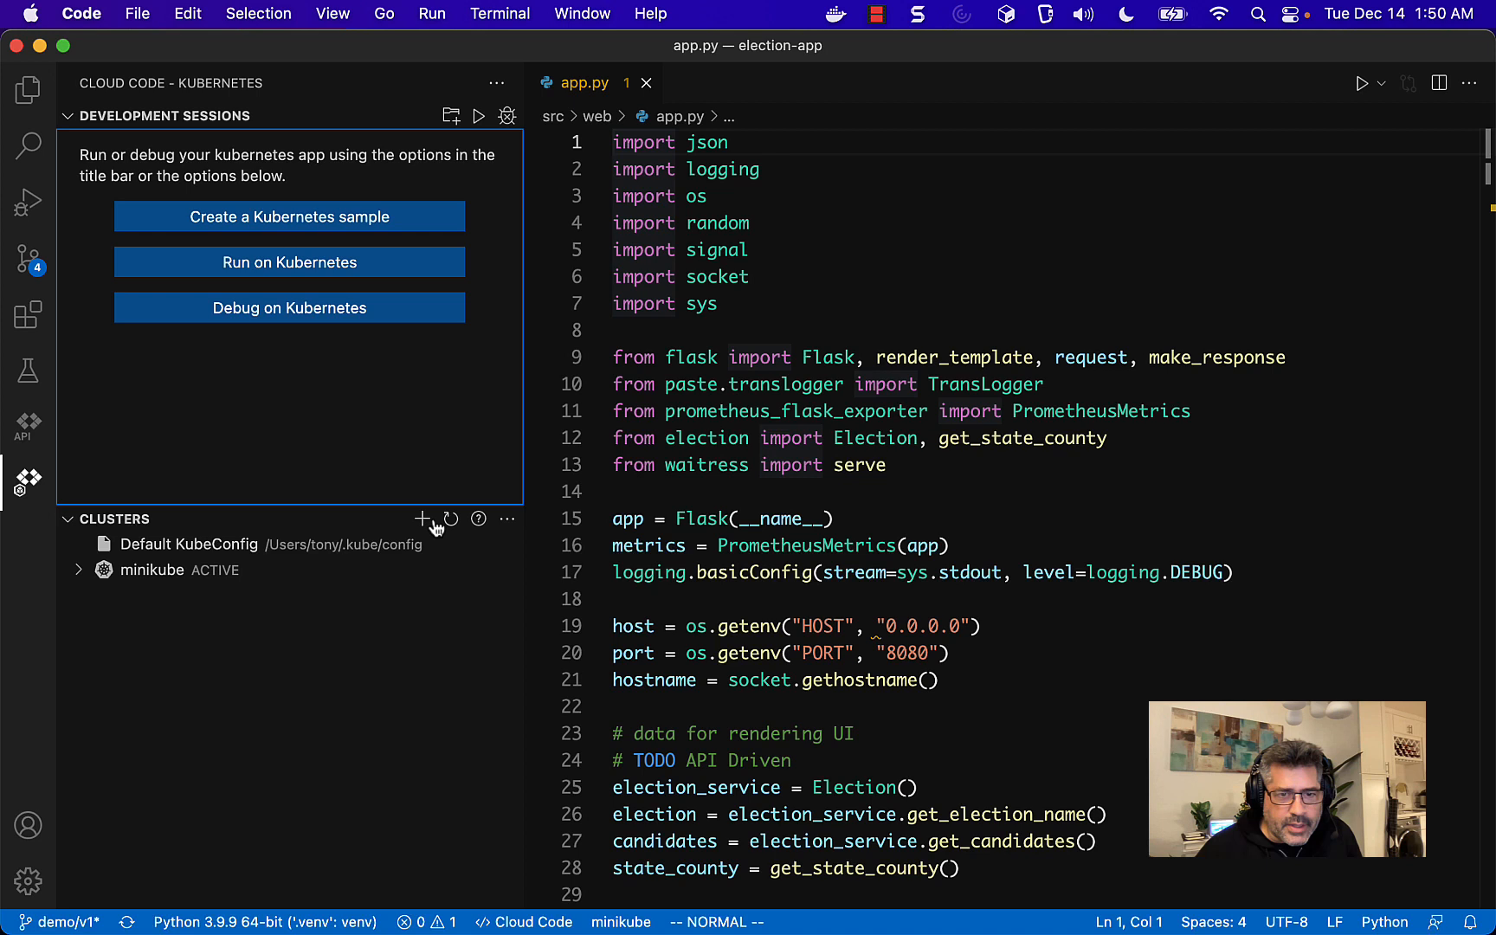
- Start adding a cluster, choose Google Kubernetes Engine and create a new GKE cluster
left_click(419, 518)
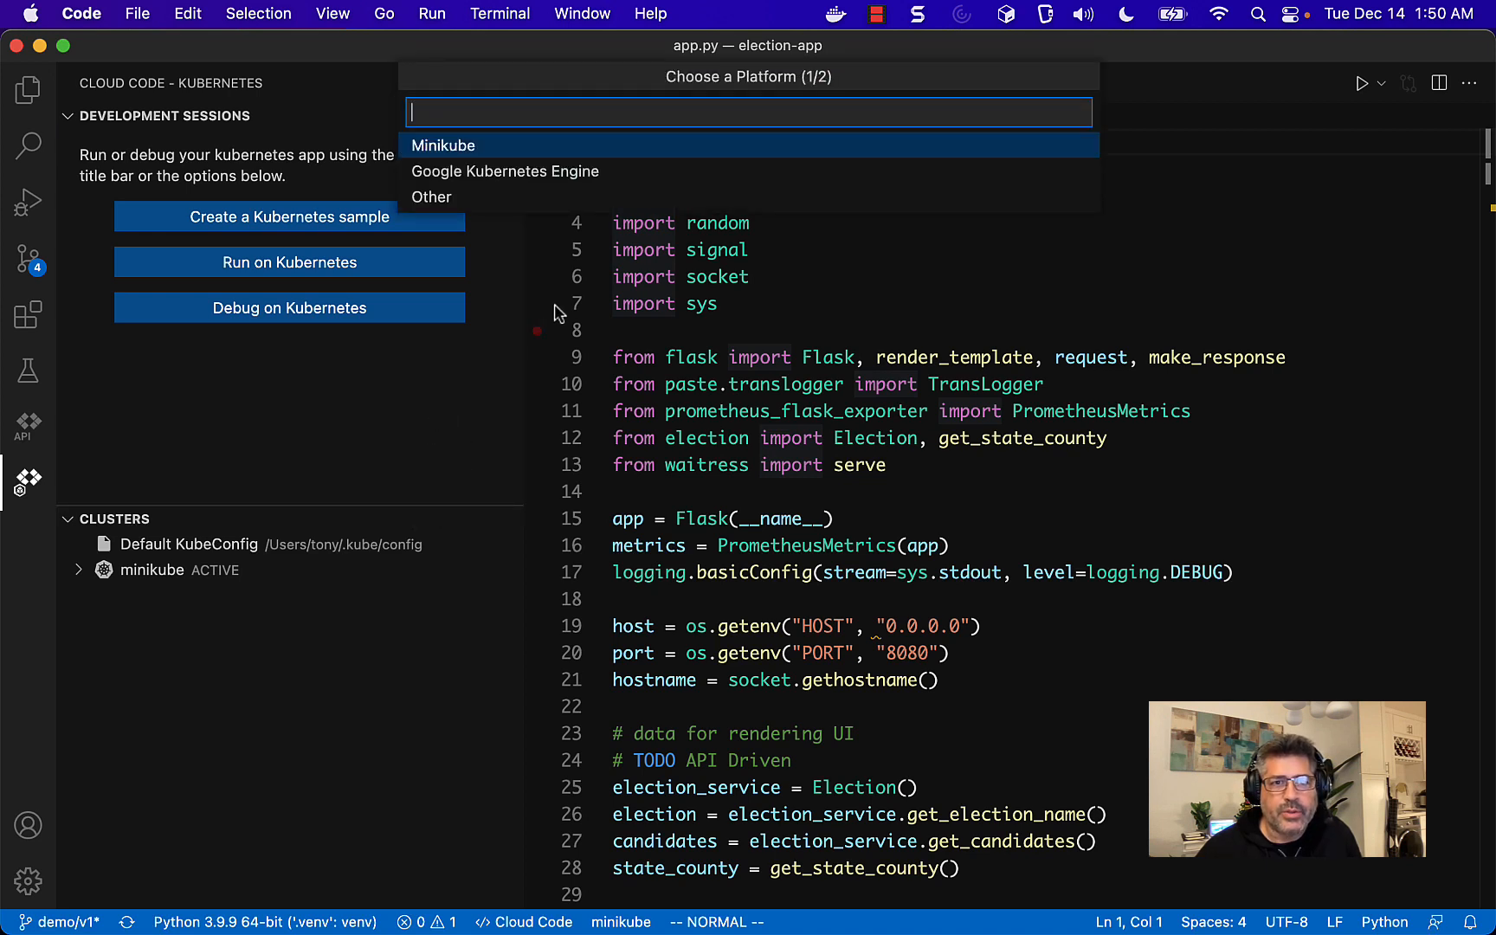
mouse_move(509, 171)
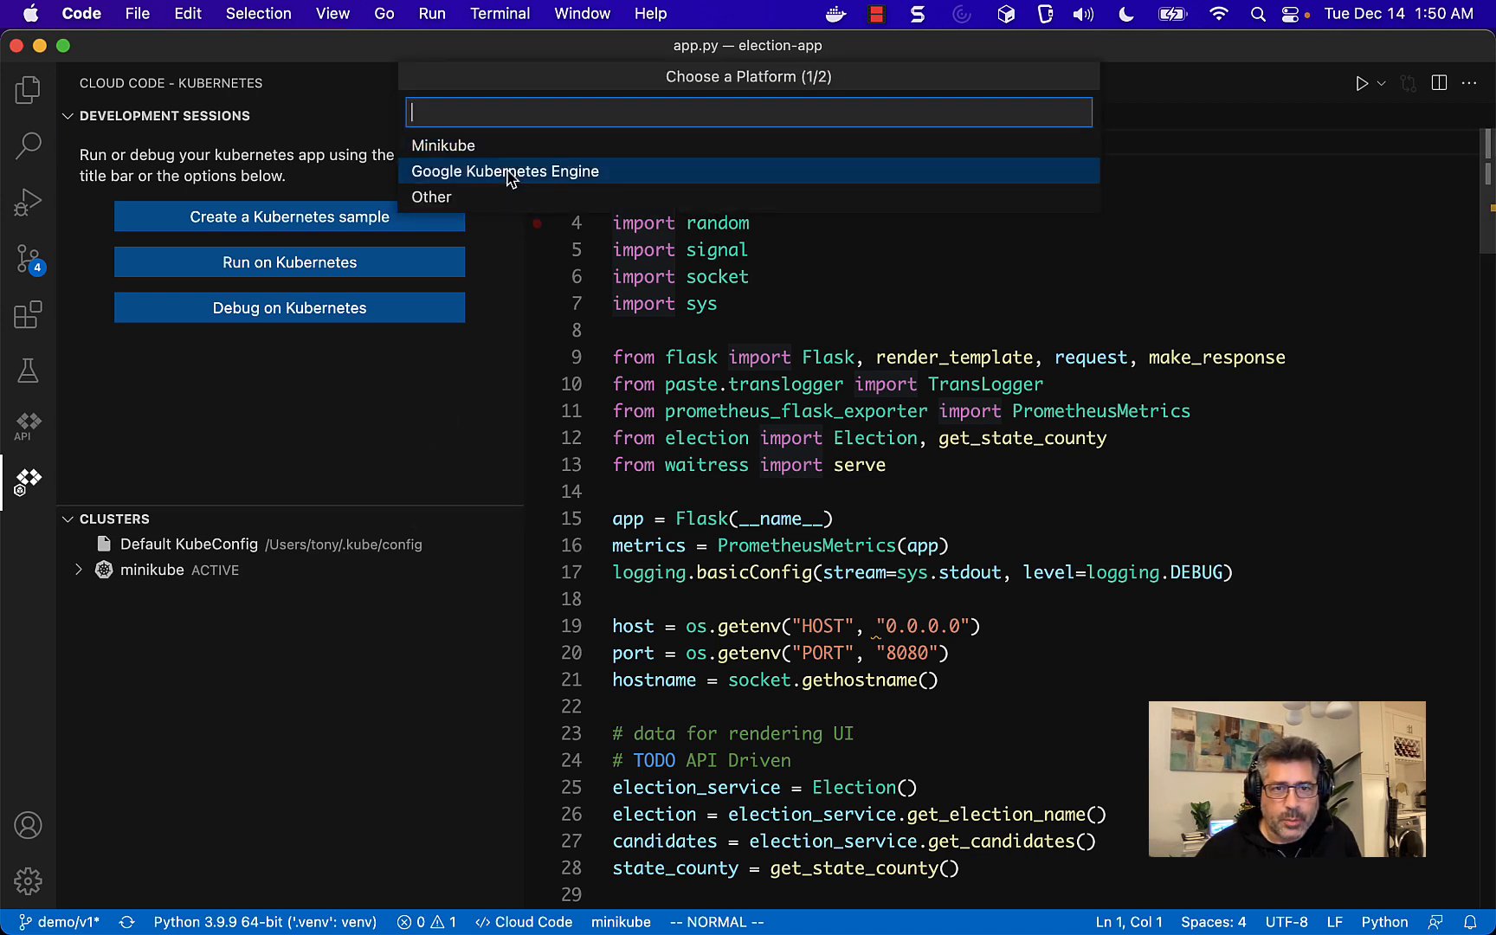
left_click(504, 171)
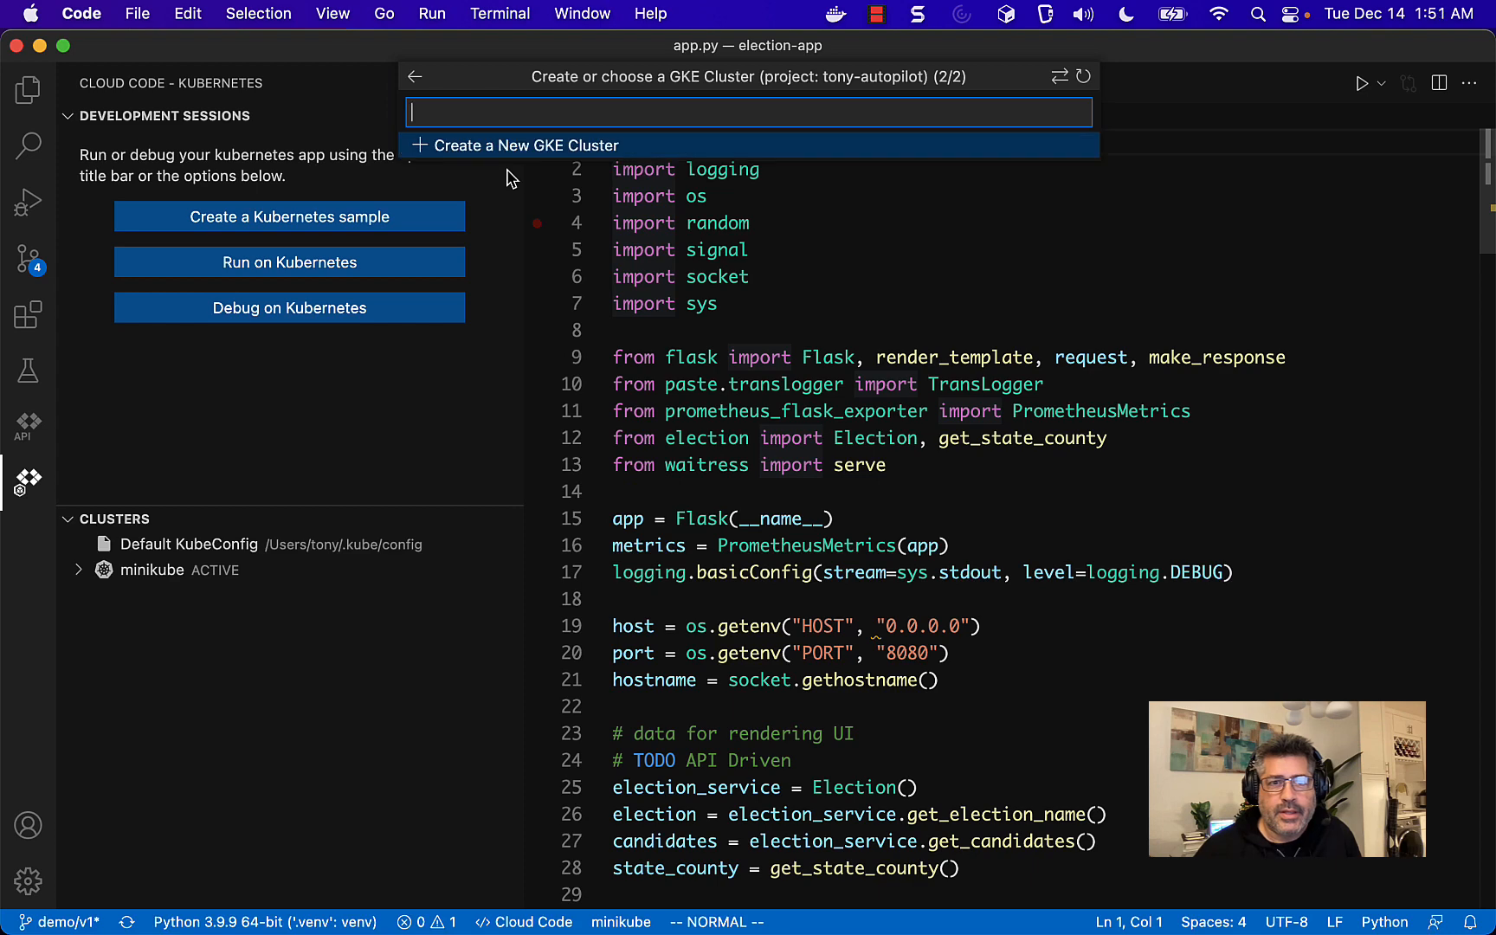
left_click(523, 145)
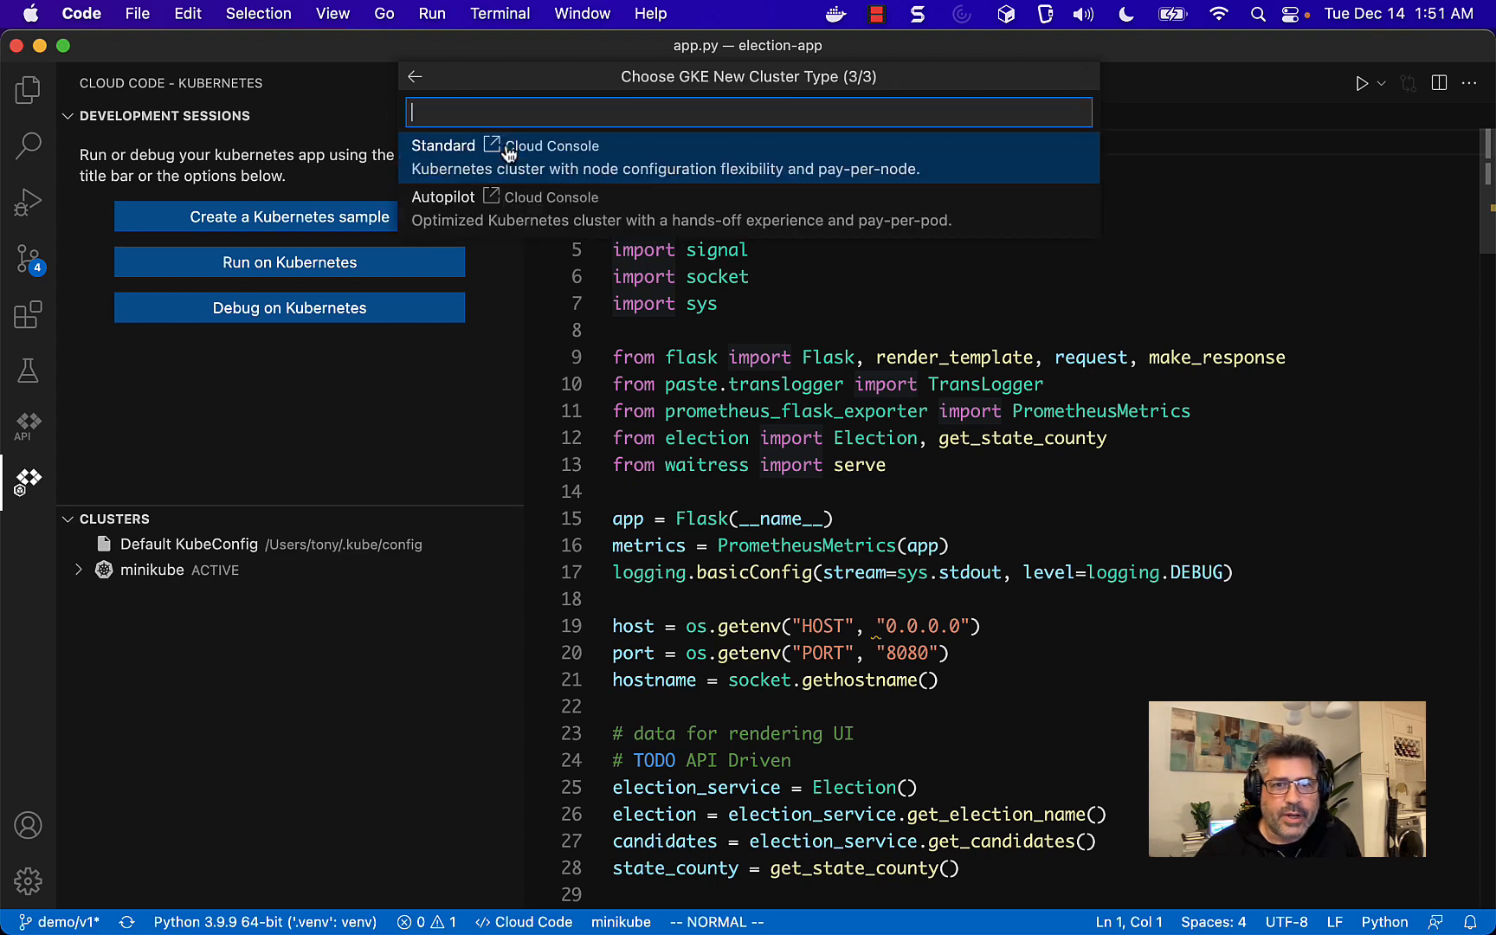
- Choose Autopilot and create autopilot-cluster-1 in us-central1 from the Cloud Console page
left_click(494, 198)
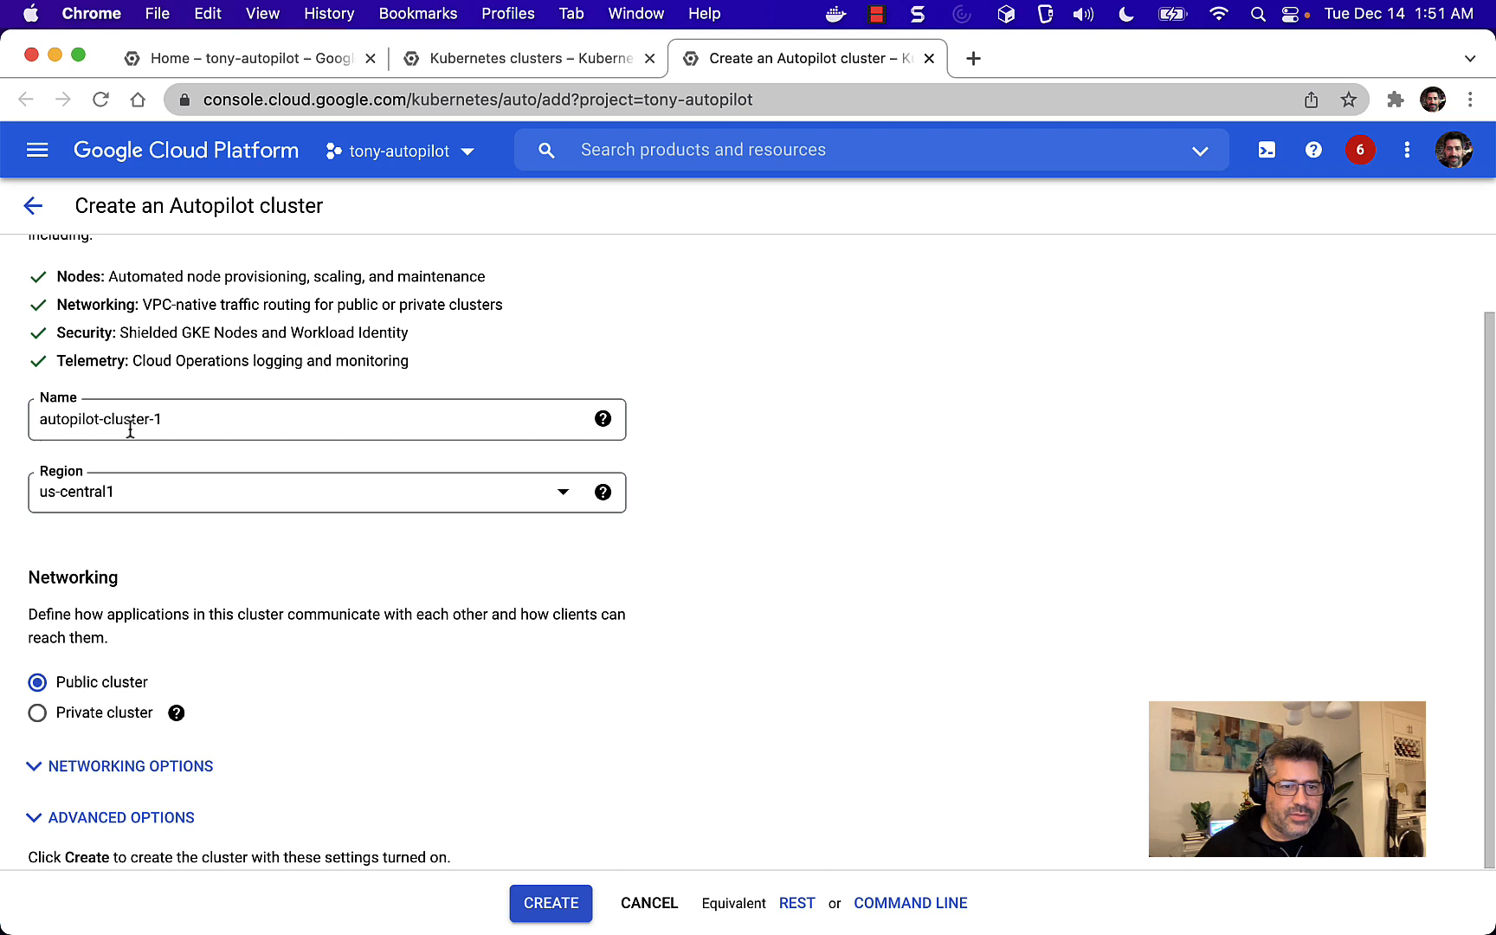
mouse_move(82, 509)
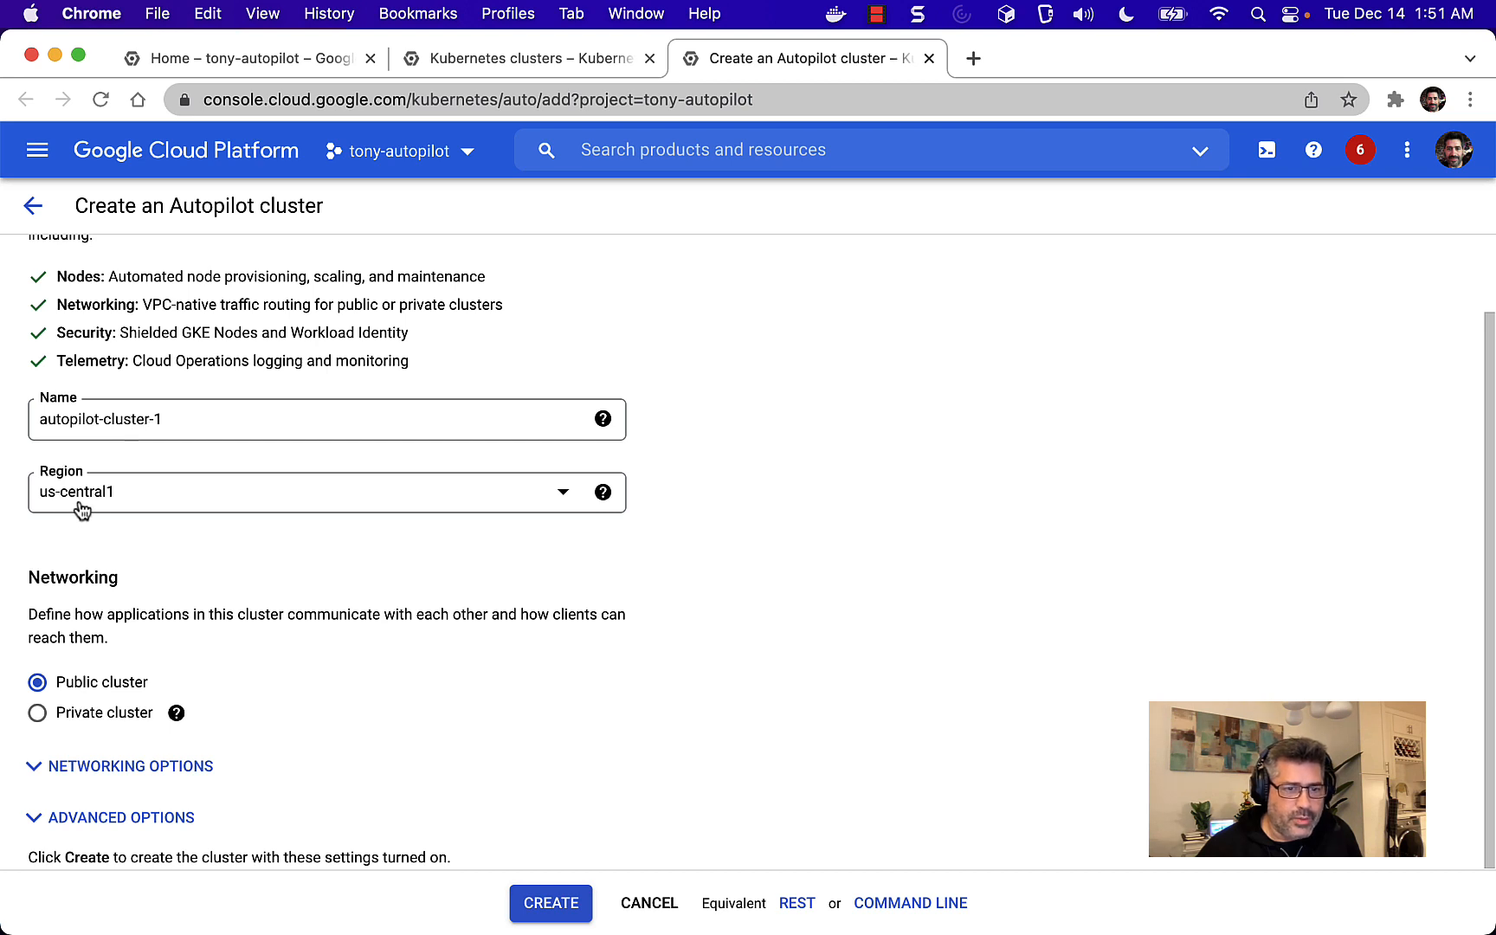
mouse_move(453, 902)
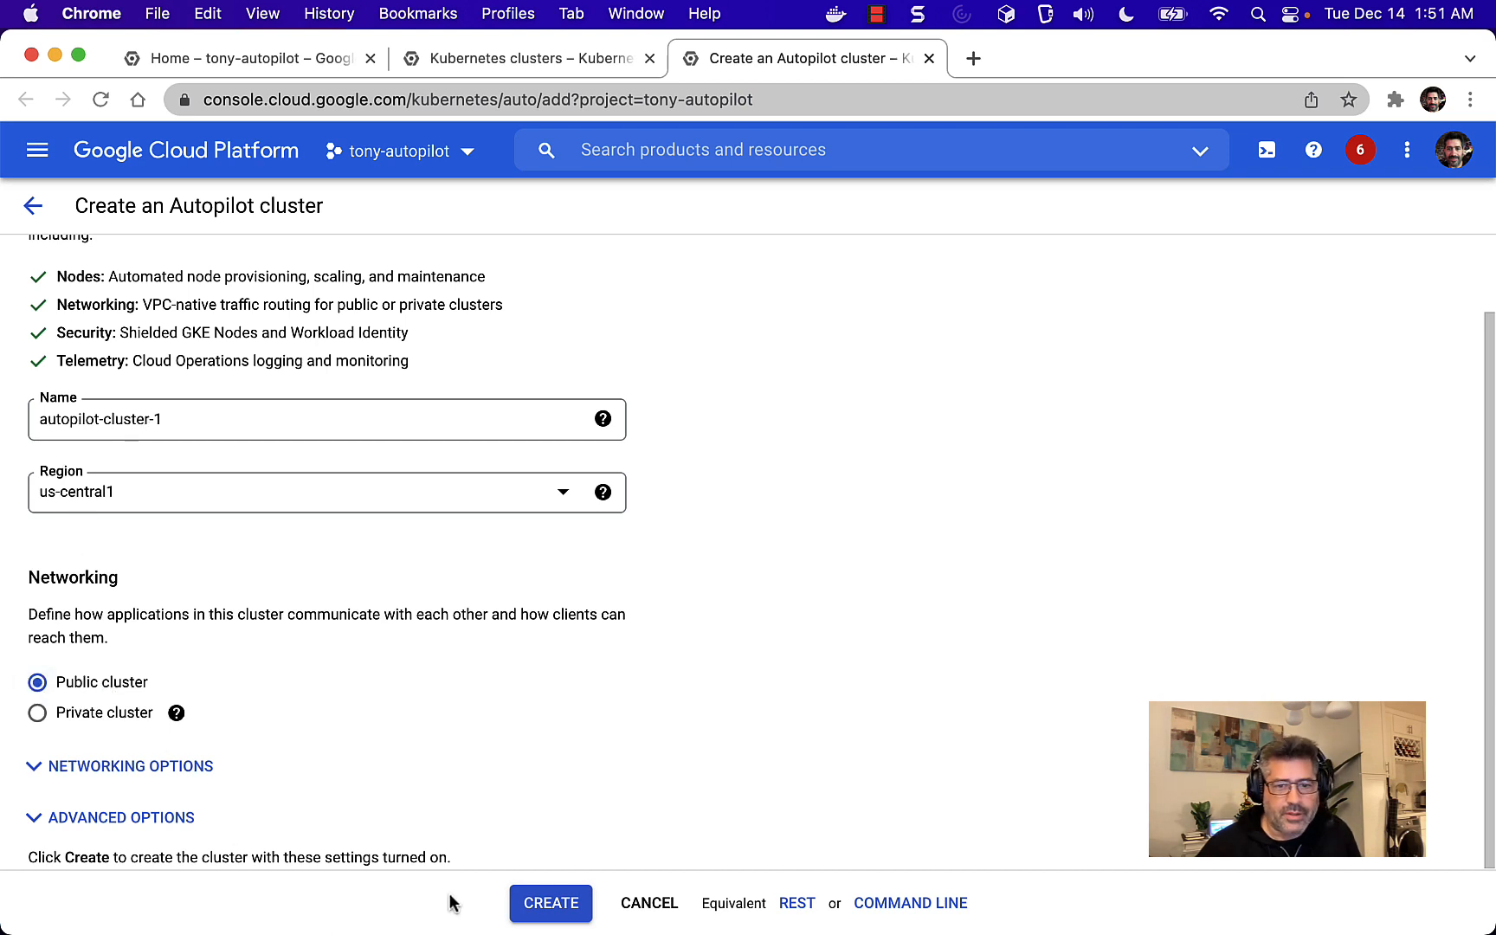
left_click(551, 902)
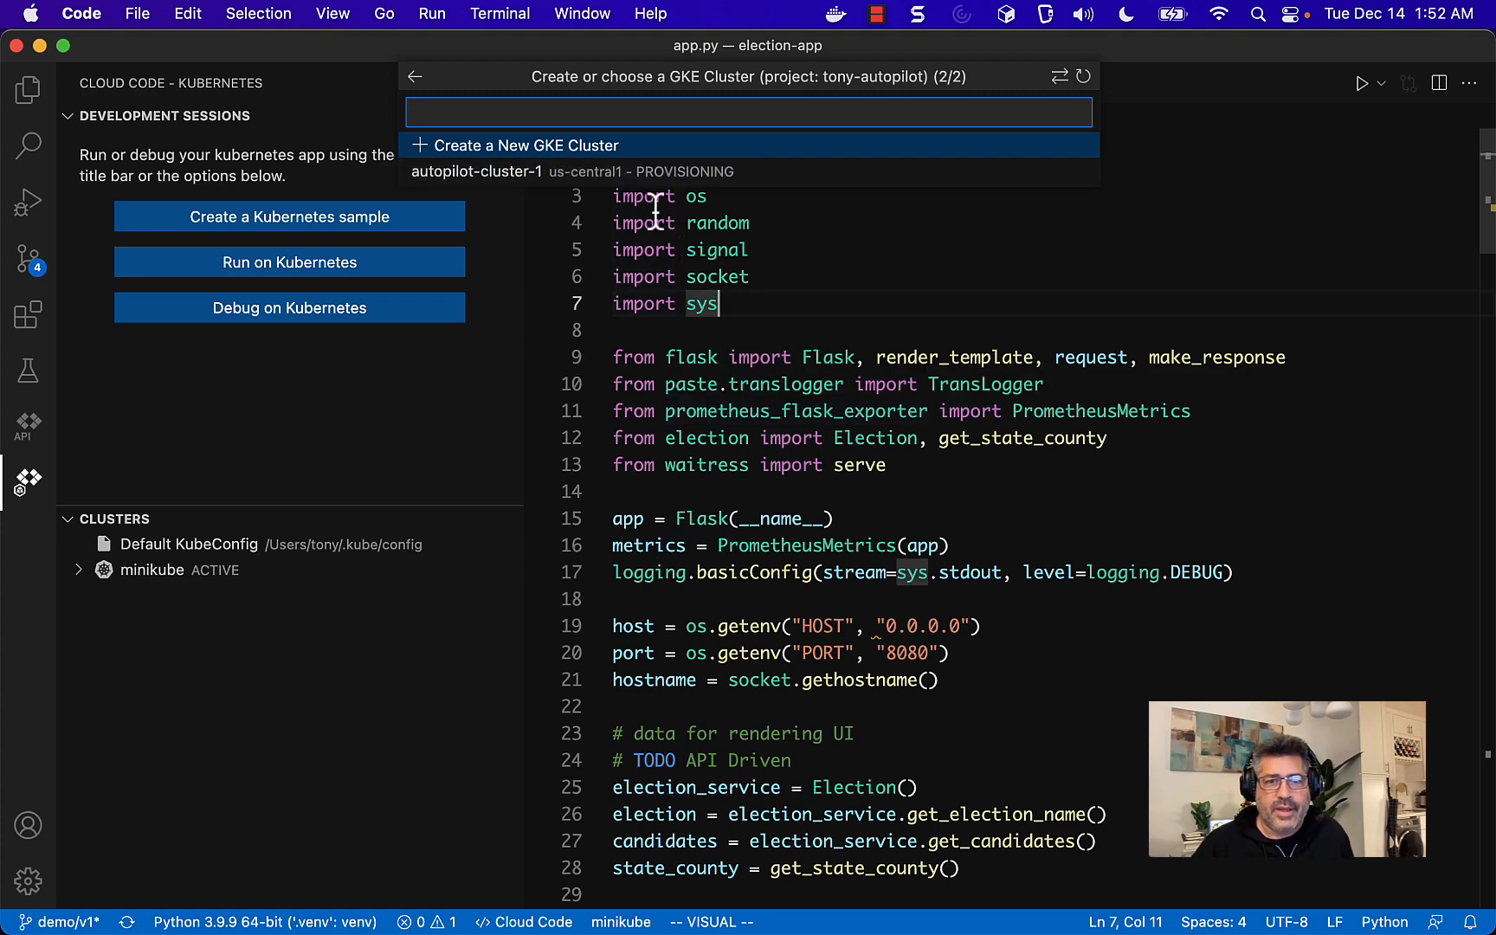
mouse_move(703, 249)
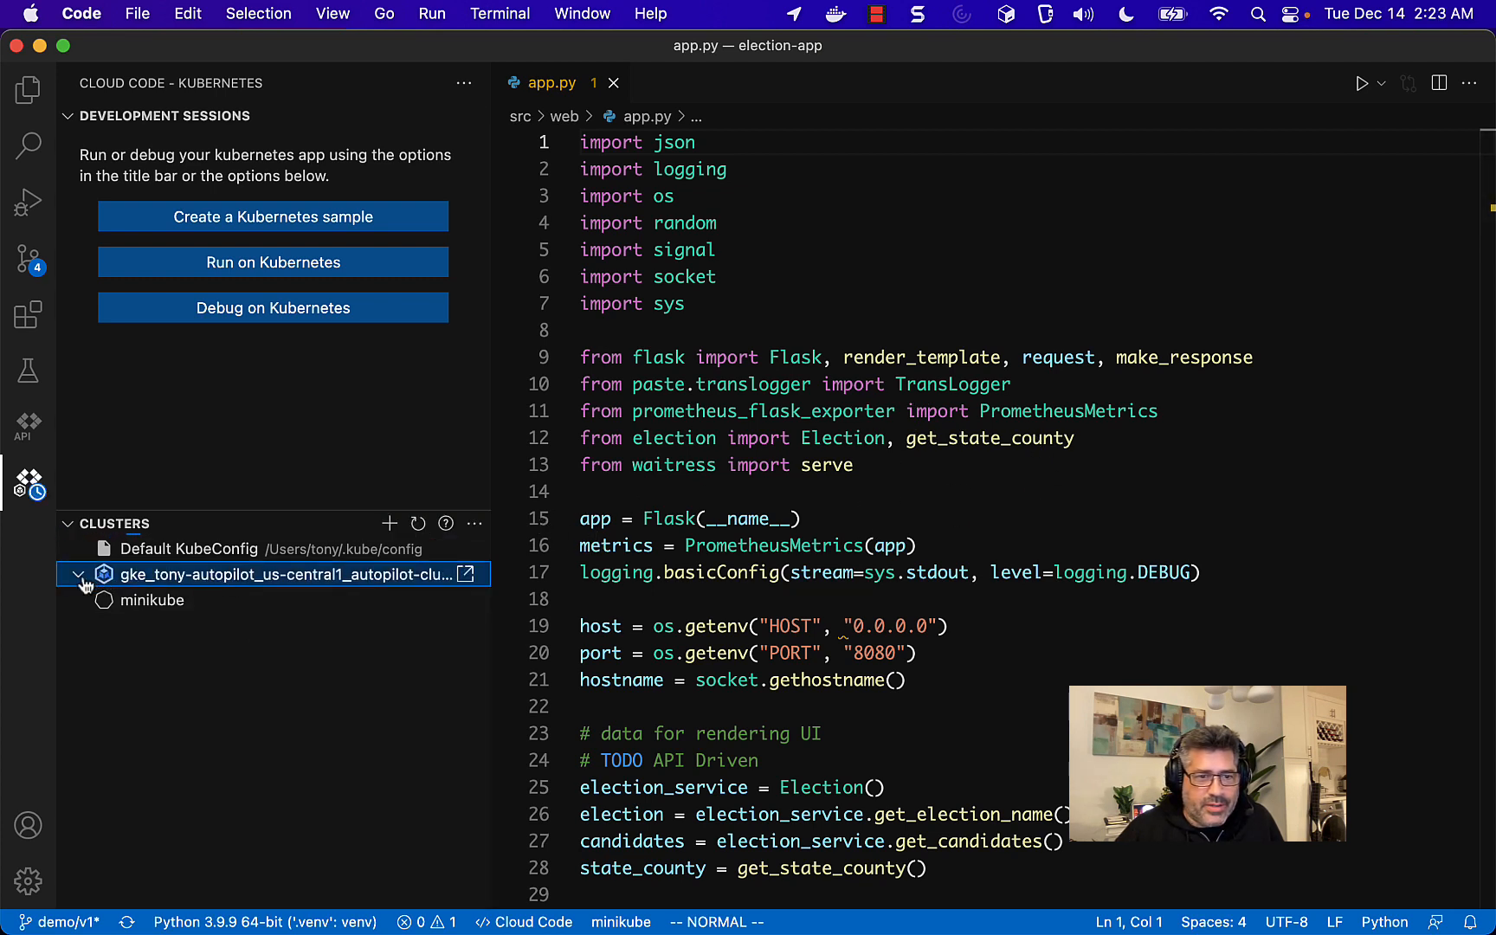
- Expand the gke_tony-autopilot cluster to show its properties, context and namespaces
left_click(104, 573)
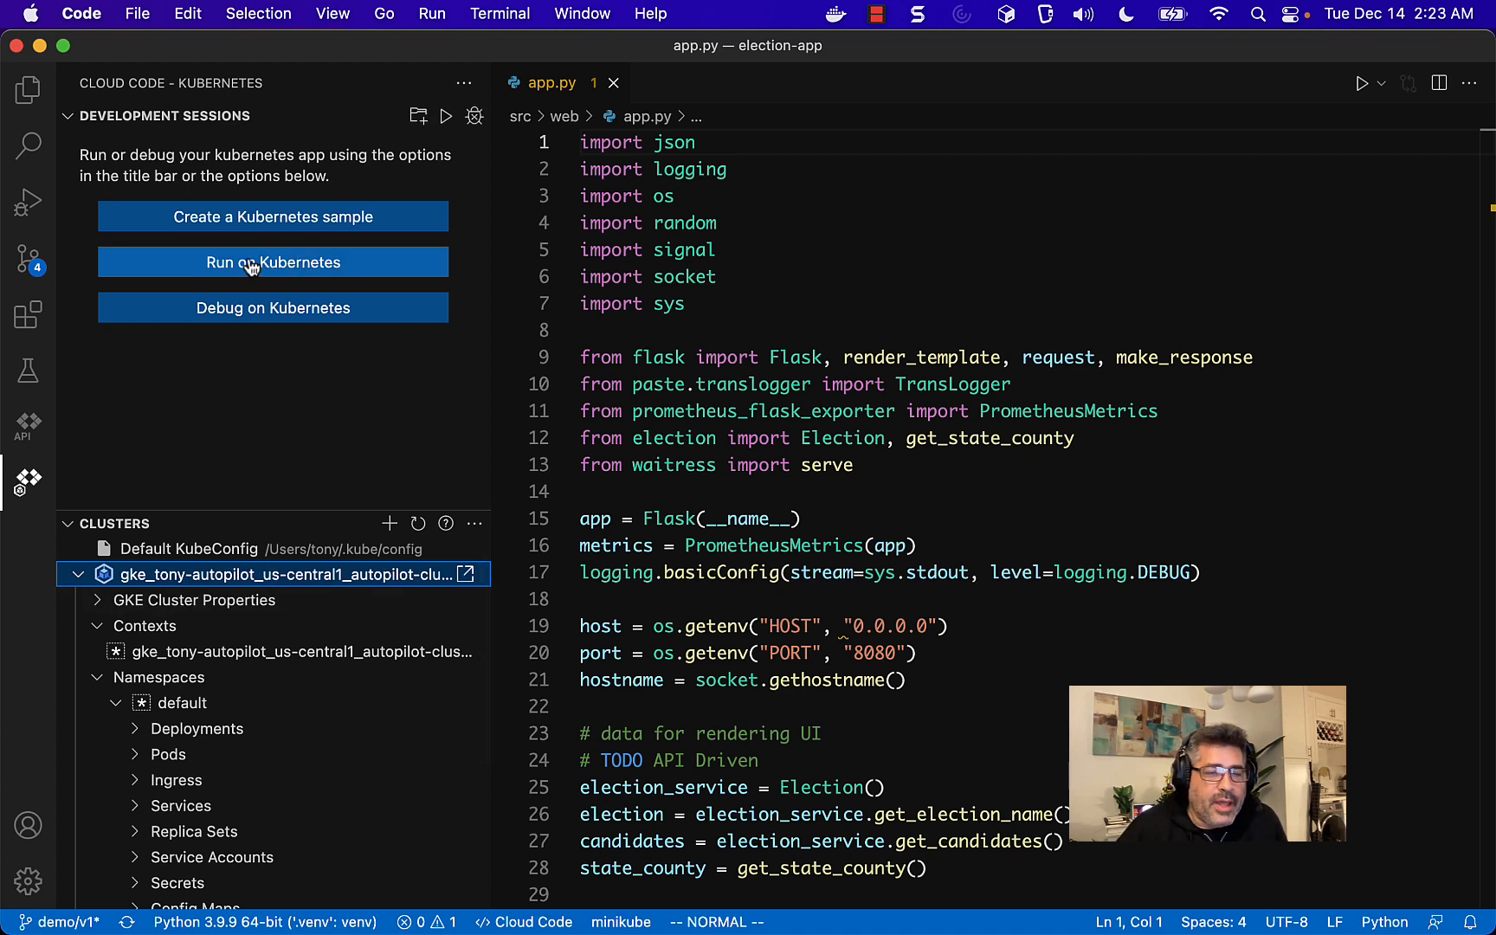
mouse_move(272, 307)
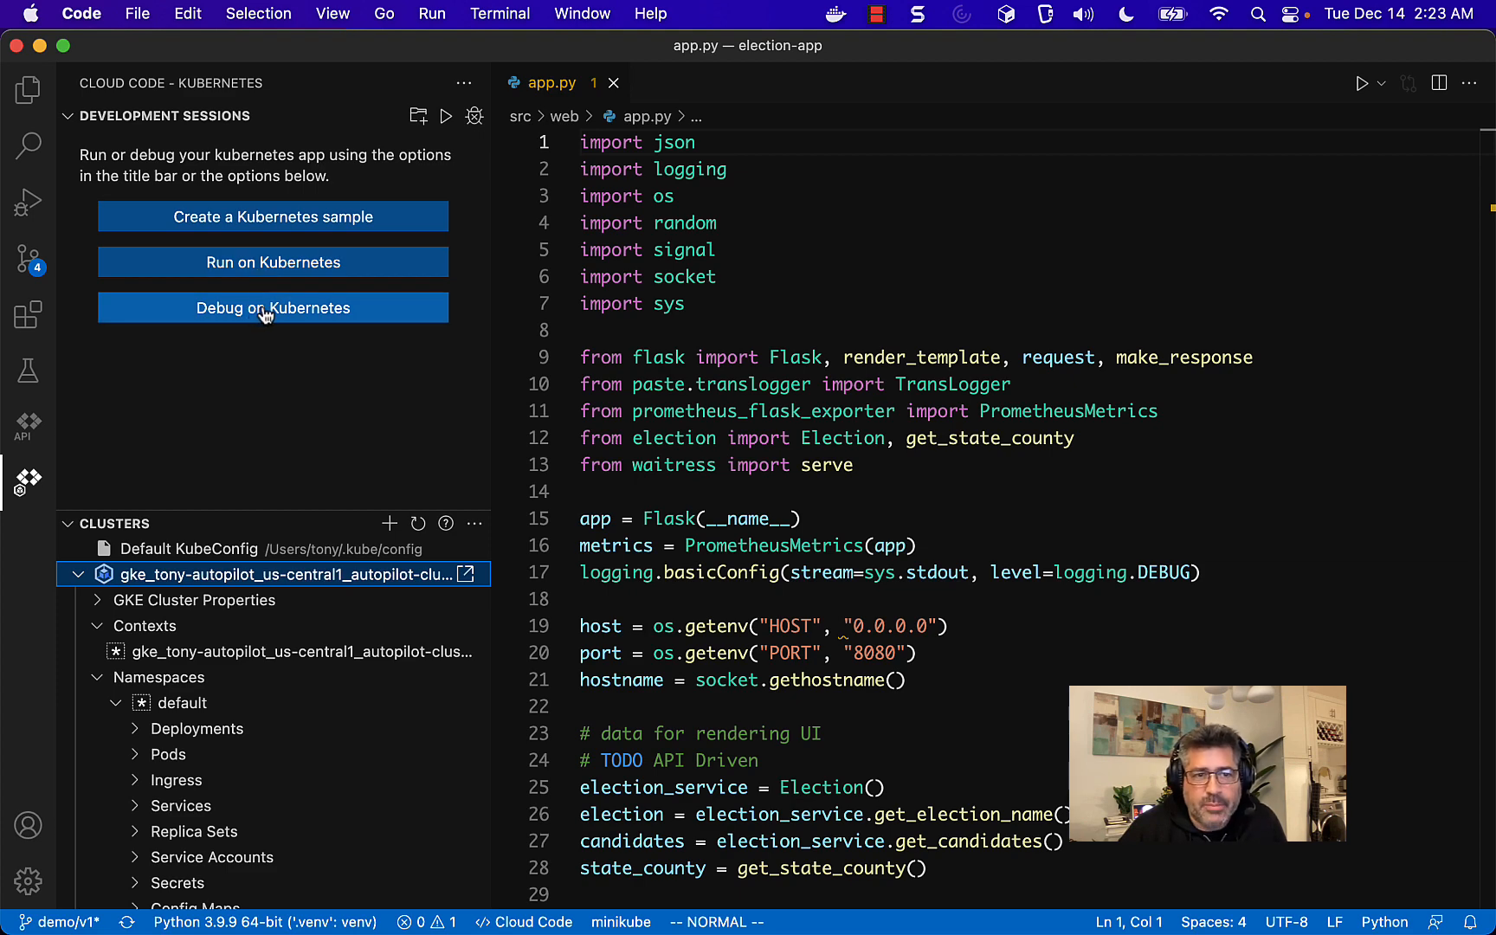
- Review the Debug on Kubernetes form: Cloud Build, gcr.io/tony-autopilot registry, Docker builder
left_click(272, 306)
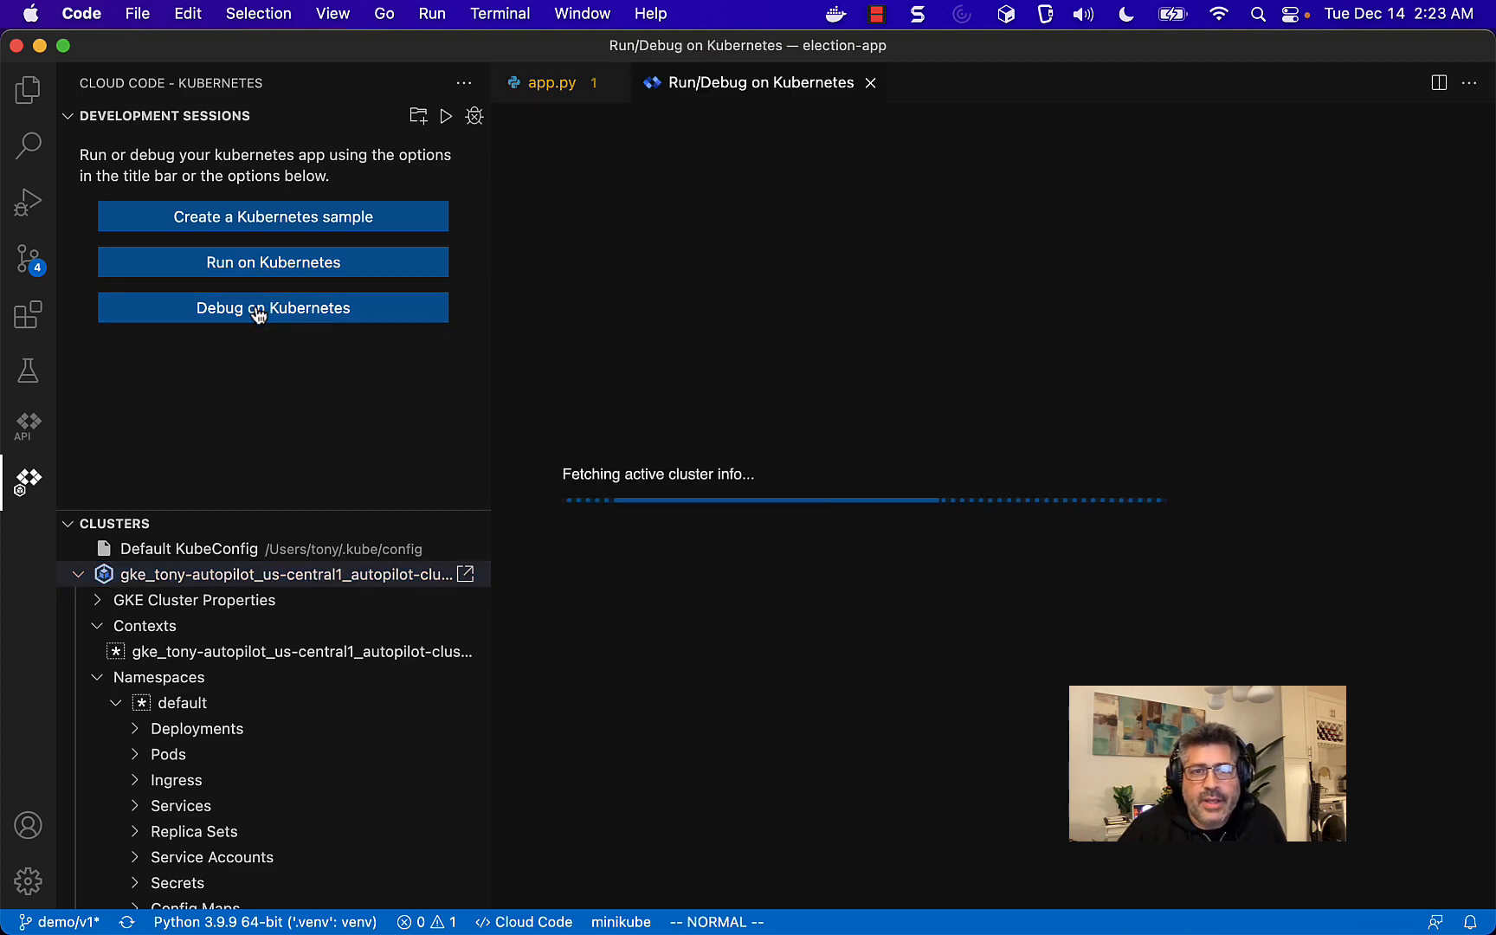
left_click(274, 306)
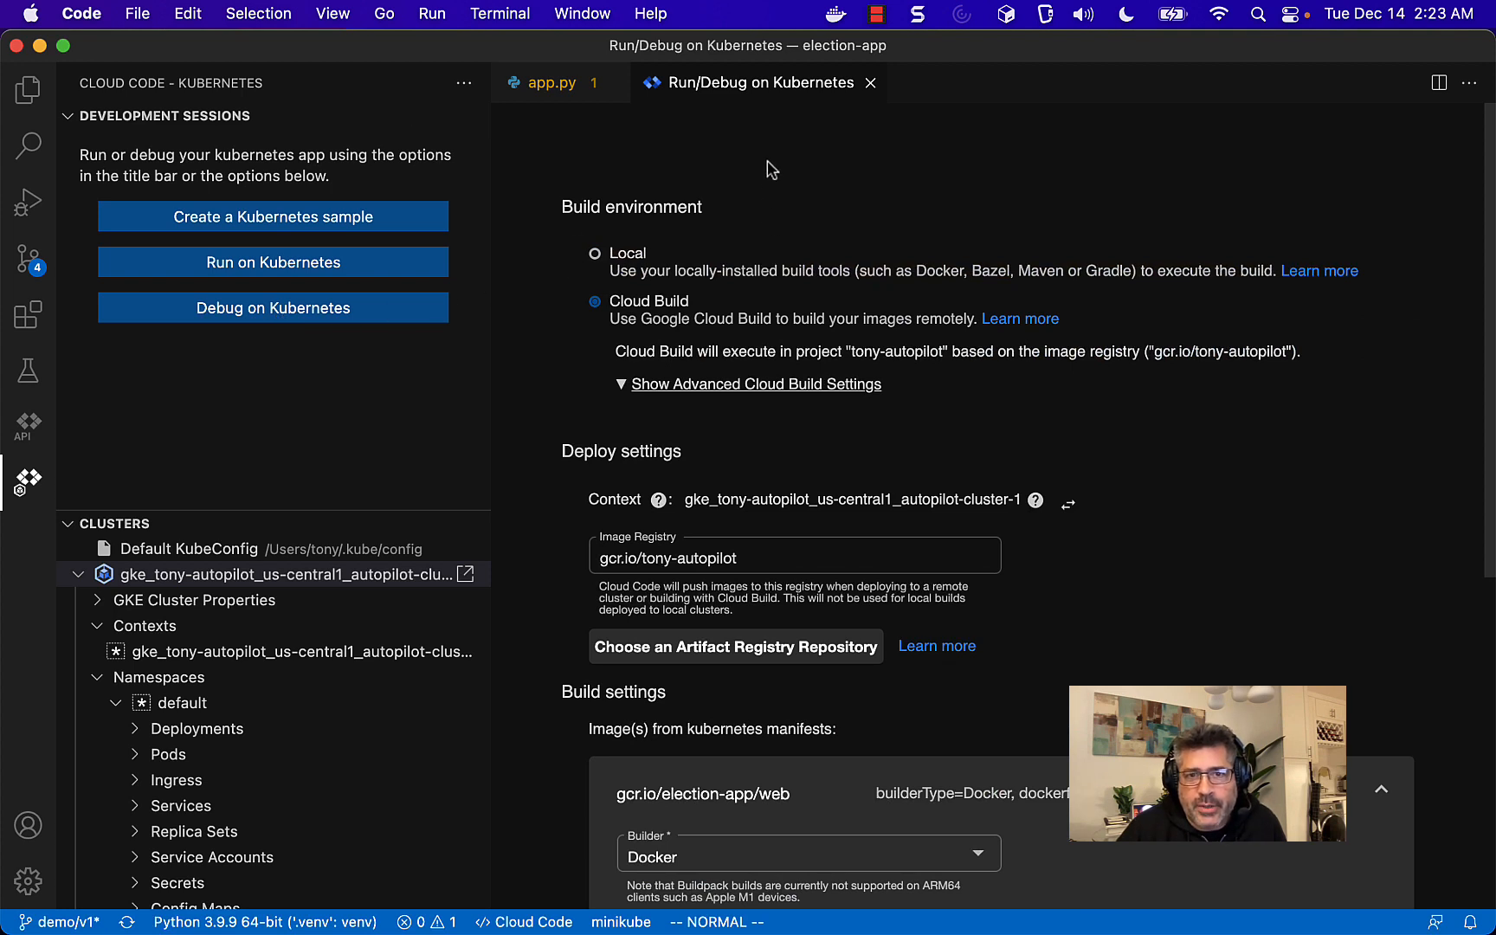
mouse_move(754, 308)
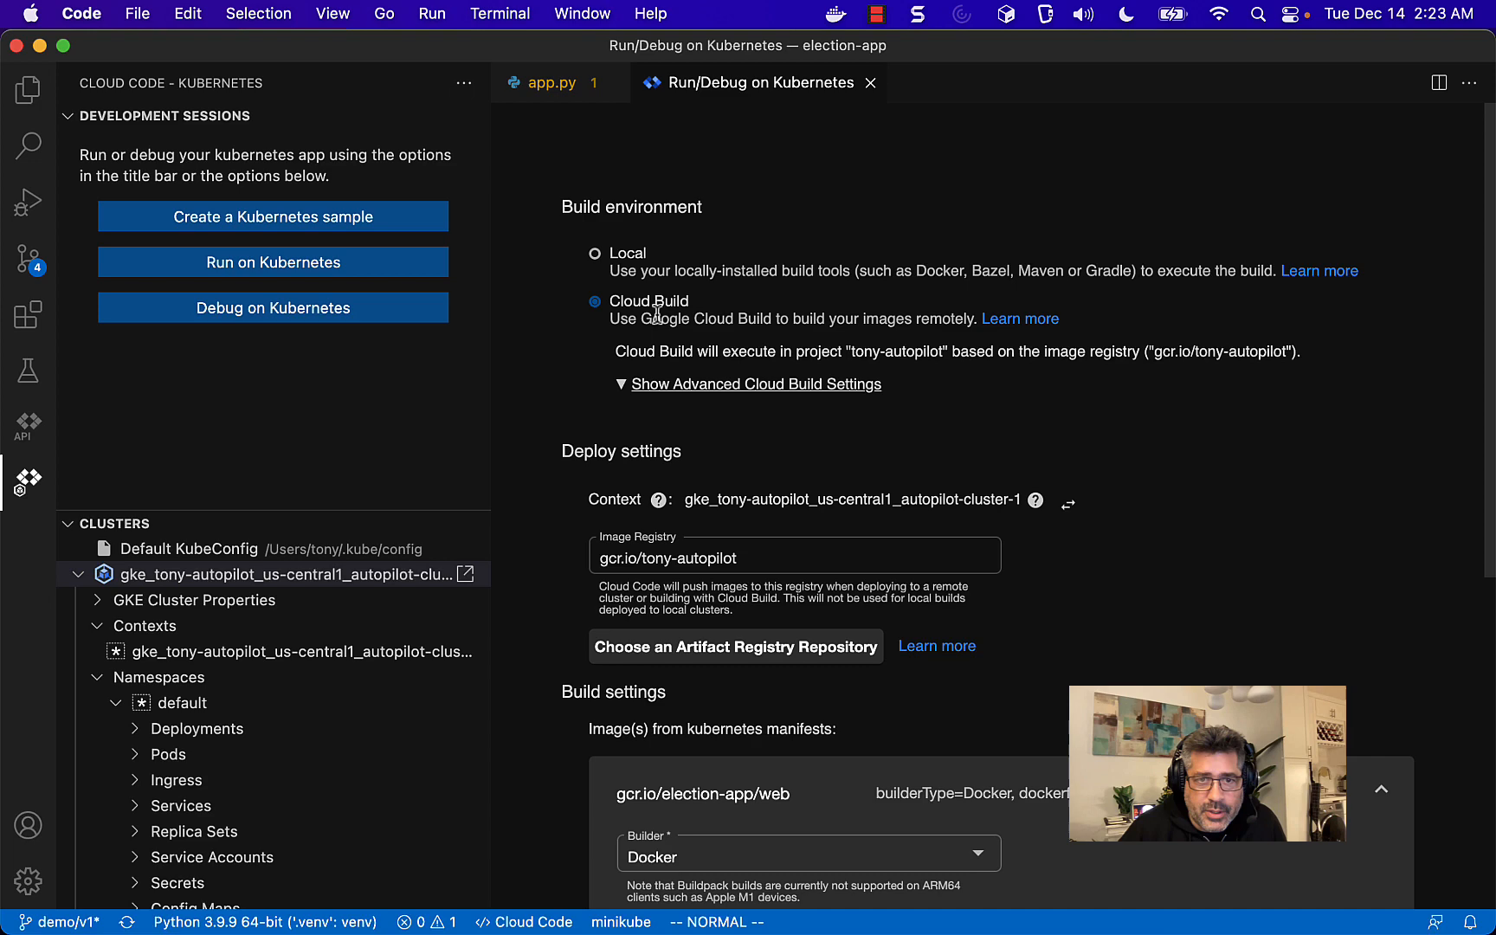
mouse_move(778, 410)
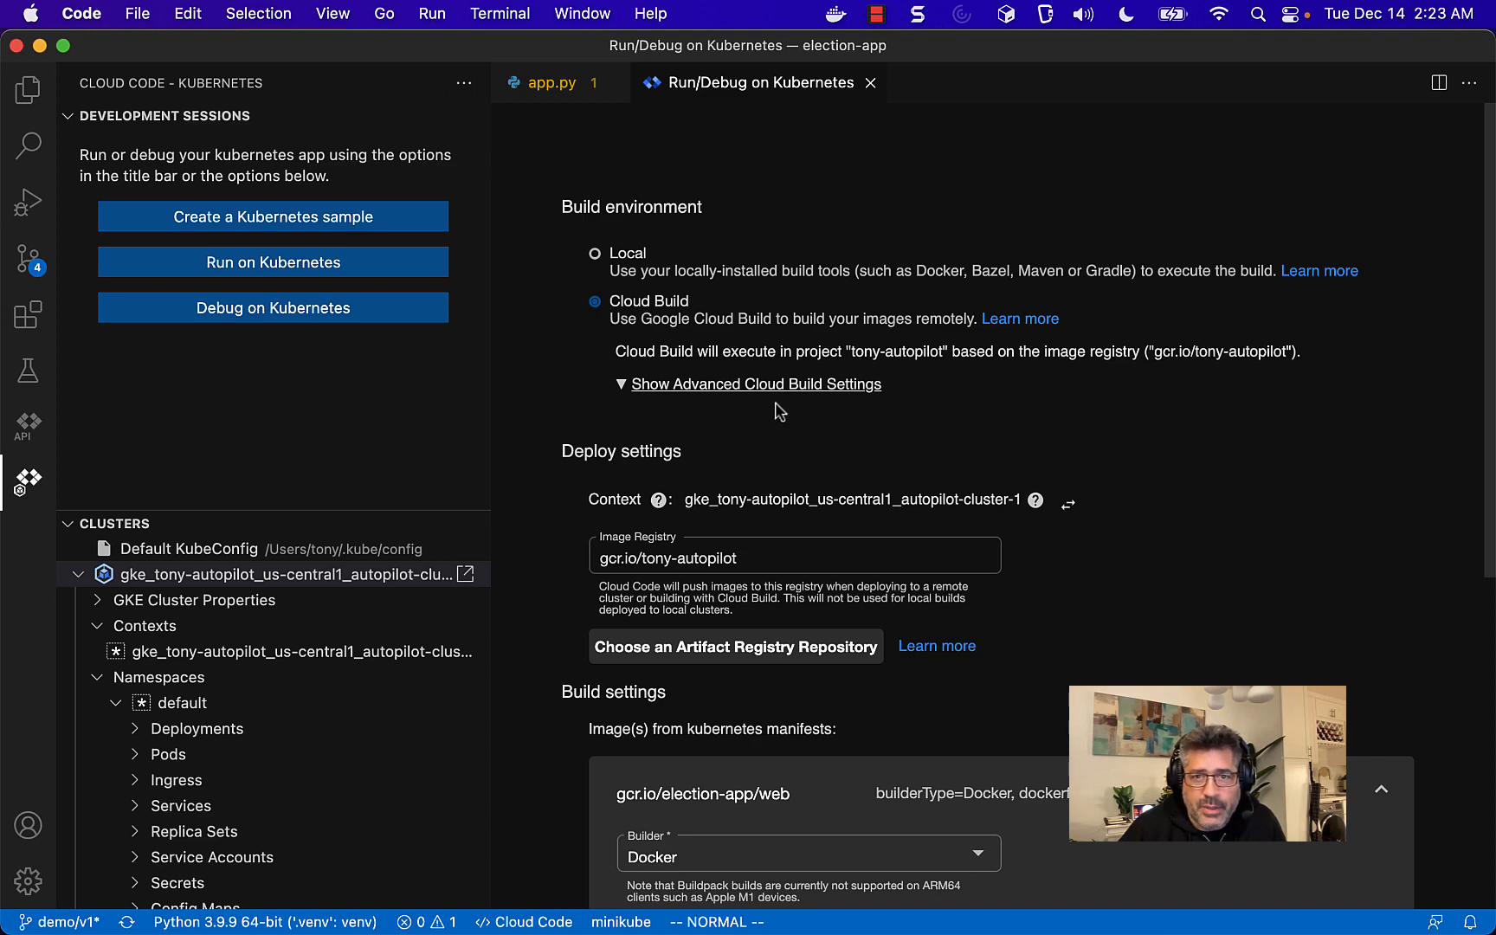
scroll("down", 3)
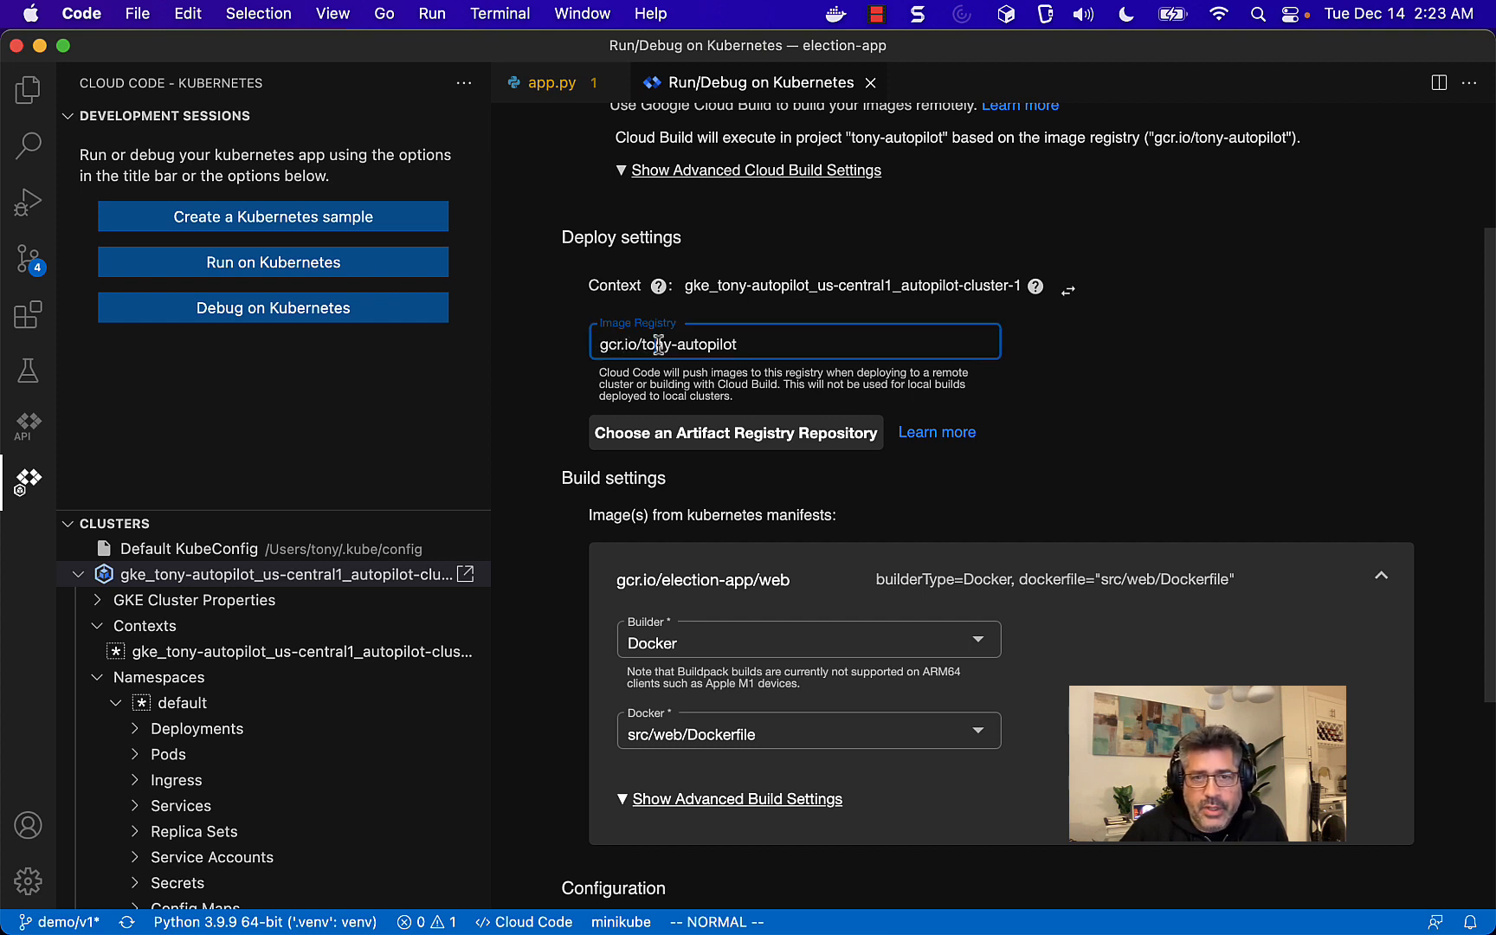
double_click(683, 343)
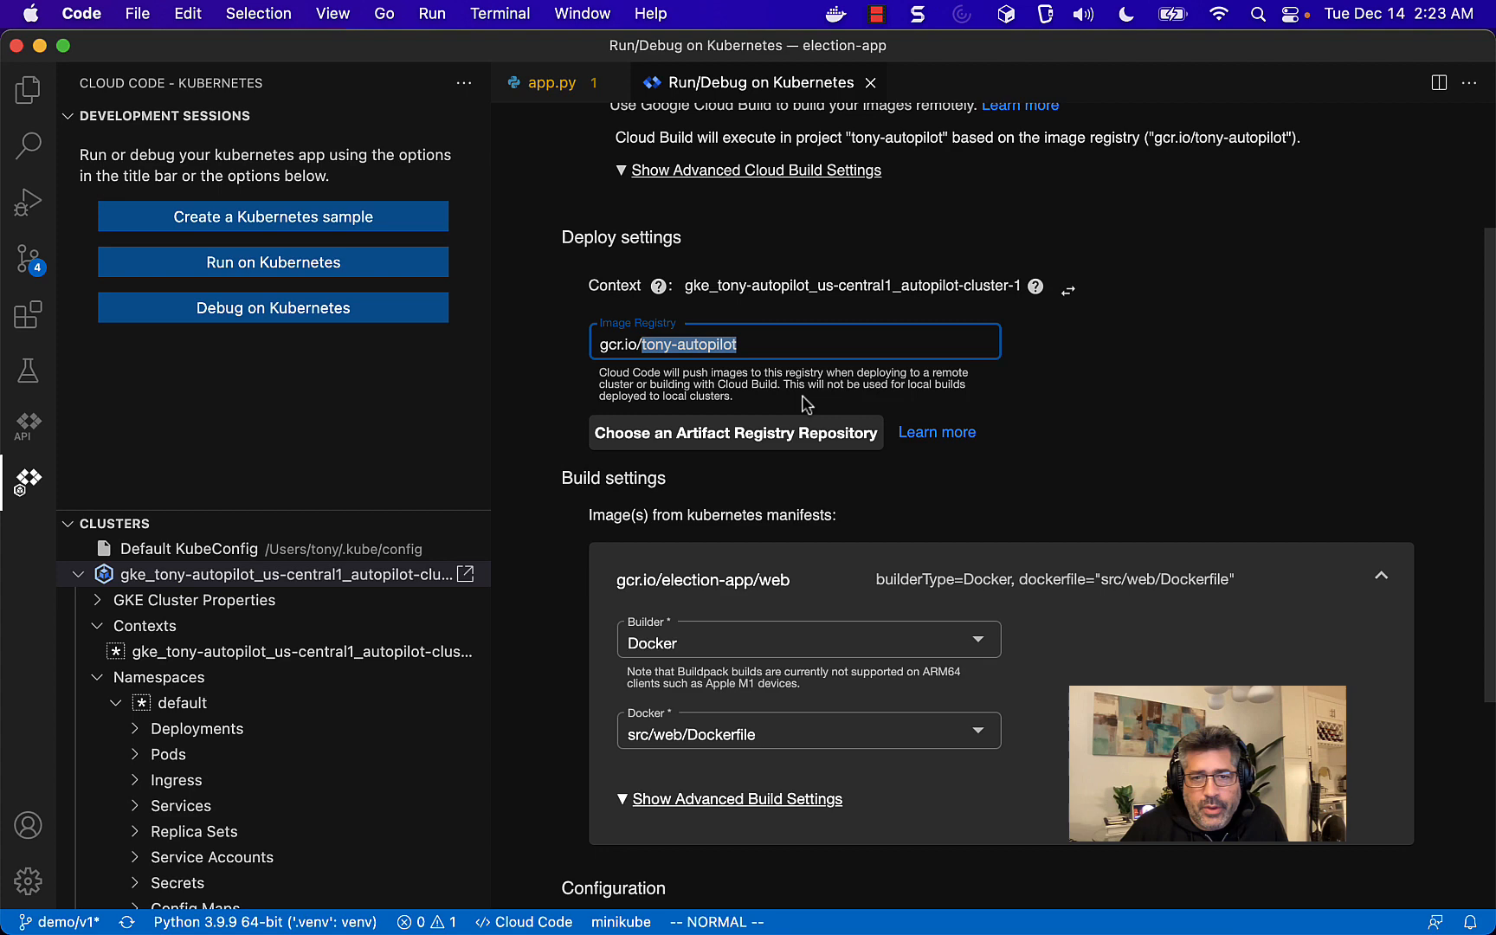
scroll("down", 3)
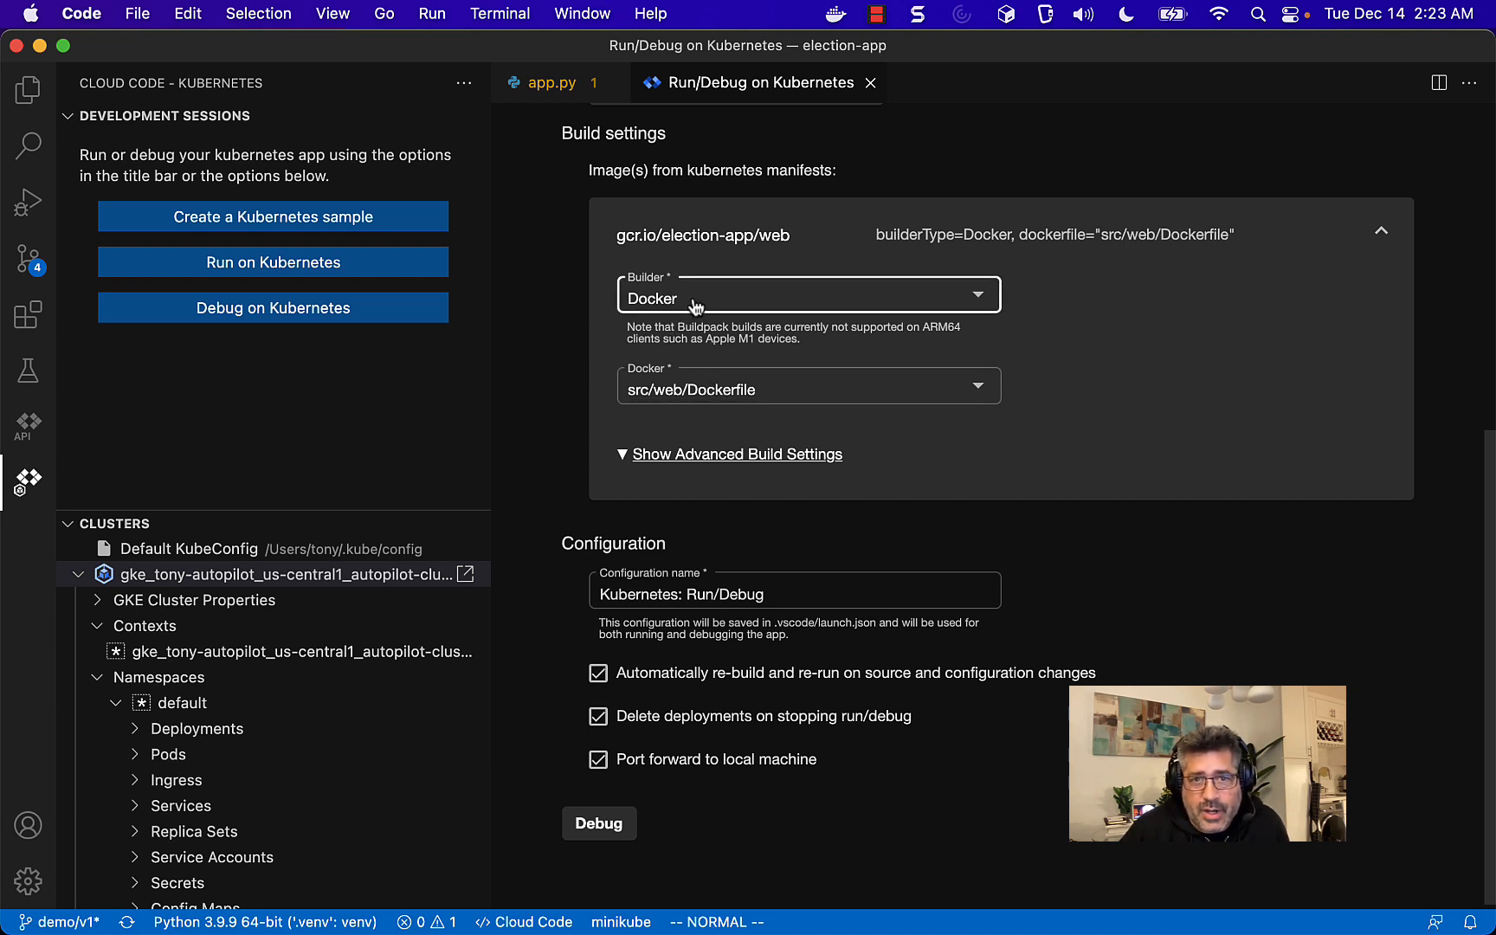
scroll("up", 3)
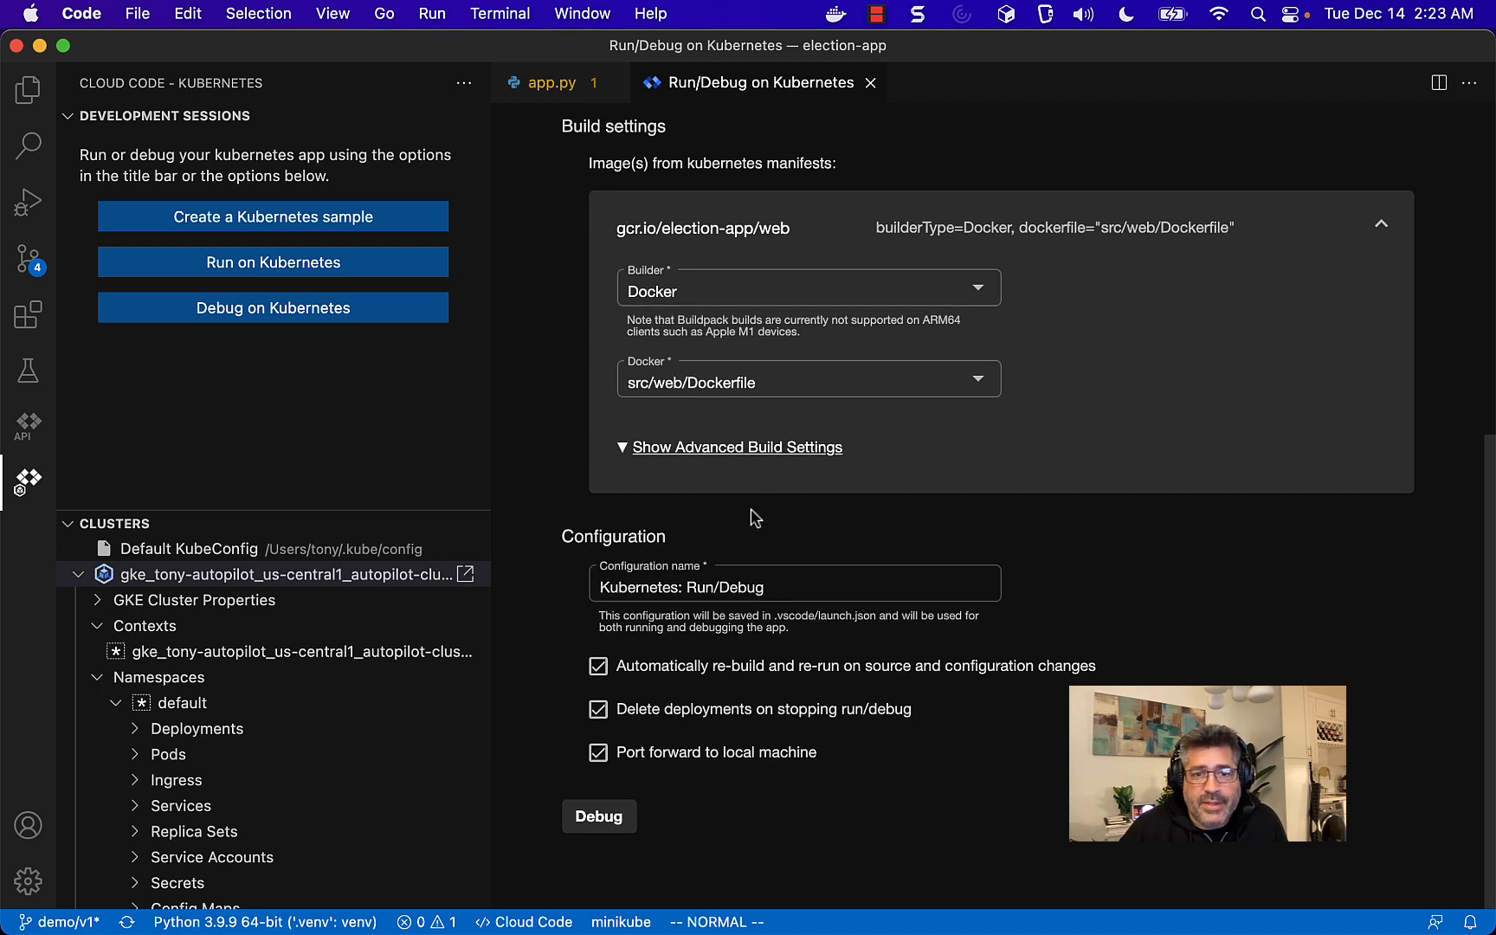
mouse_move(637, 687)
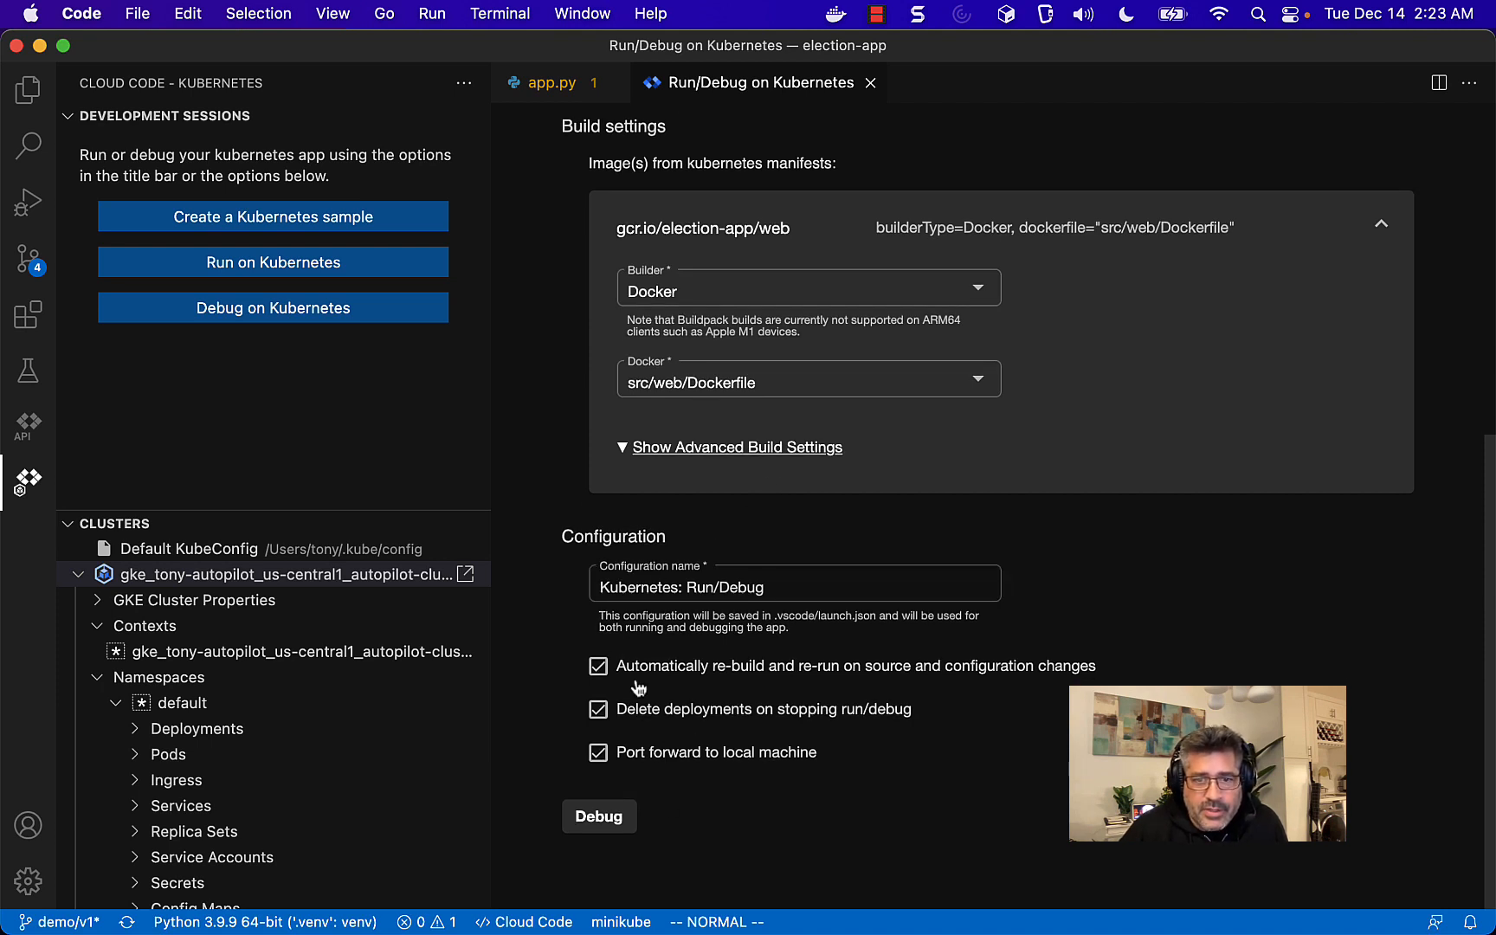
mouse_move(597, 712)
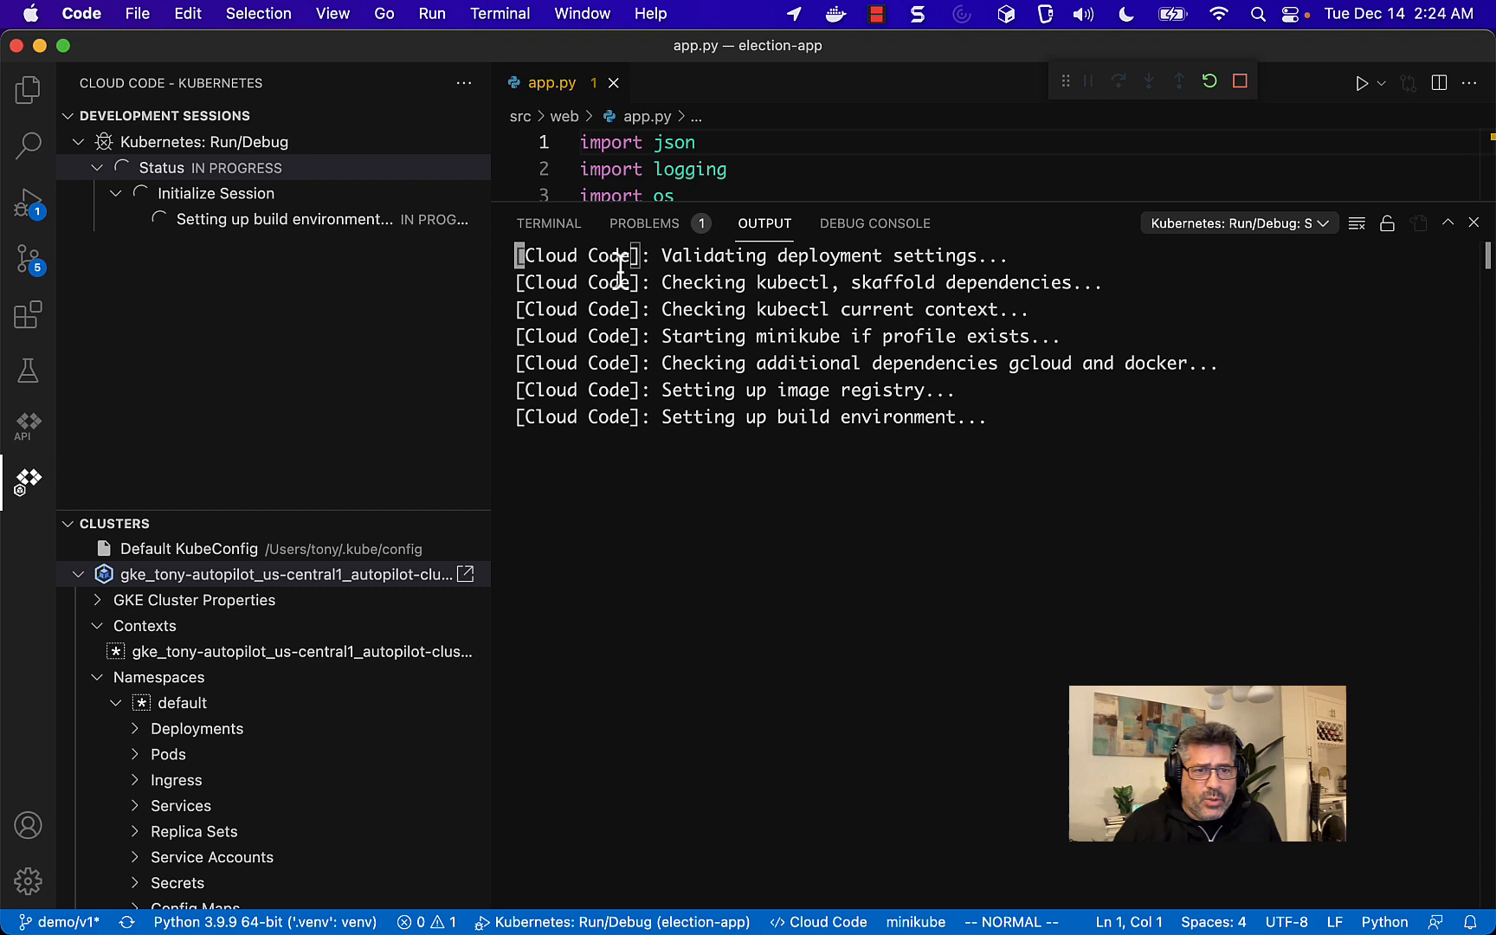
- Watch the debug session build and deploy from the Debug Console
left_click(873, 223)
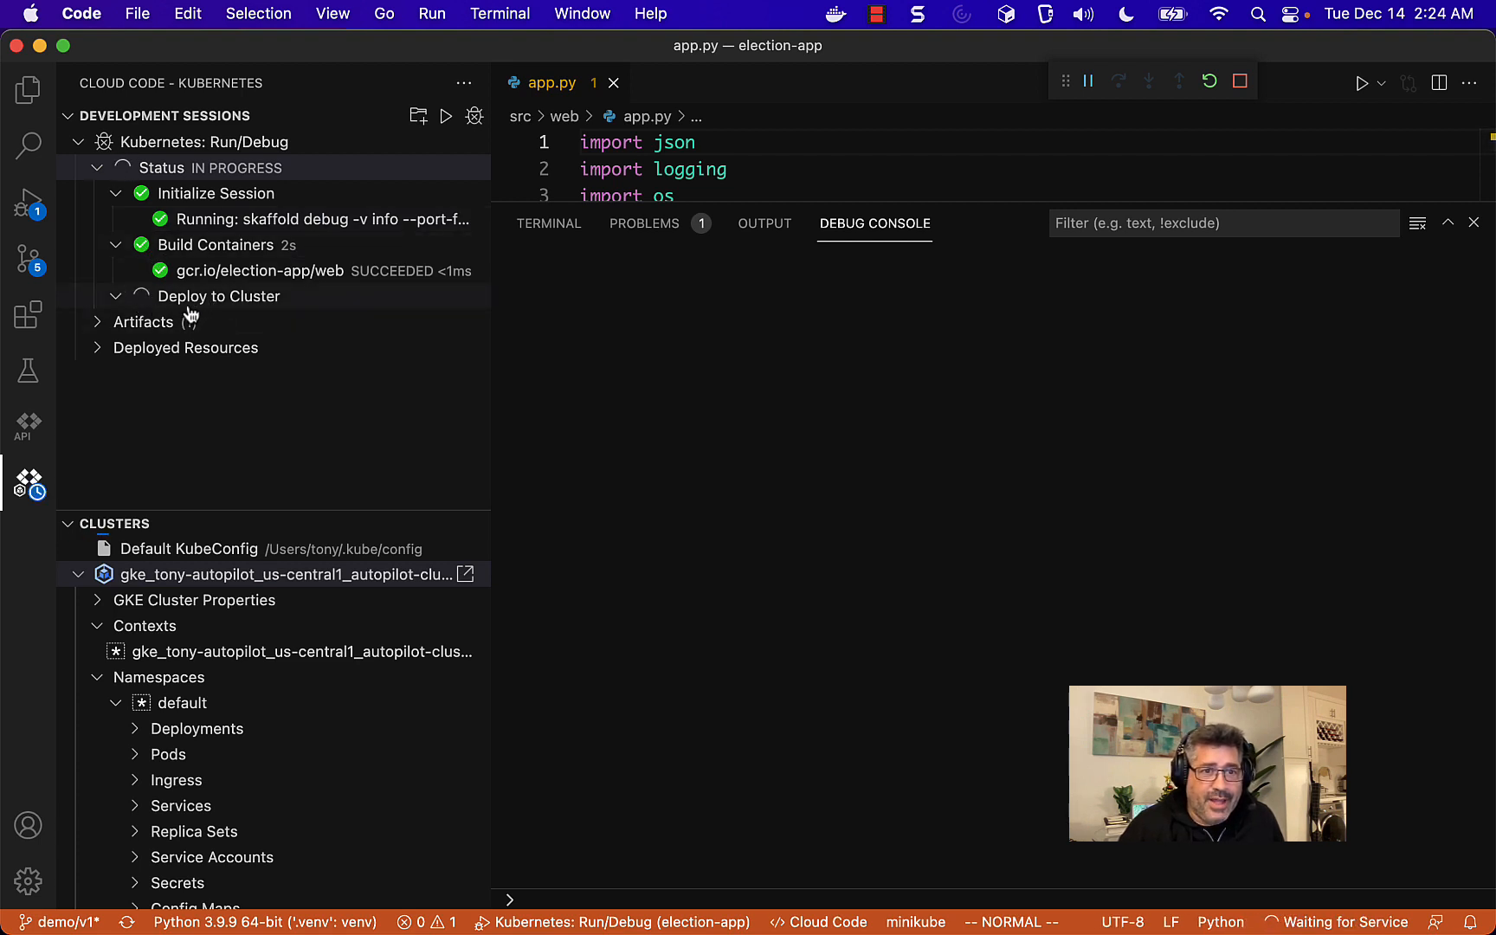
mouse_move(218, 297)
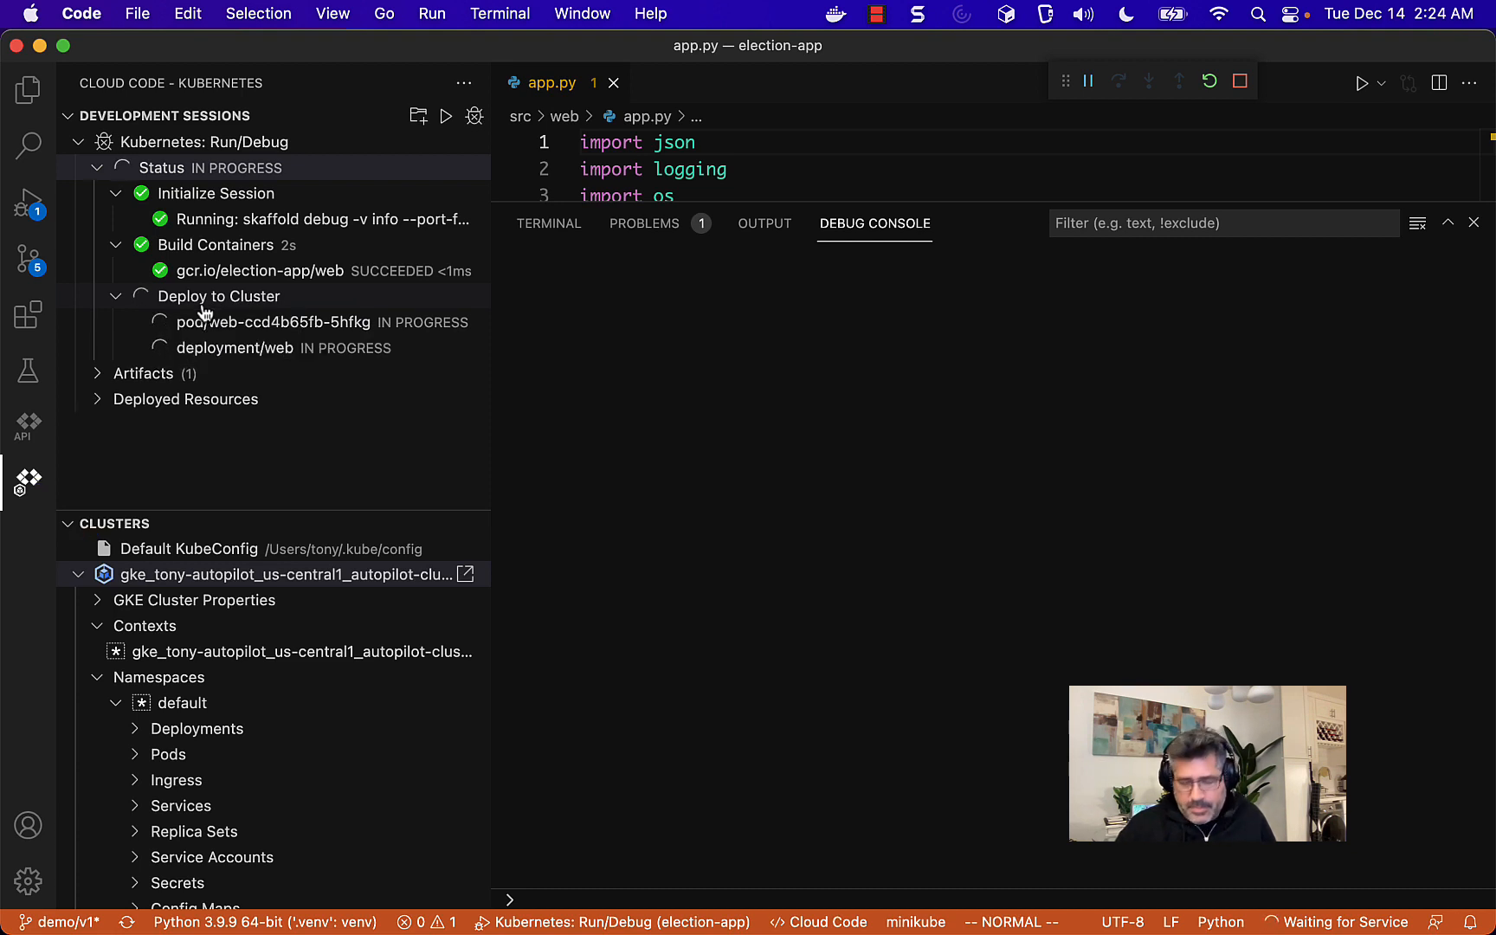
mouse_move(219, 296)
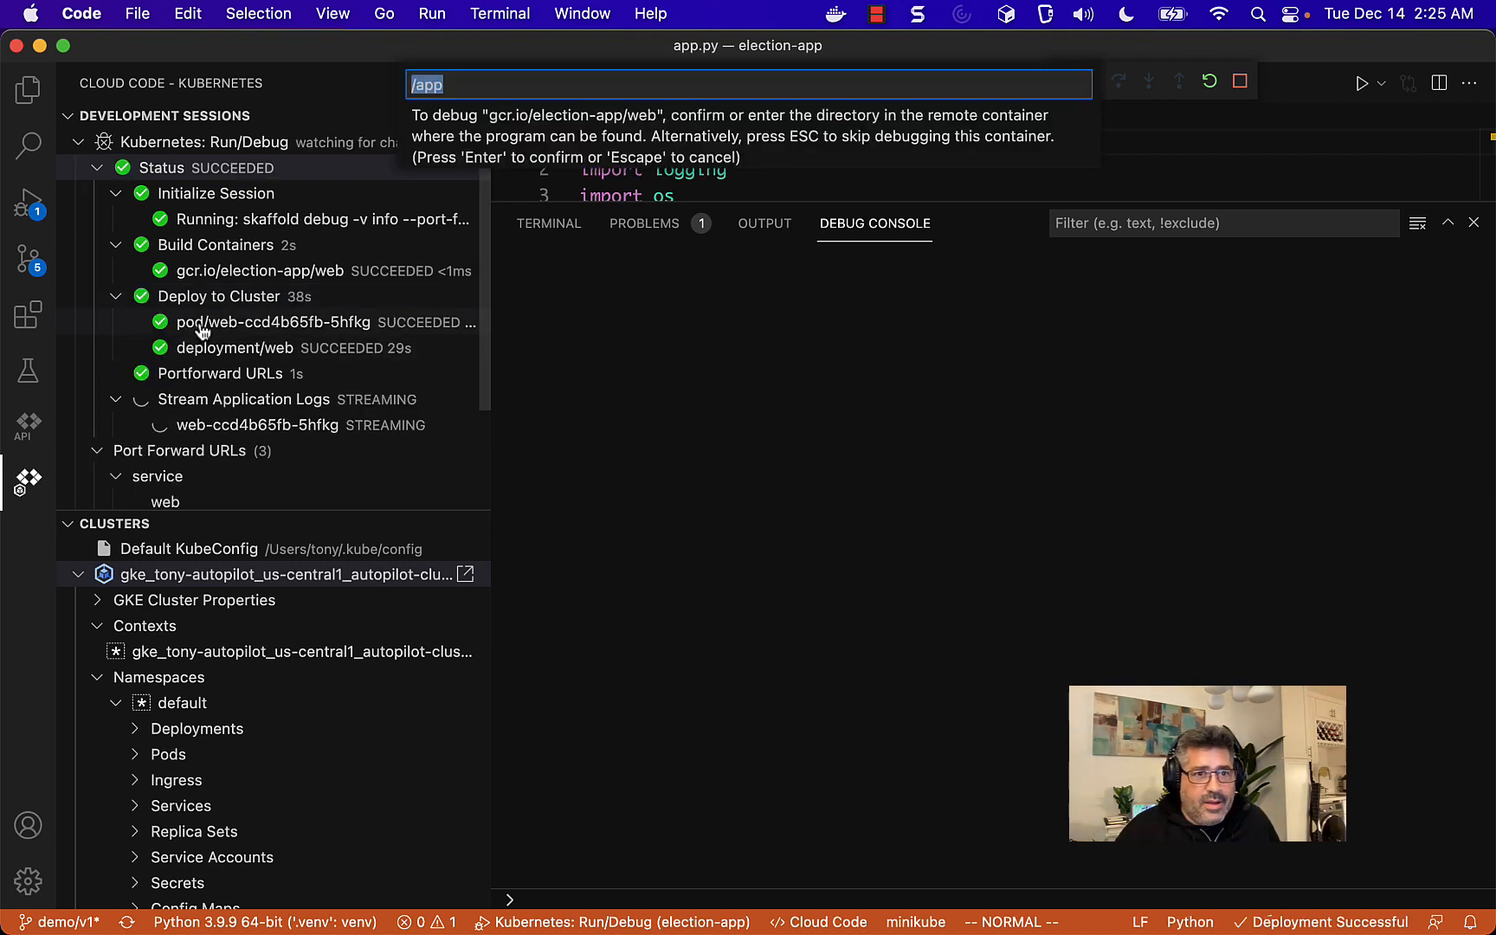
mouse_move(213, 362)
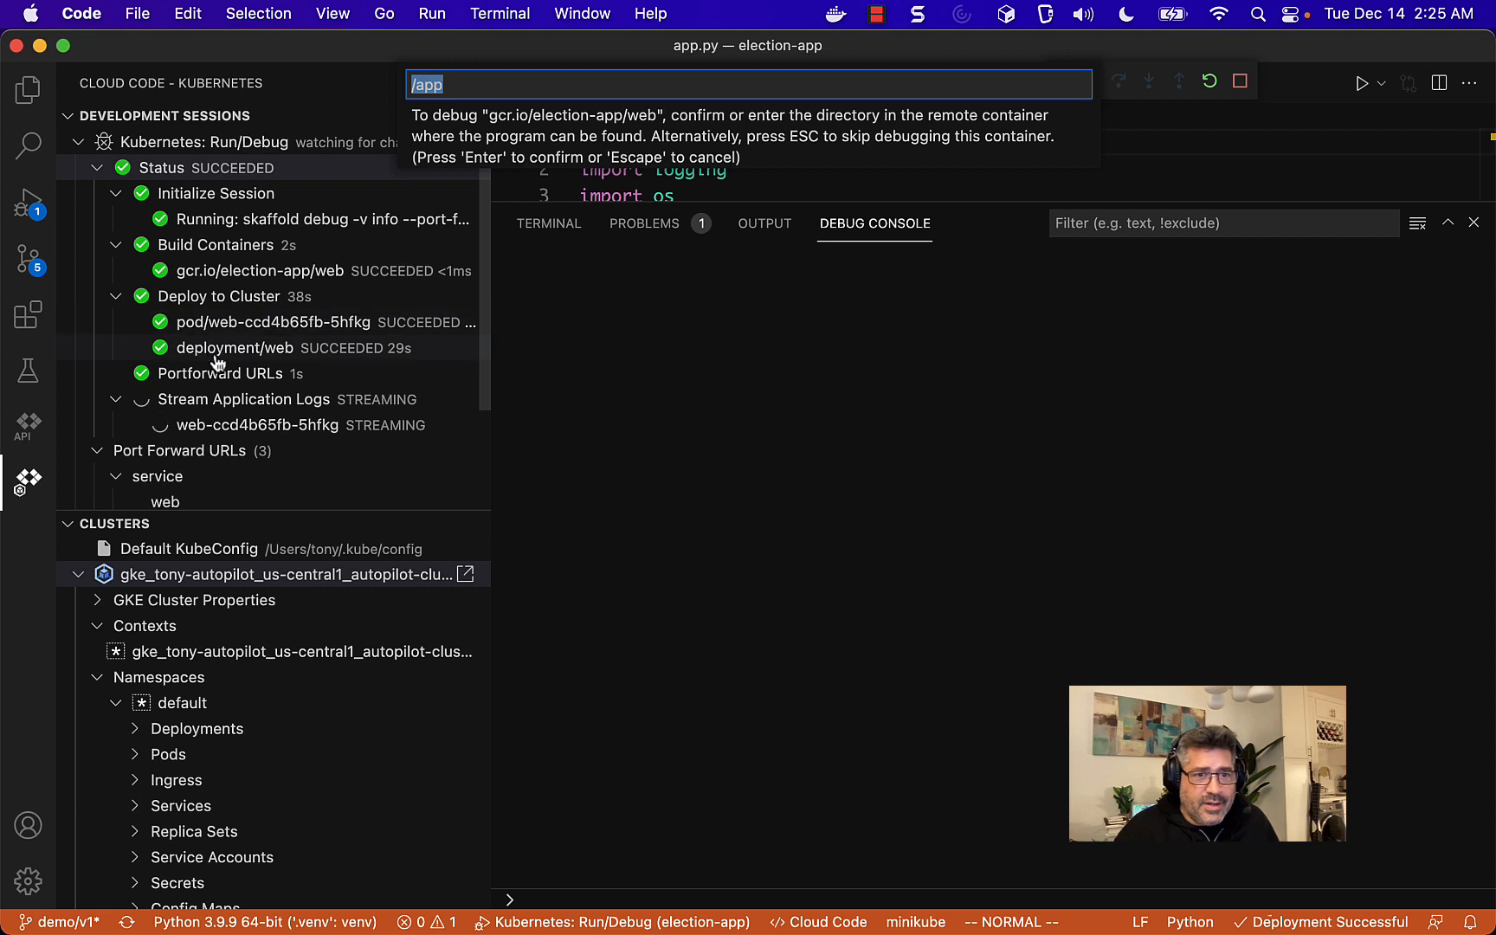
- Accept /app as the remote source directory in the Output logs and dismiss the mapping notification
left_click(764, 224)
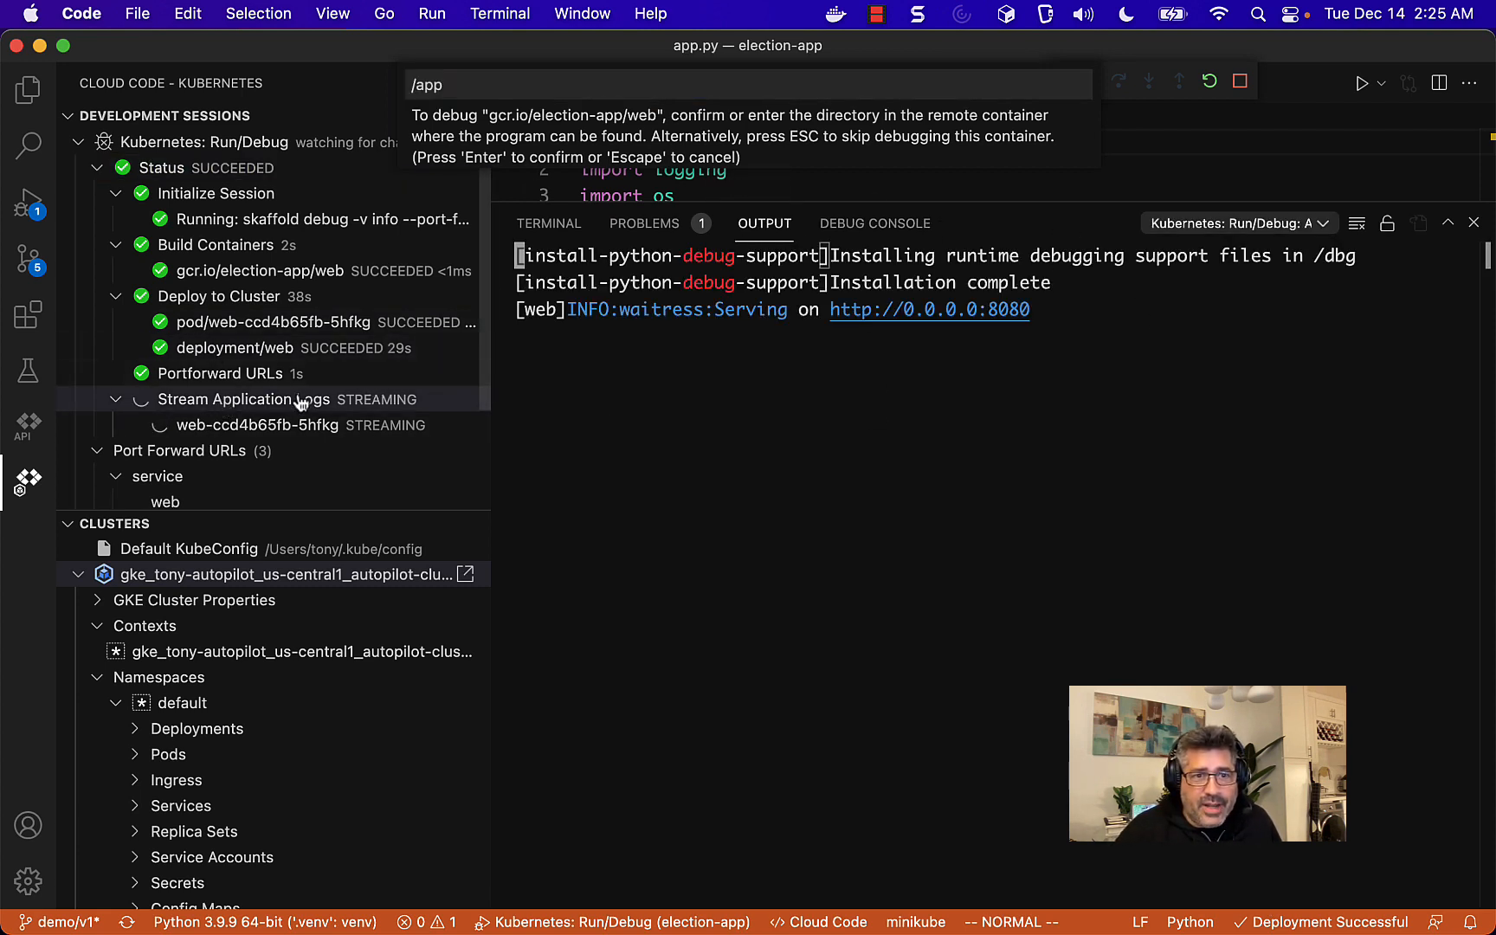
mouse_move(252, 416)
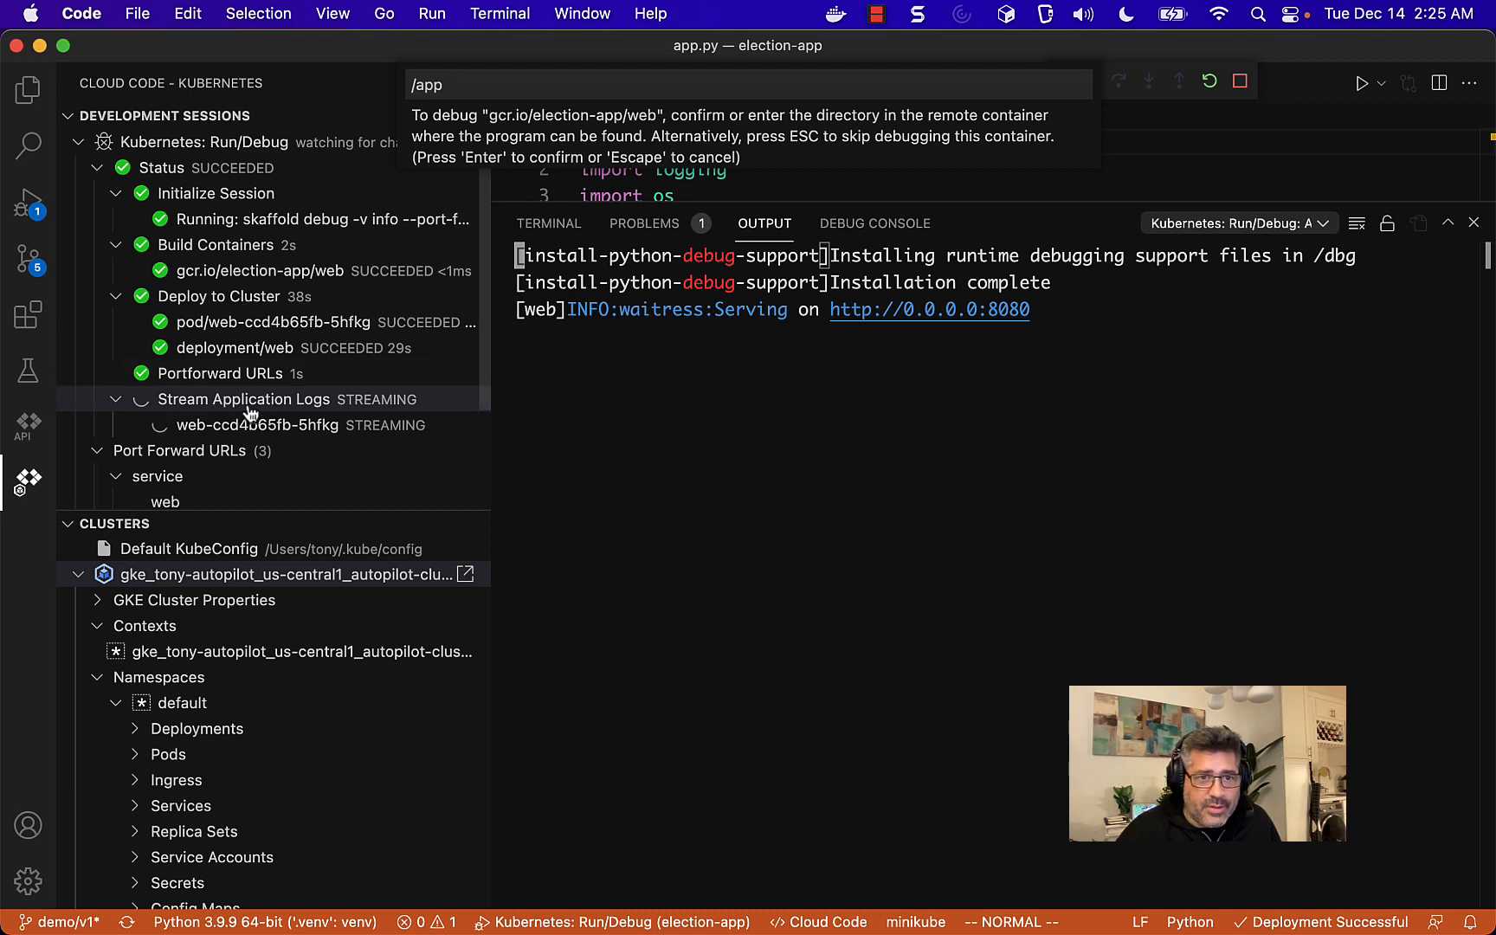
mouse_move(670, 412)
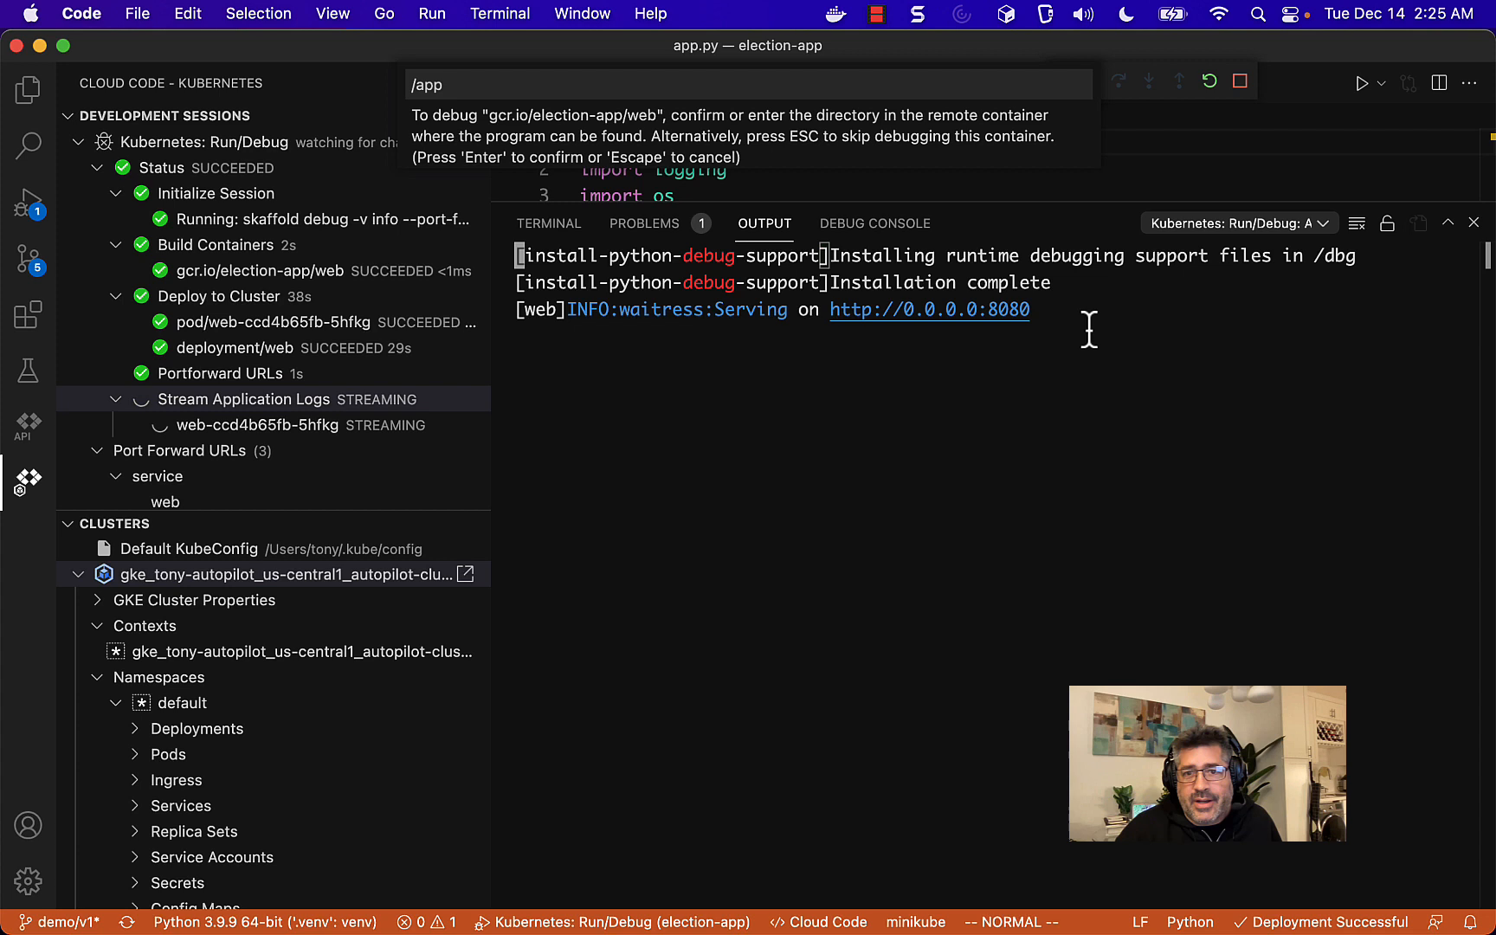
mouse_move(945, 317)
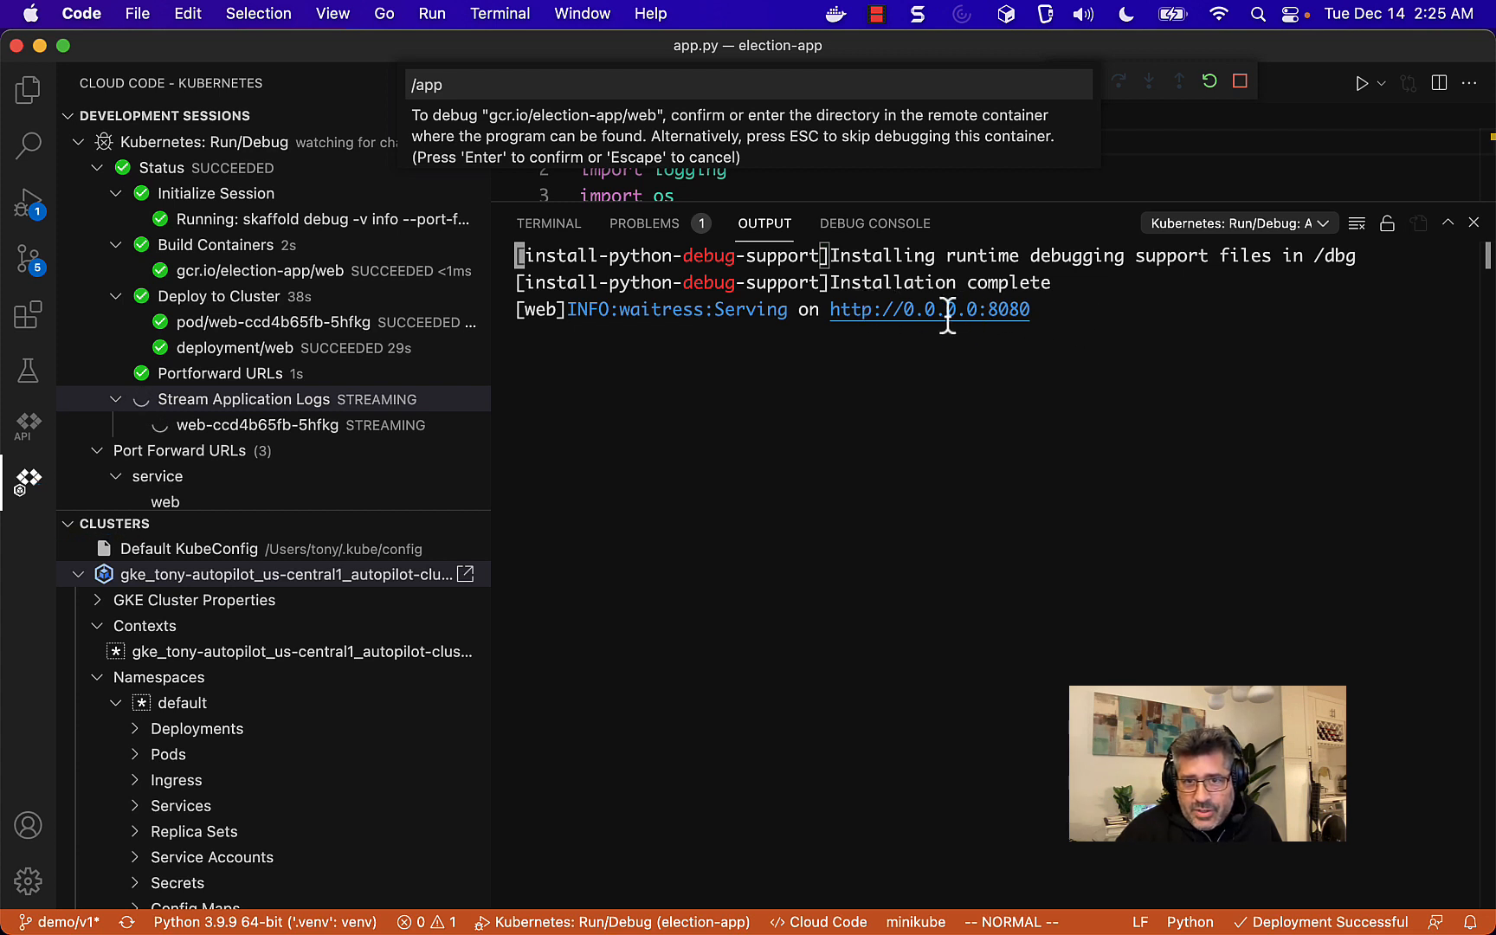
mouse_move(924, 310)
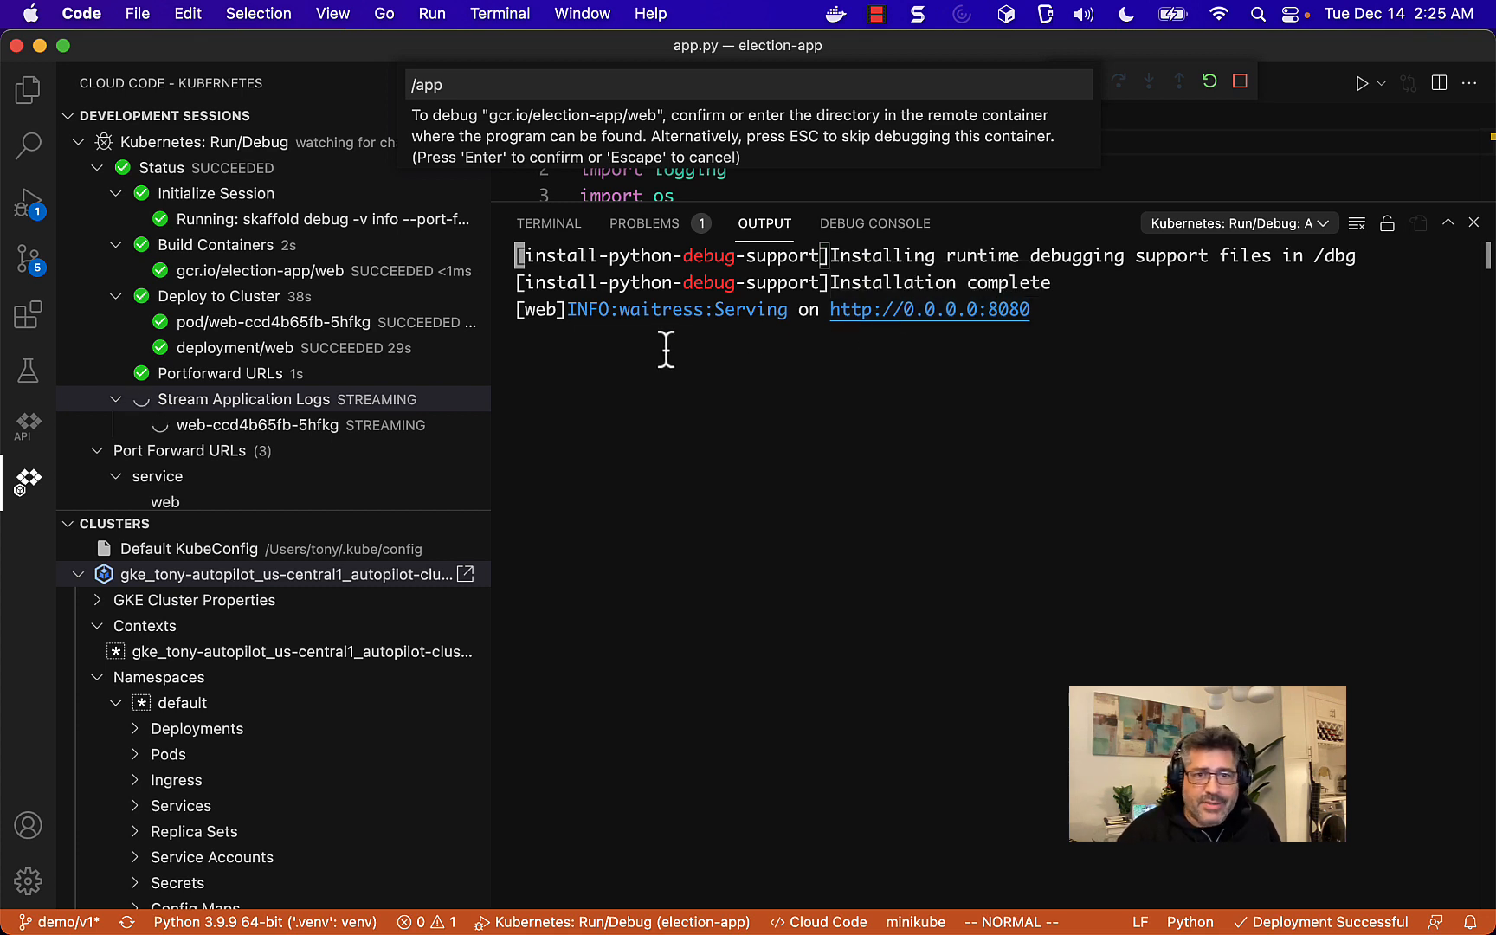
mouse_move(492, 97)
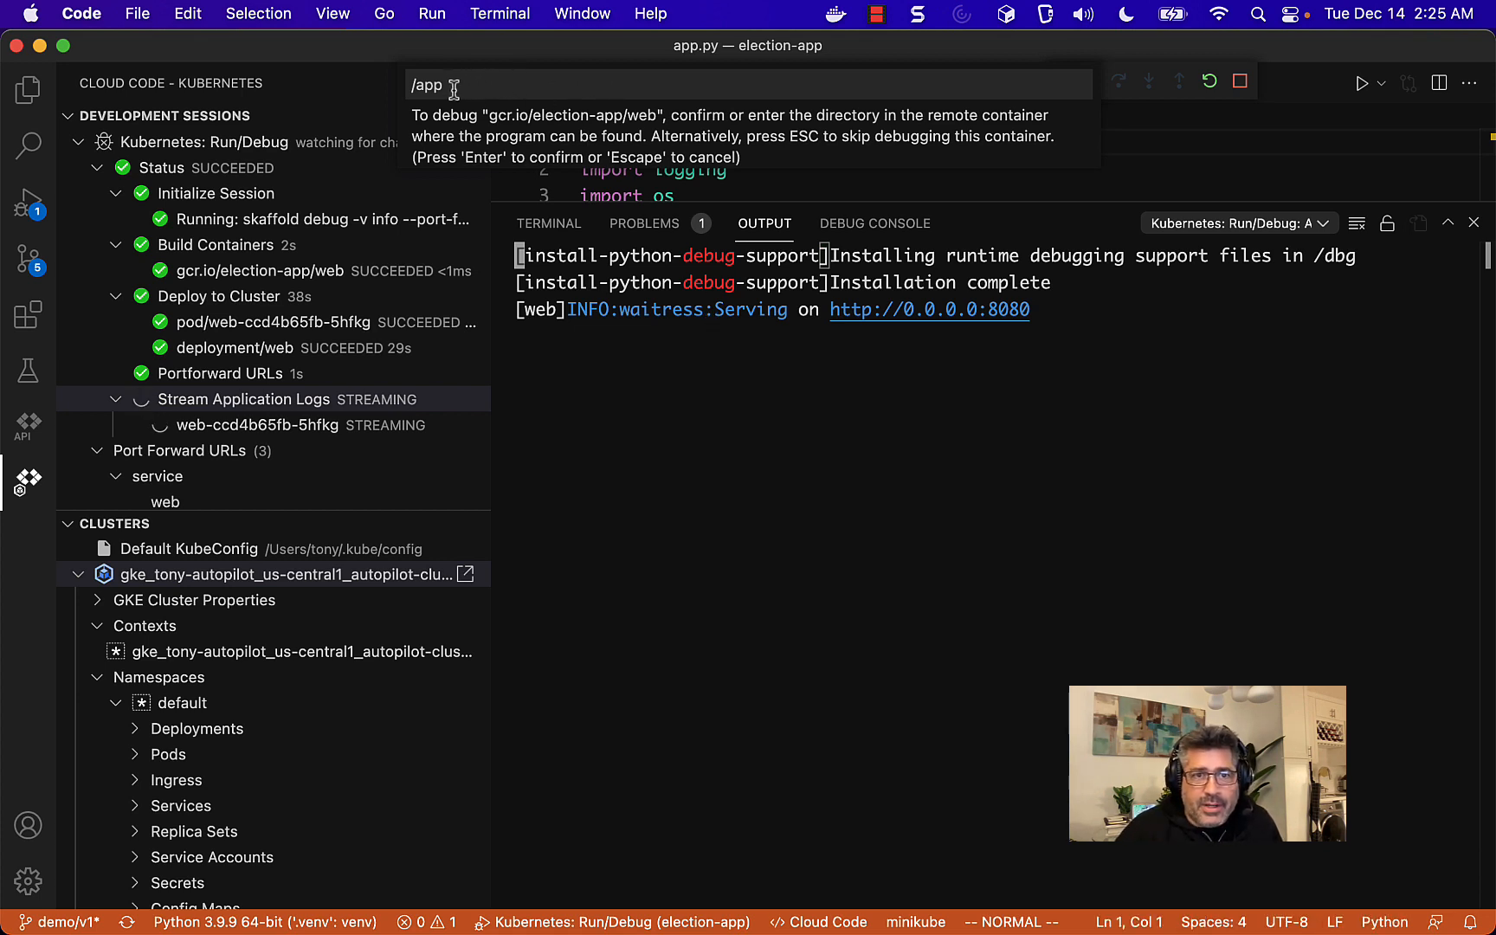
mouse_move(757, 128)
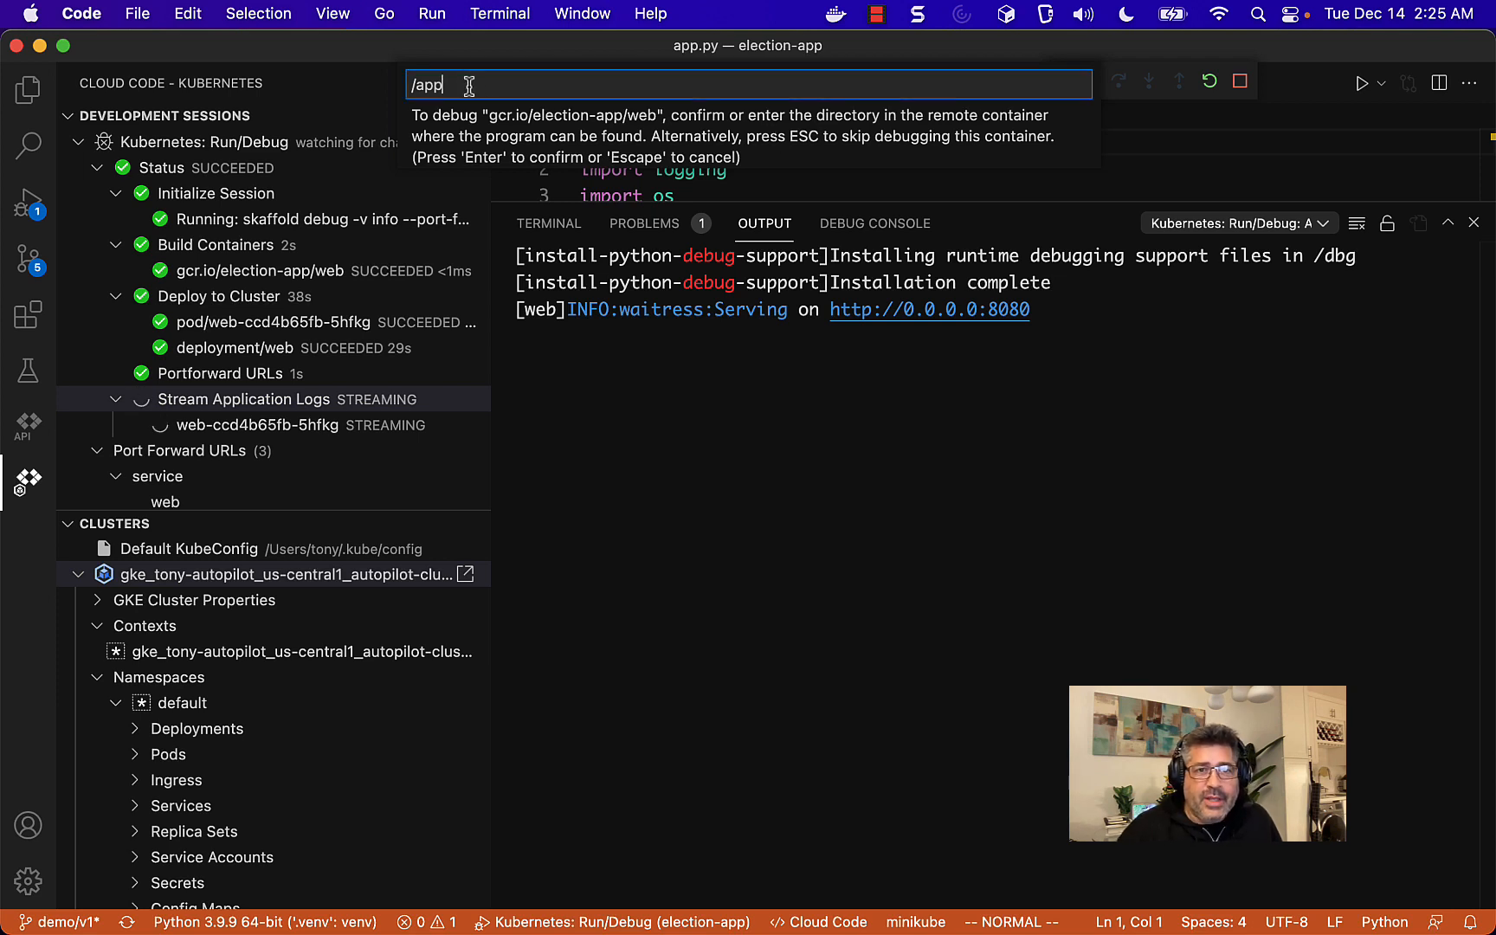
key("Return")
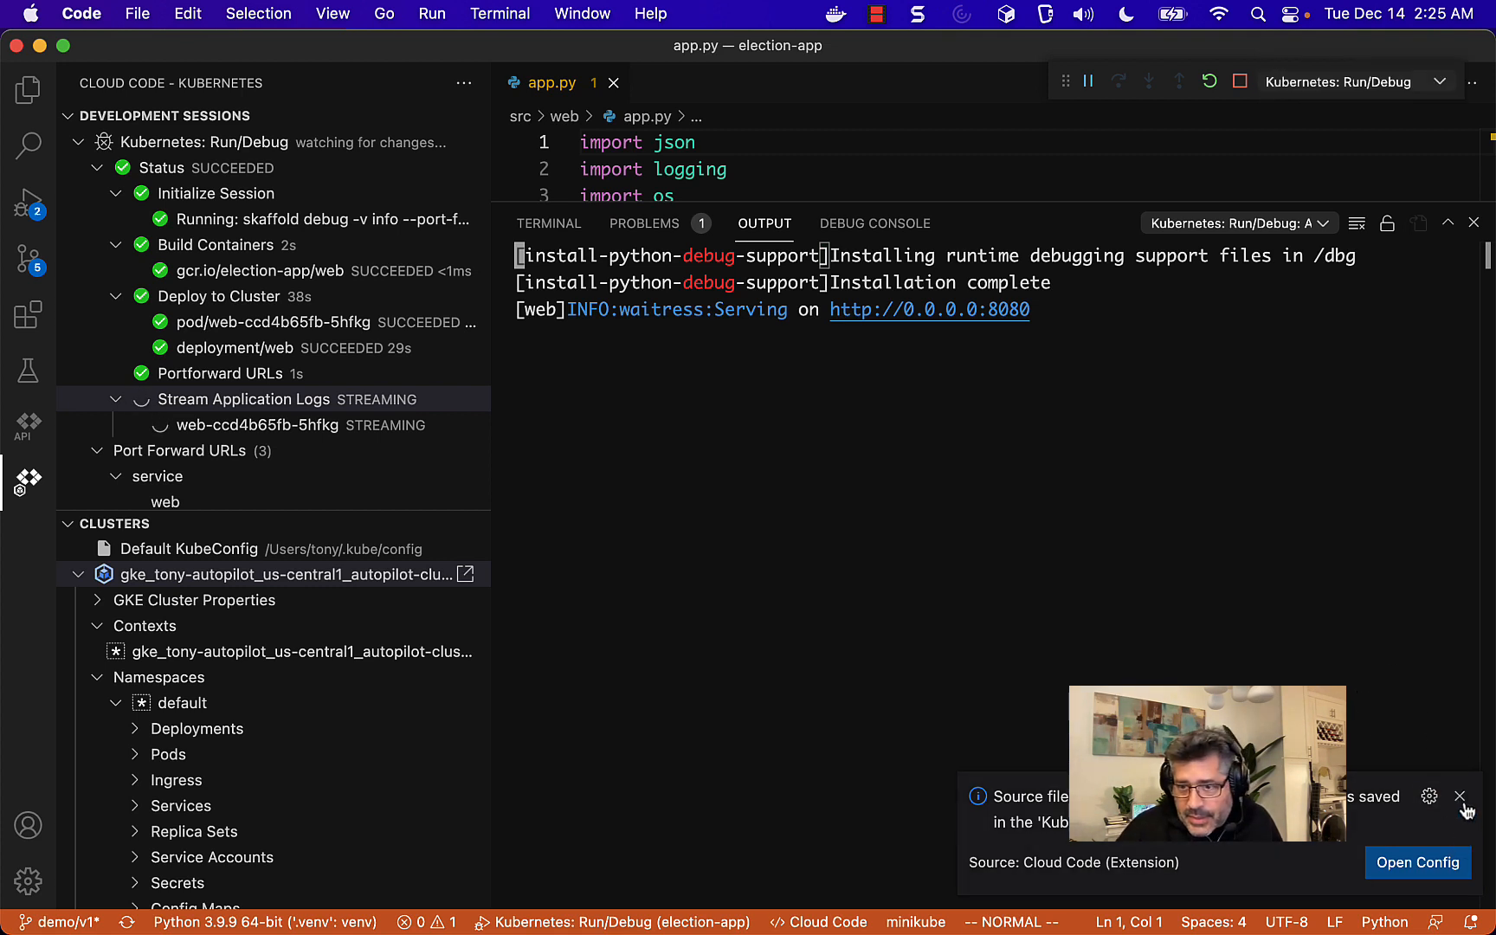
left_click(1459, 797)
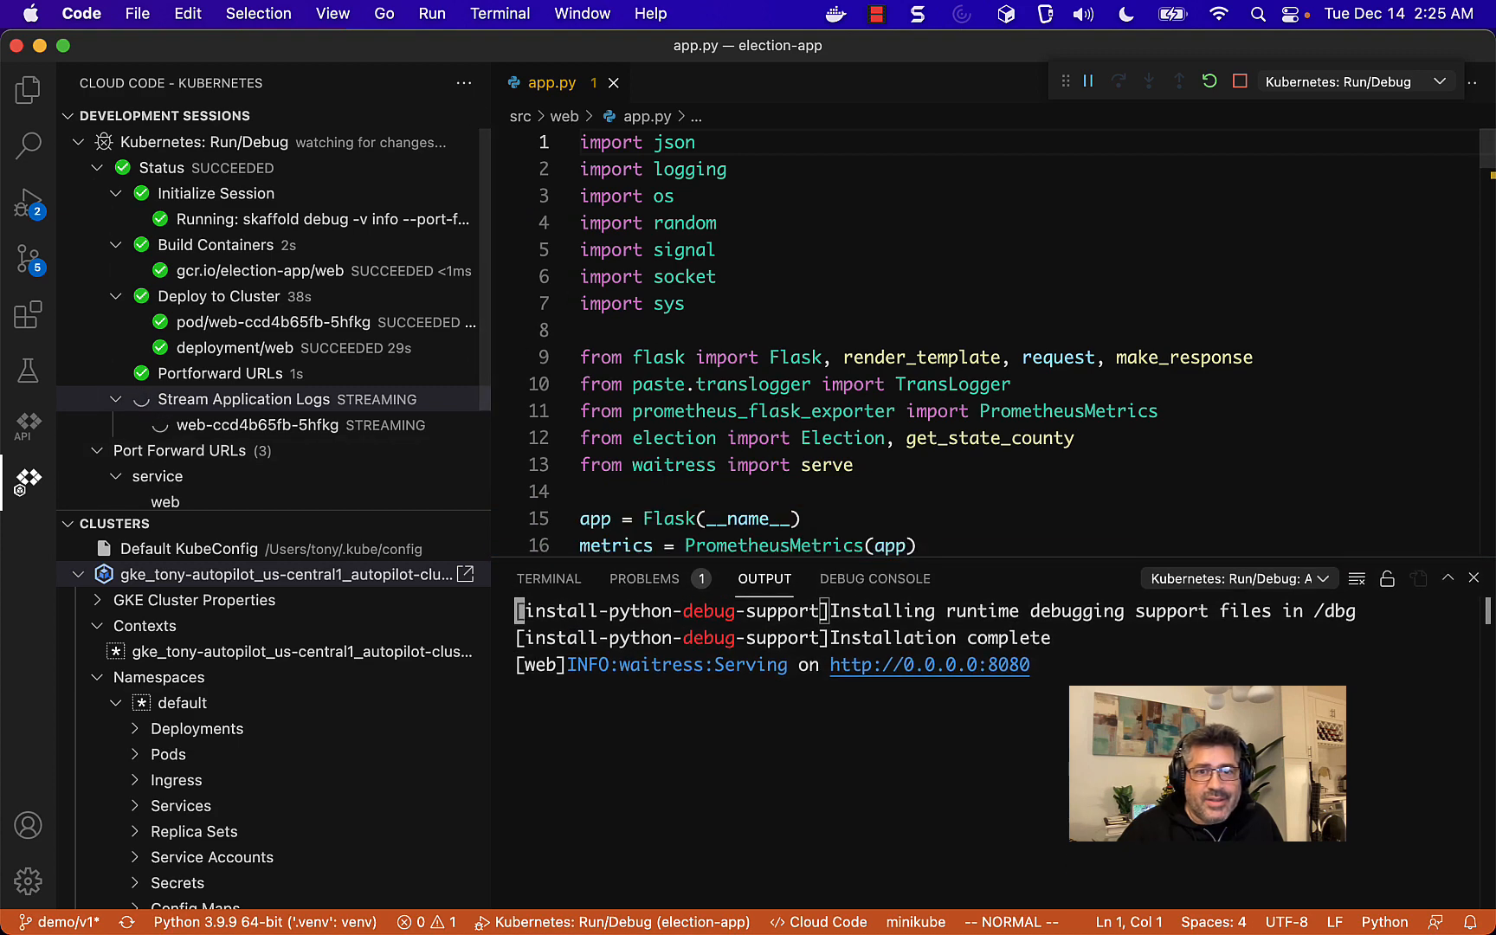
- Scroll app.py down to the handle_vote function
scroll("down", 3)
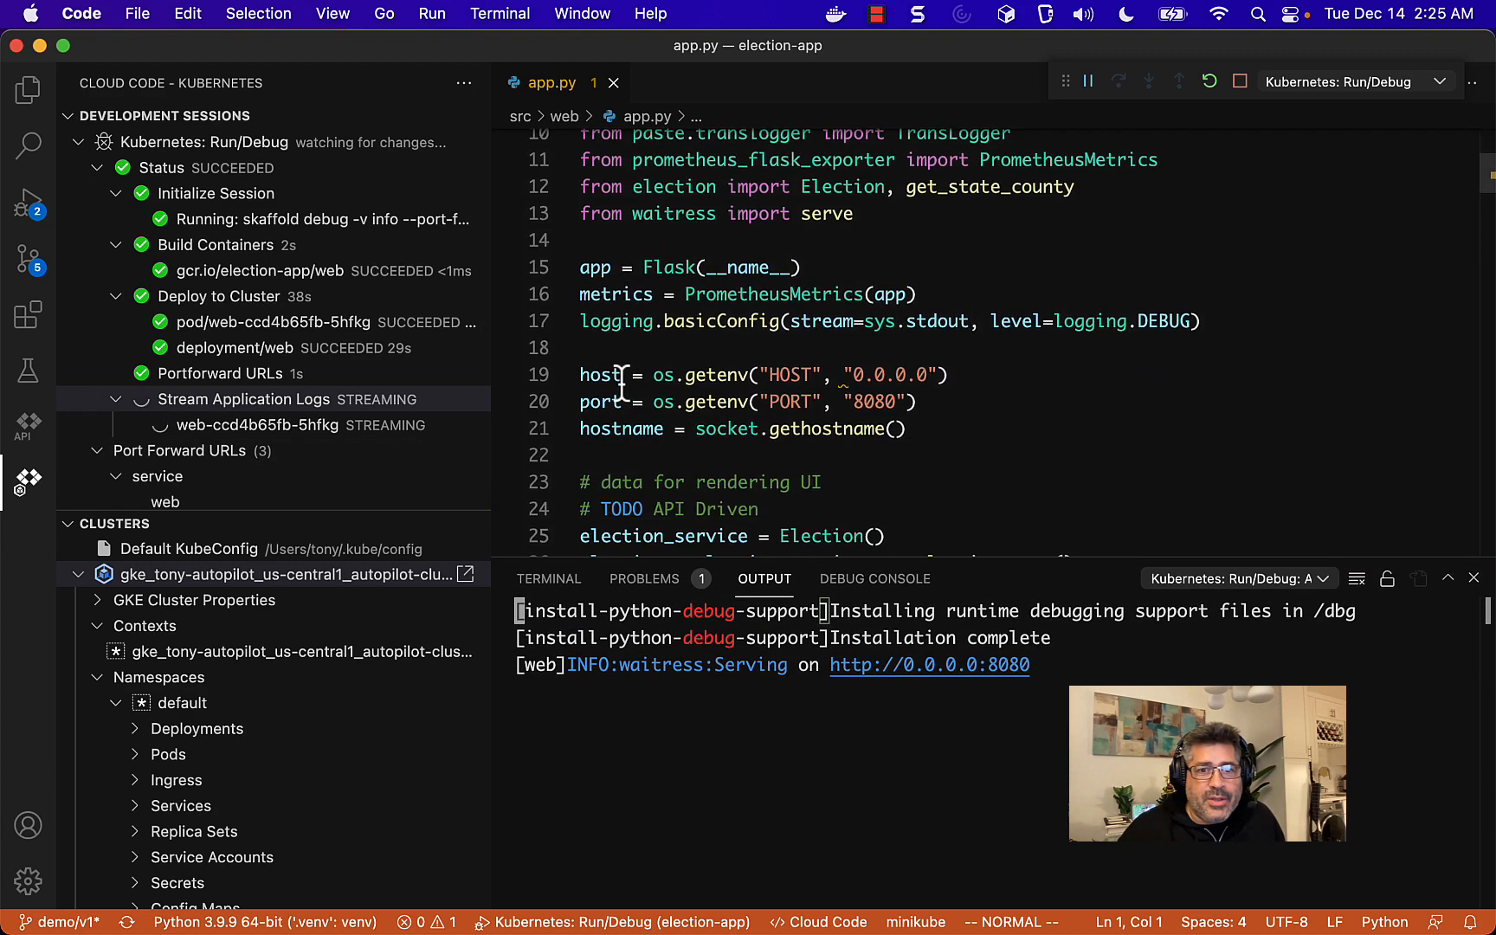
scroll("down", 3)
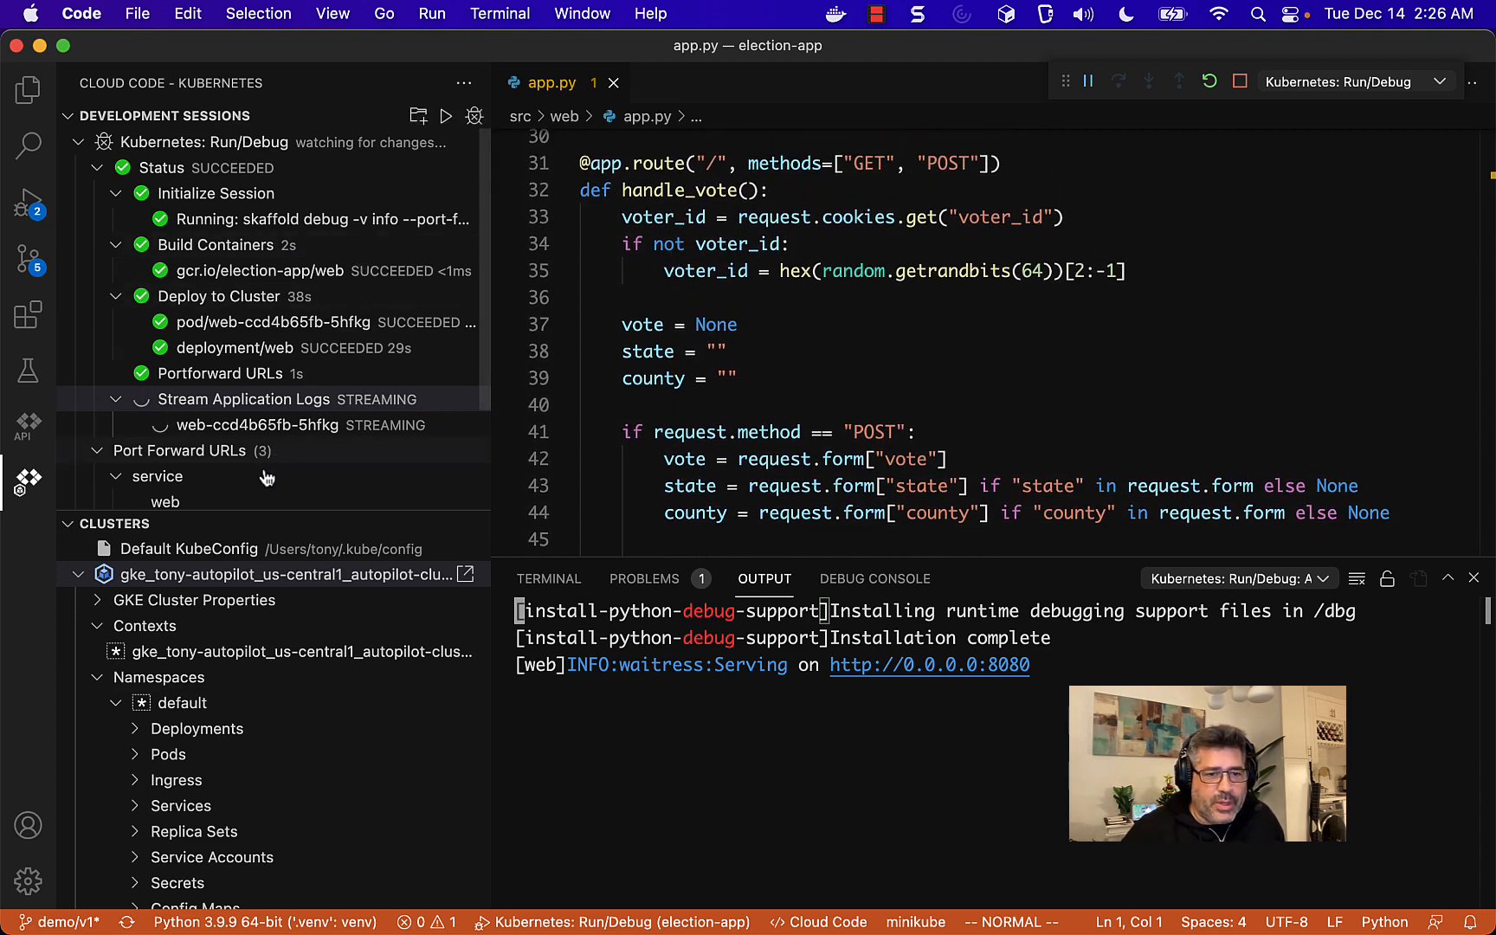
scroll("down", 3)
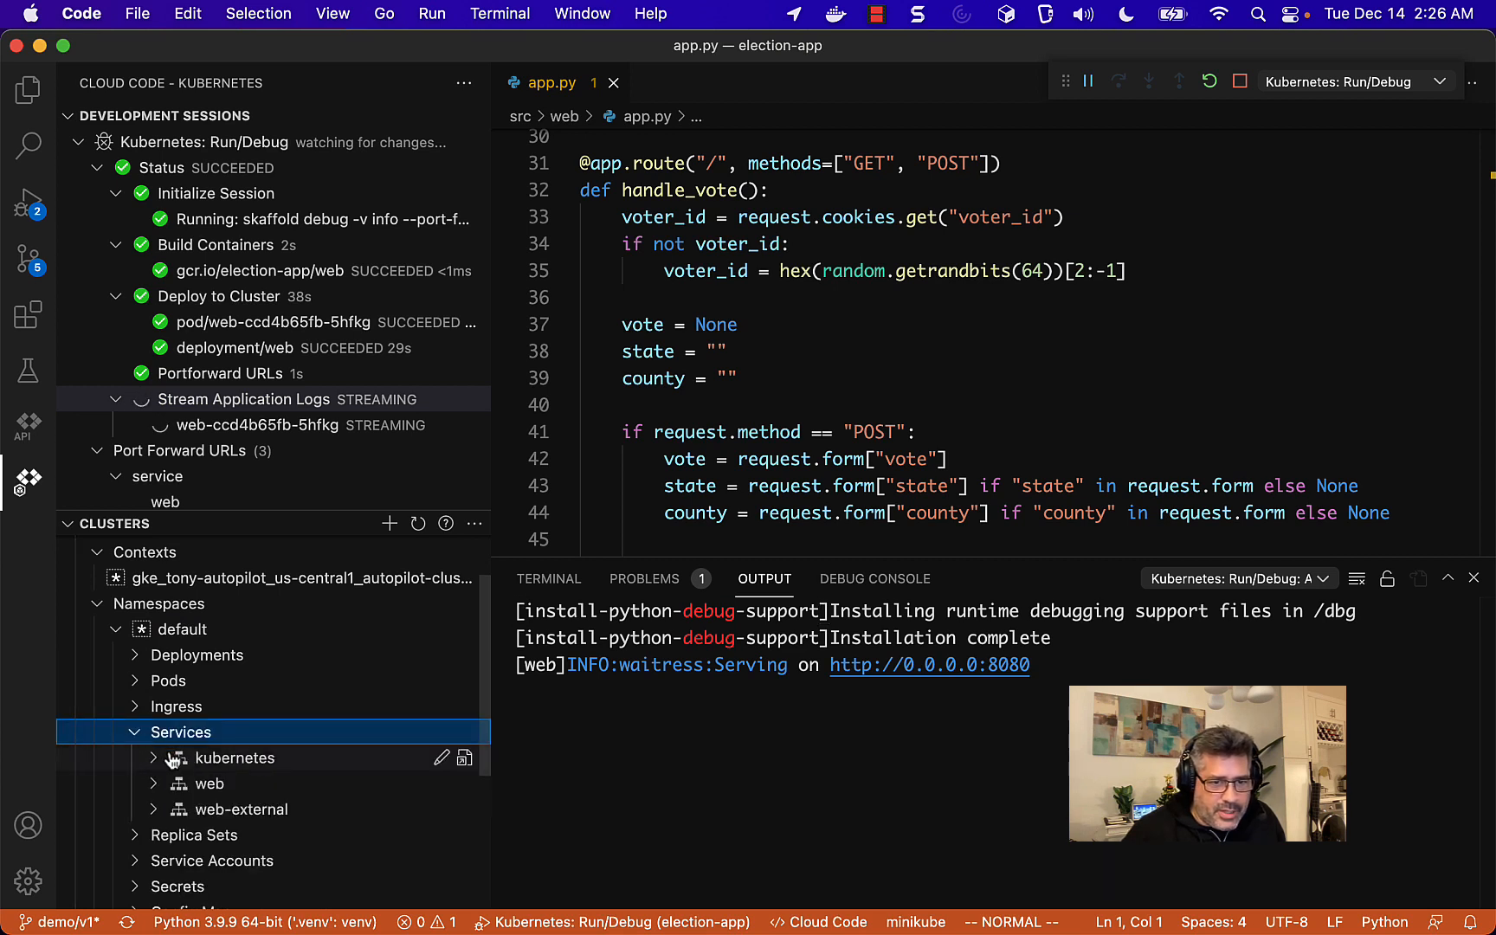
- Expand web-external's External IPs and launch 34.68.171.52 in the browser
left_click(207, 808)
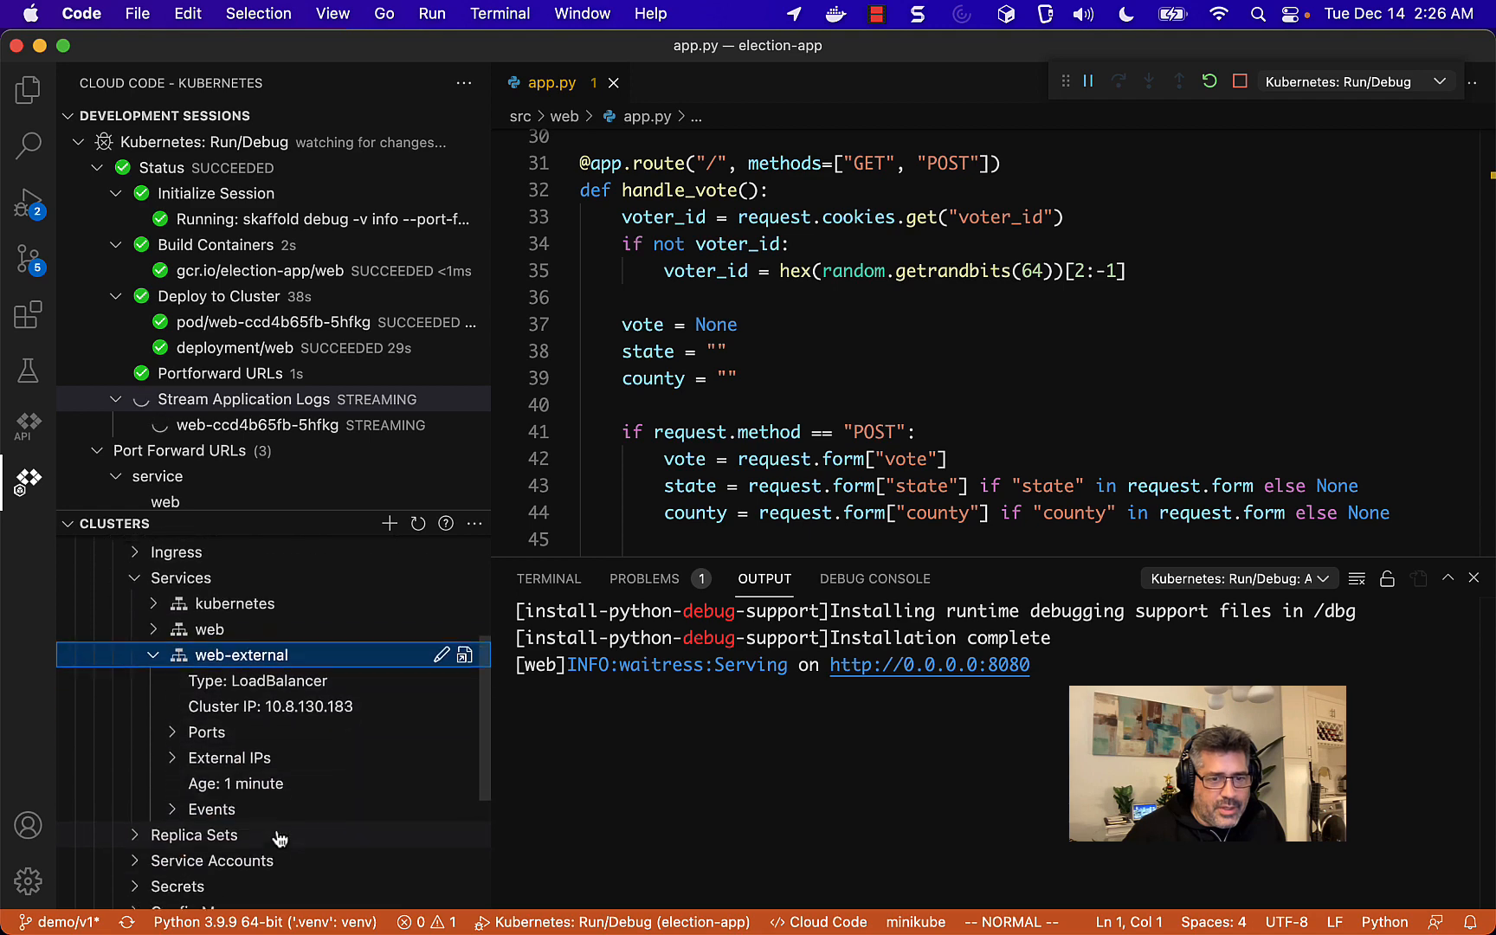
left_click(228, 759)
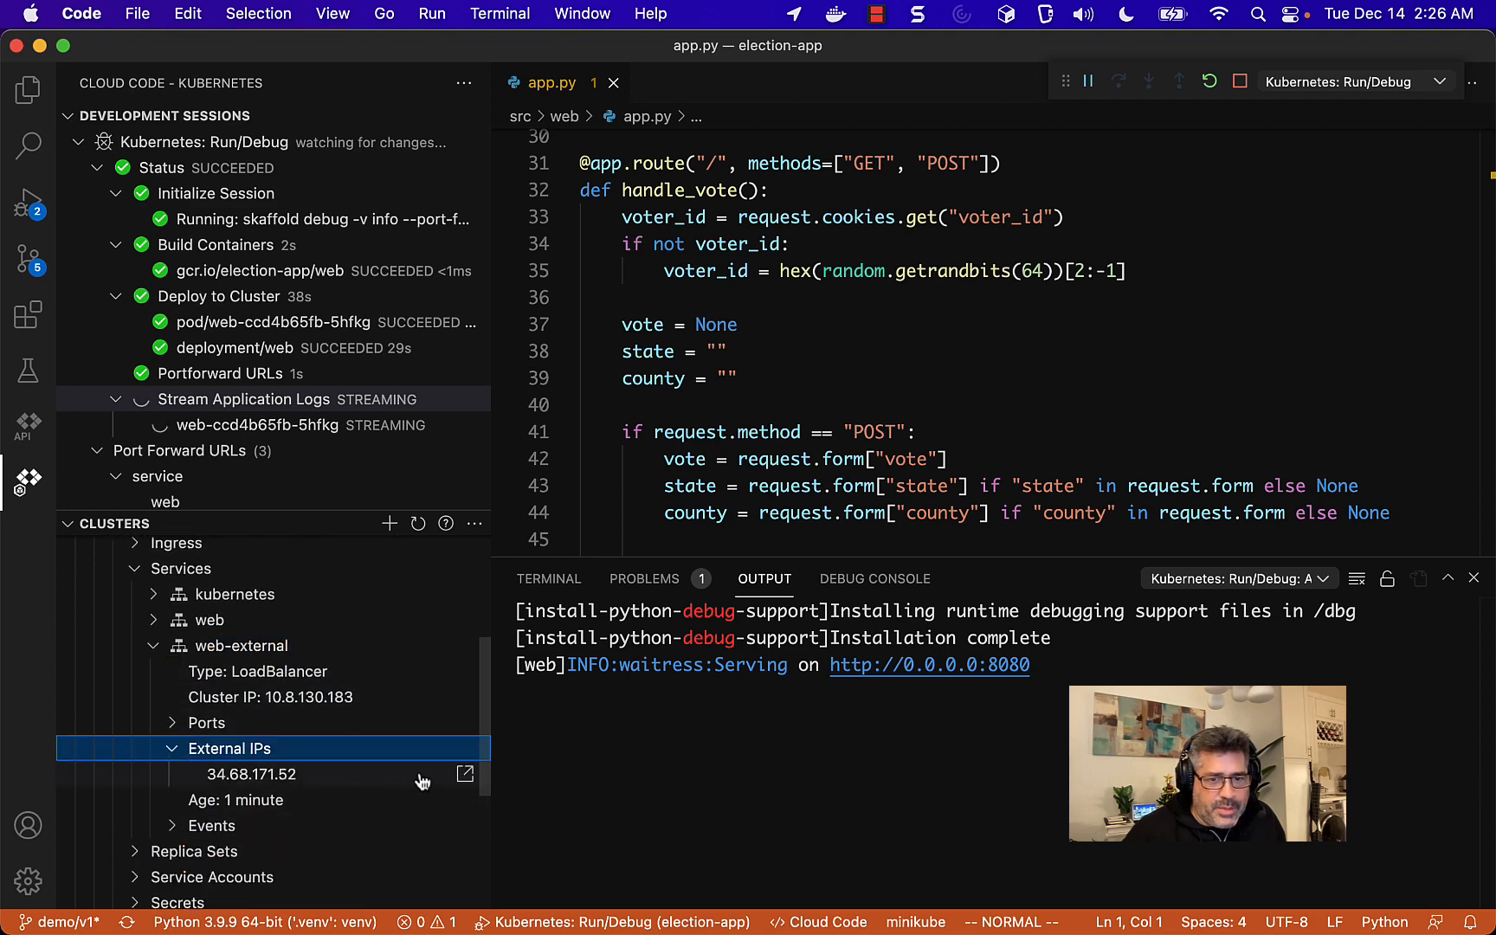
left_click(464, 774)
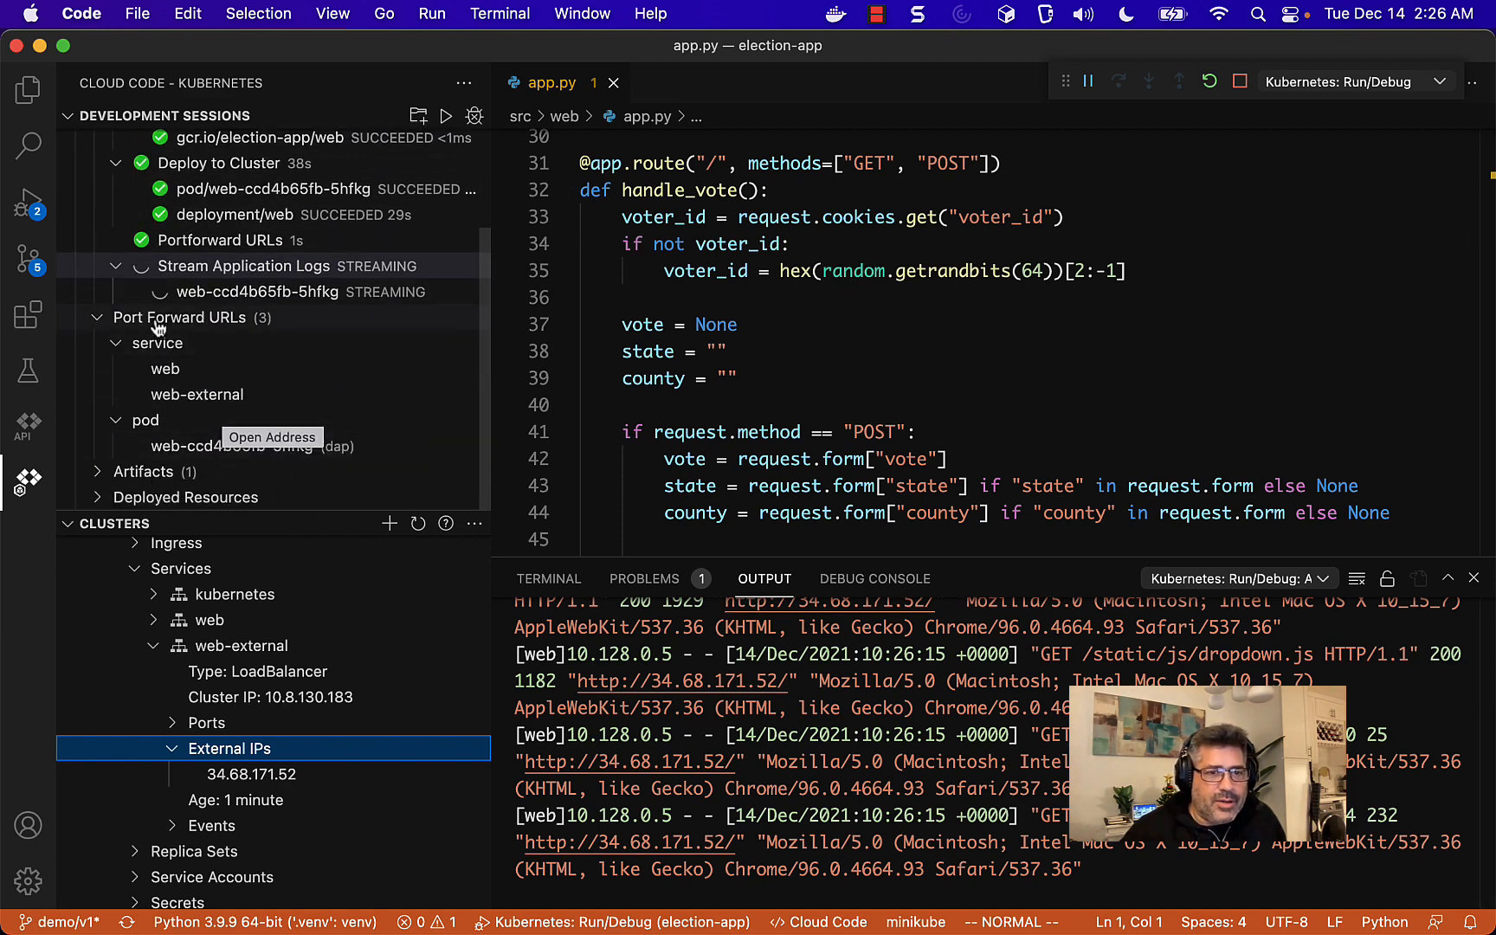
mouse_move(209, 369)
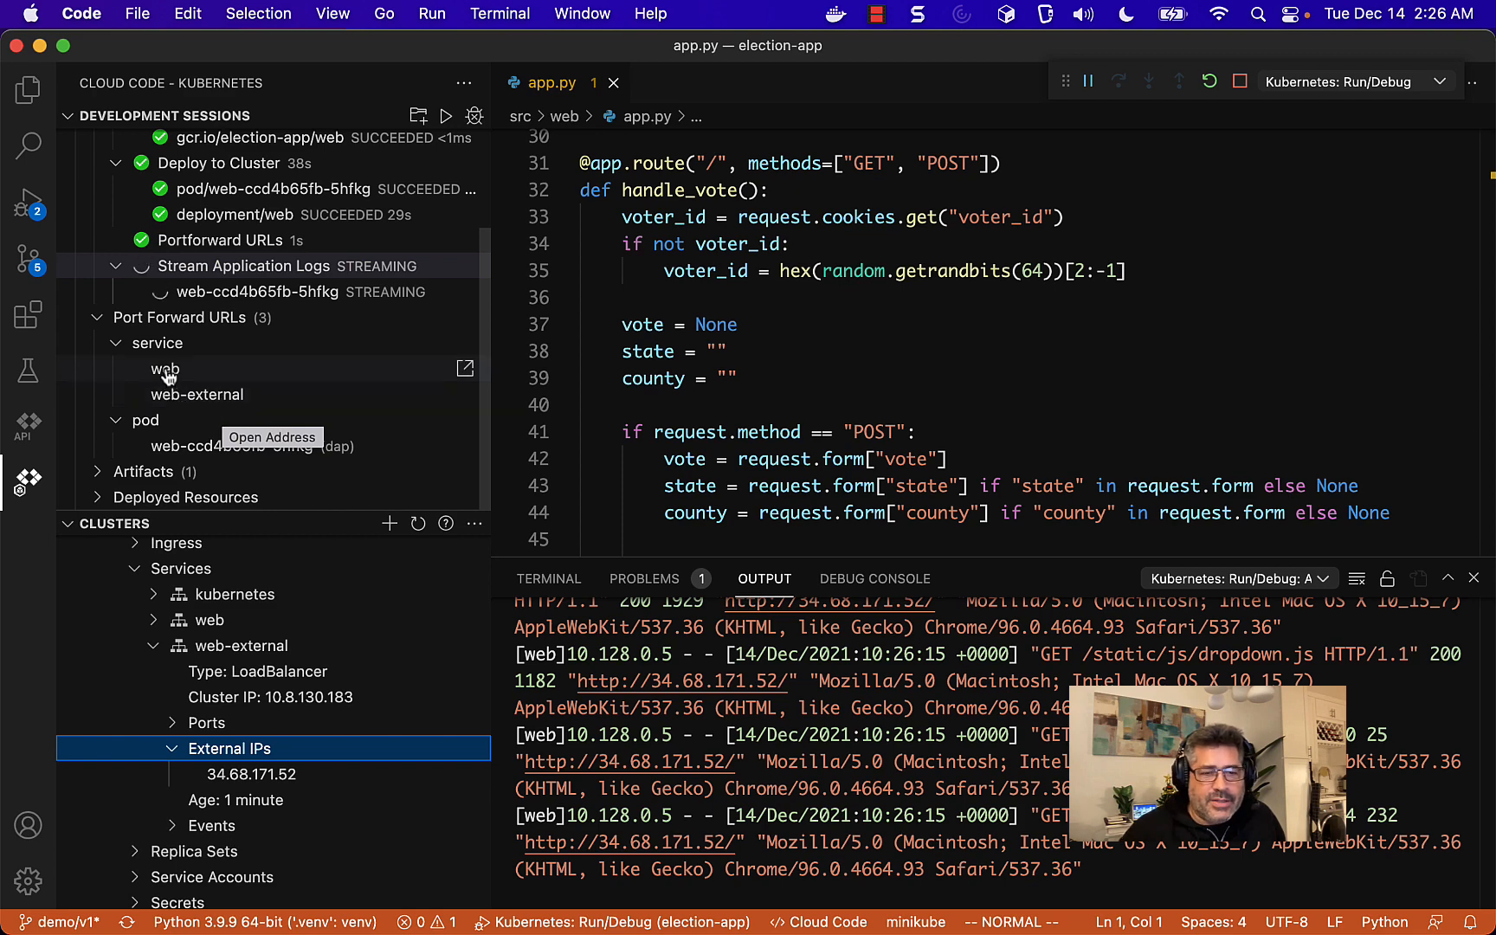
mouse_move(220, 395)
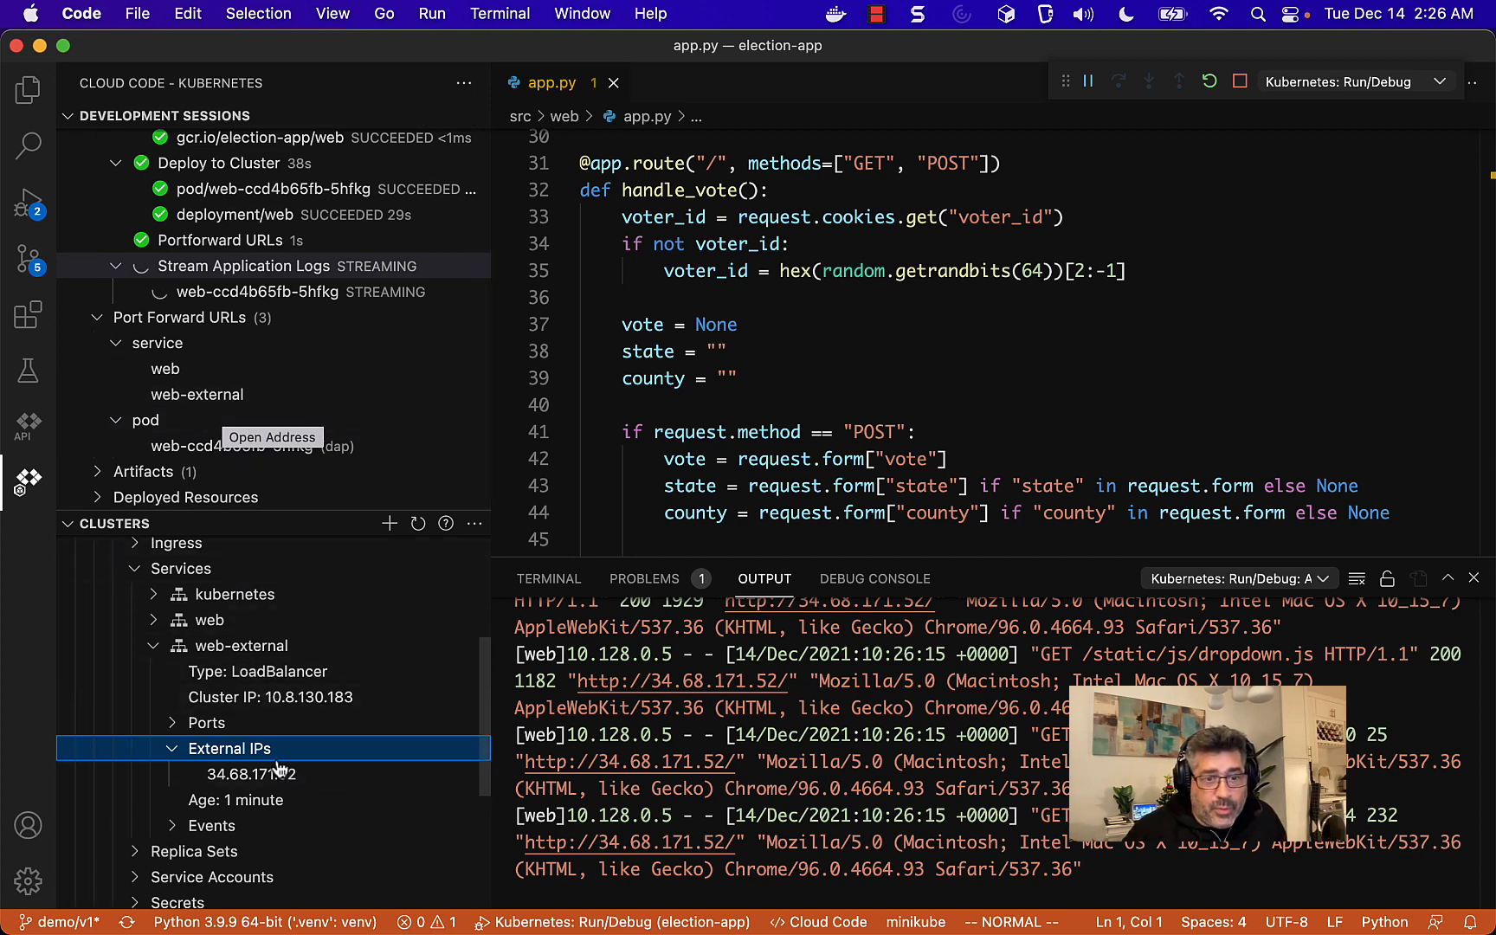
mouse_move(250, 774)
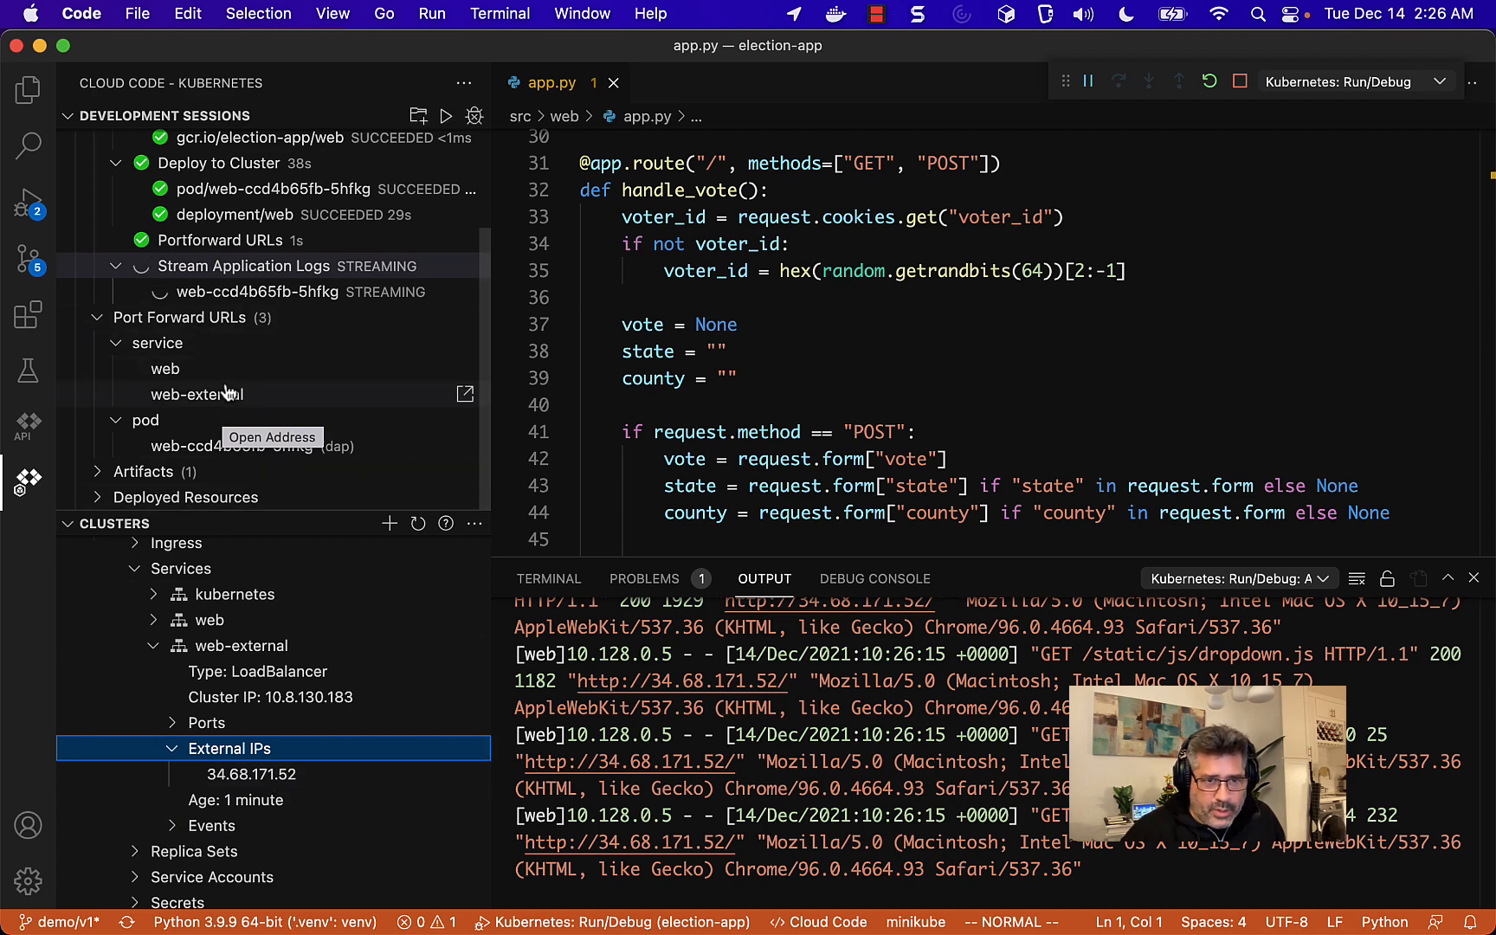
mouse_move(234, 395)
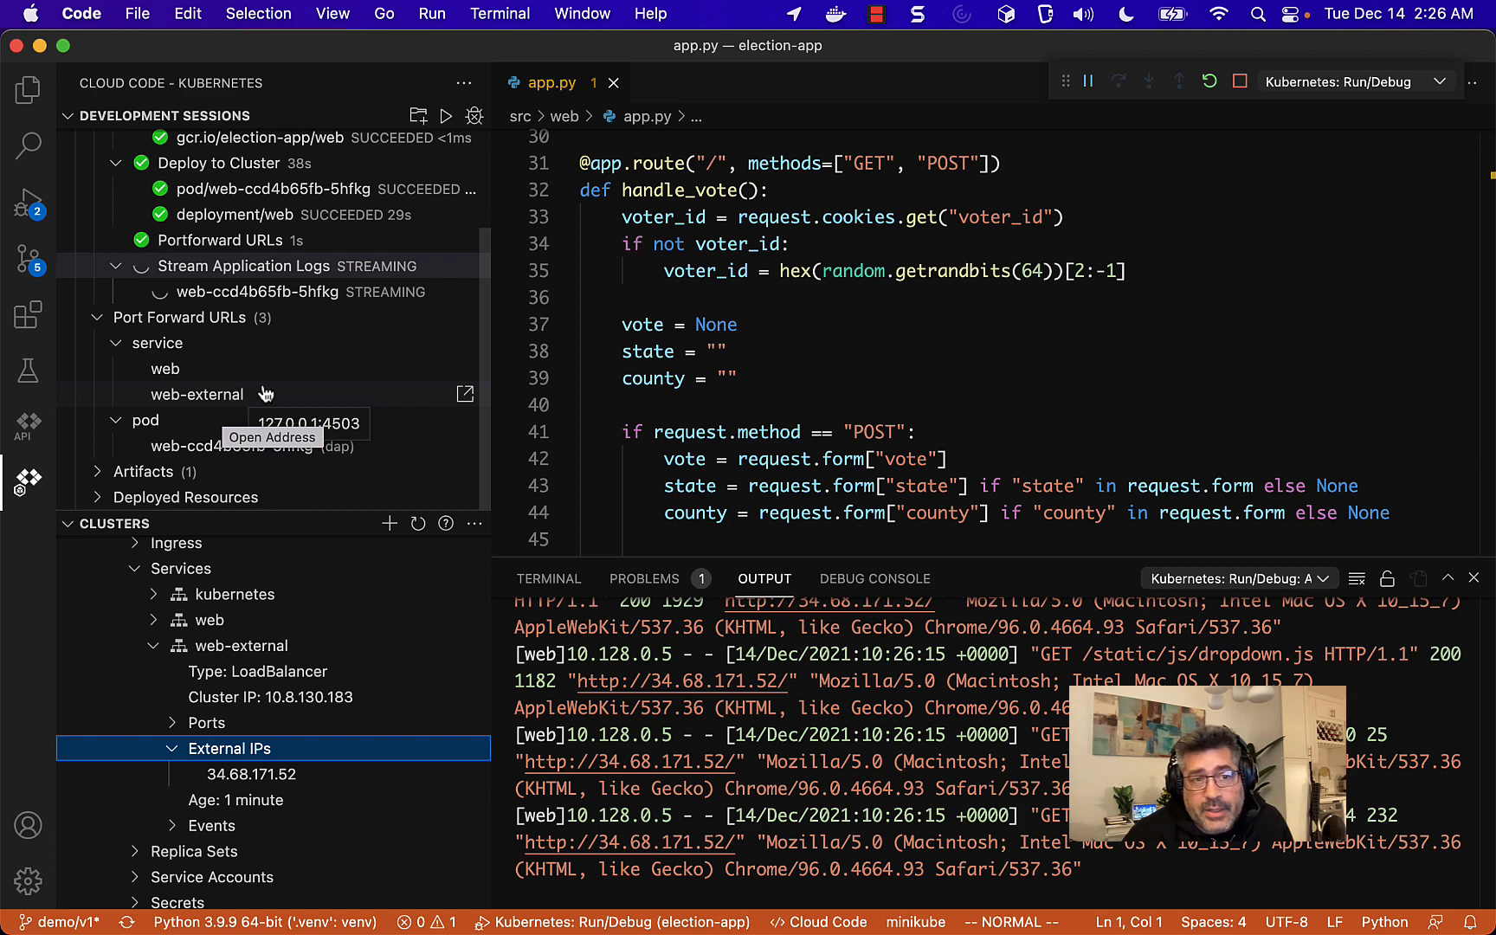
mouse_move(426, 406)
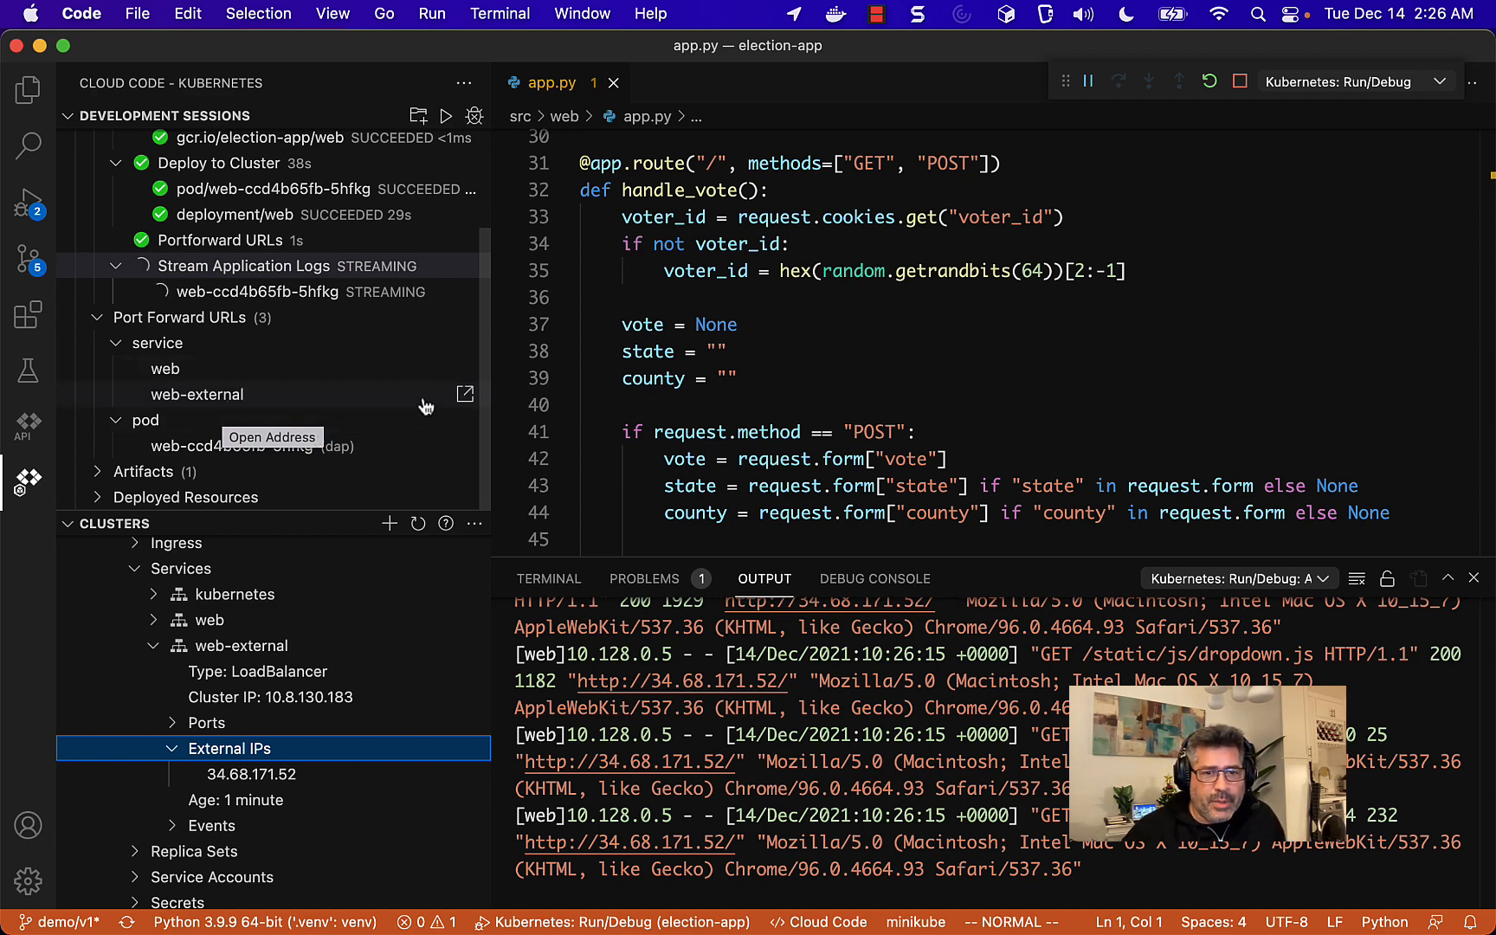
- Select California and Fresno on the voting page and vote for Daffy Duck
left_click(464, 394)
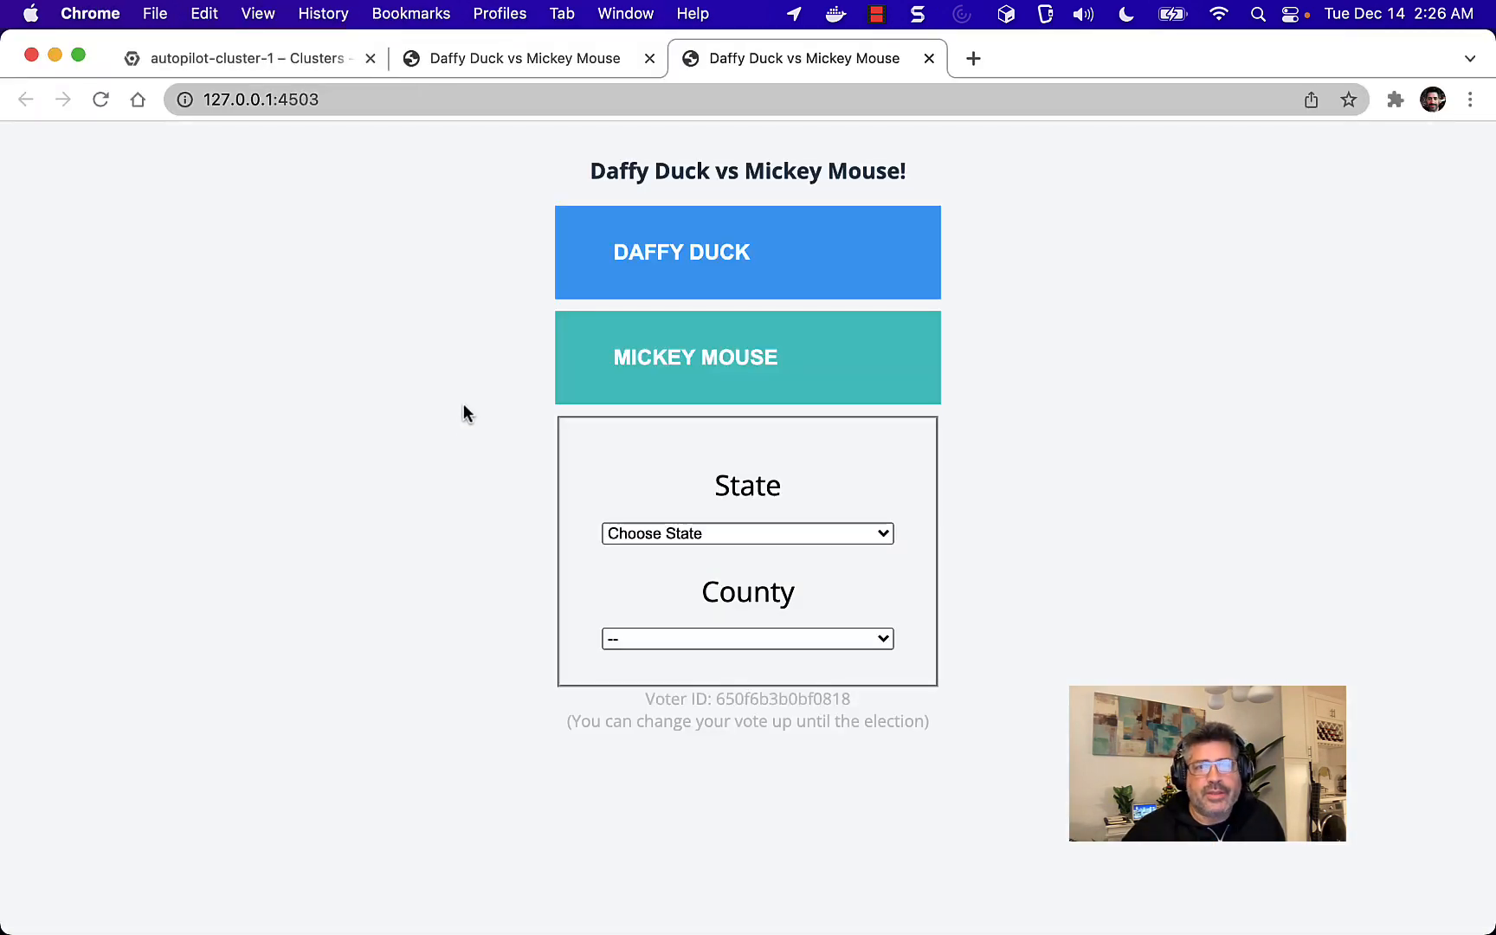
mouse_move(696, 518)
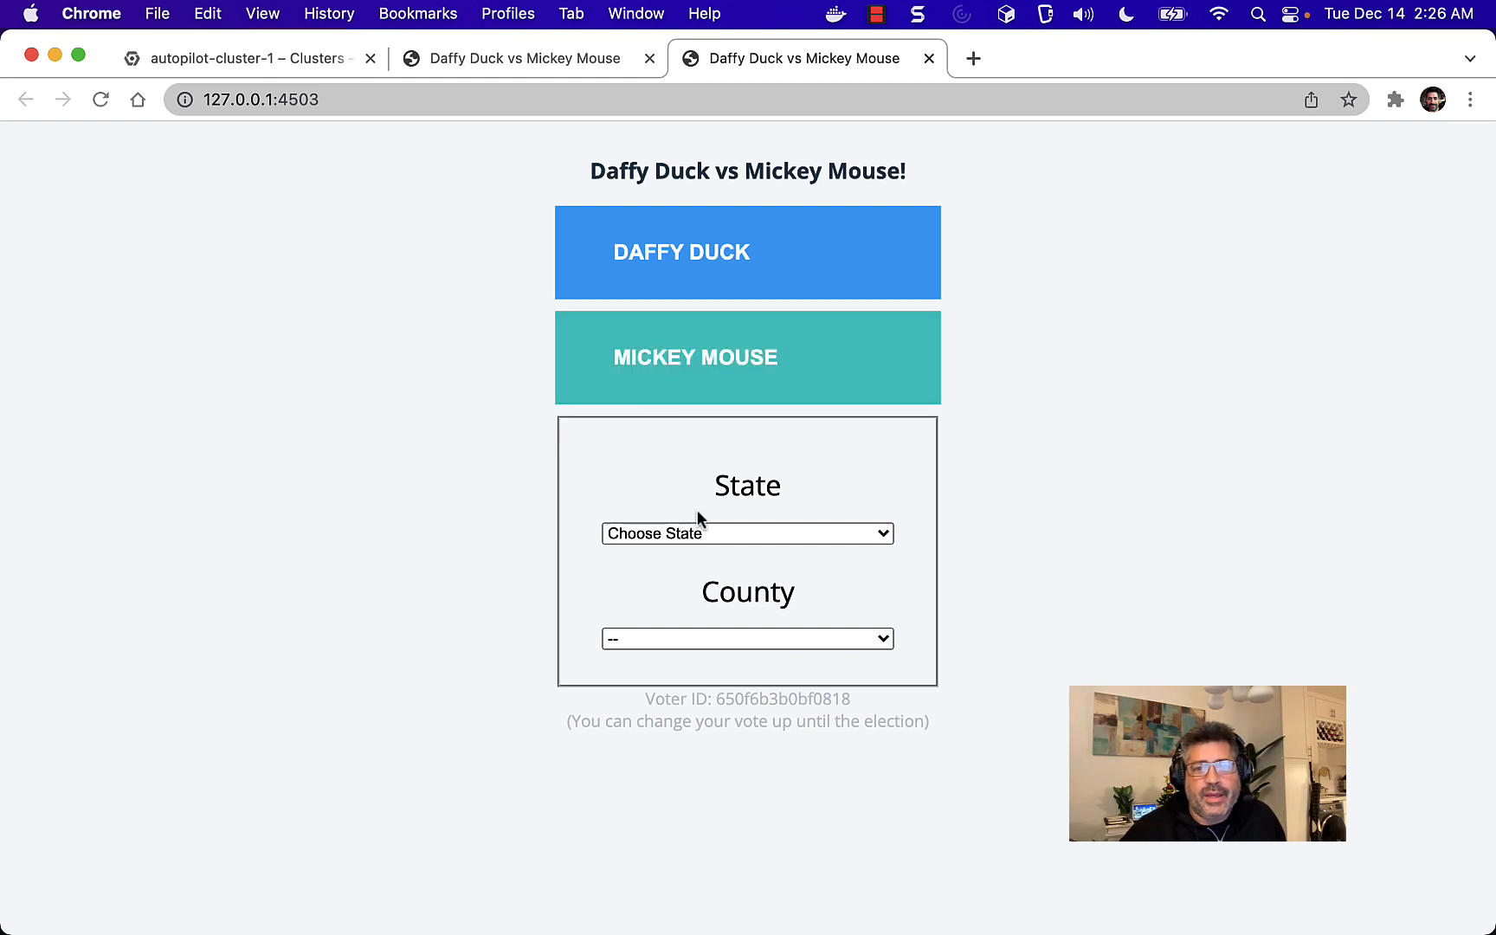
left_click(747, 532)
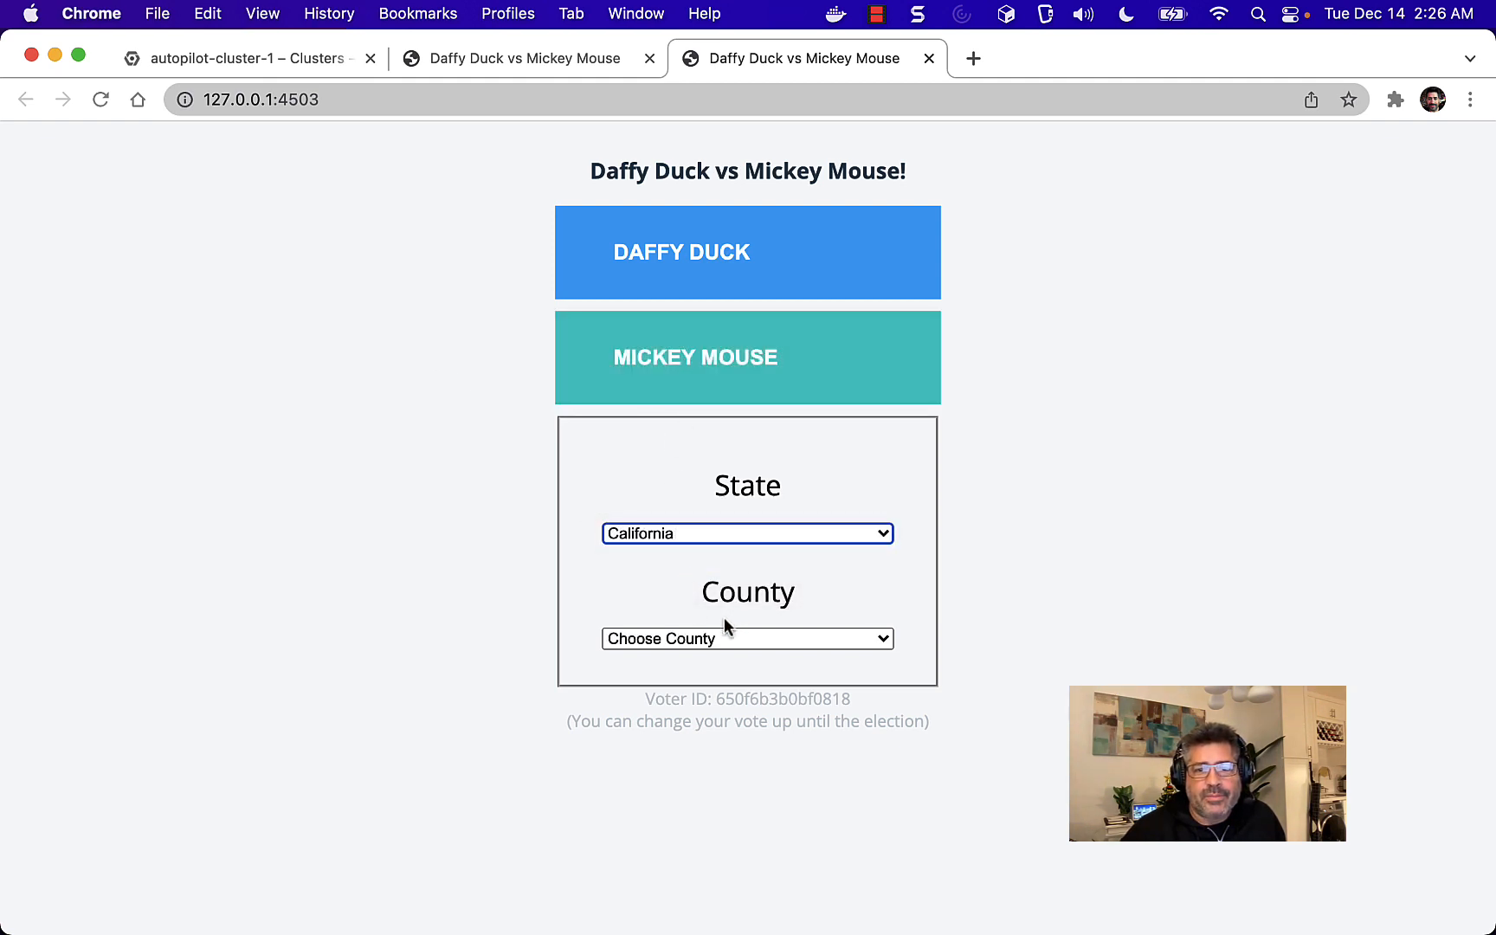
left_click(746, 639)
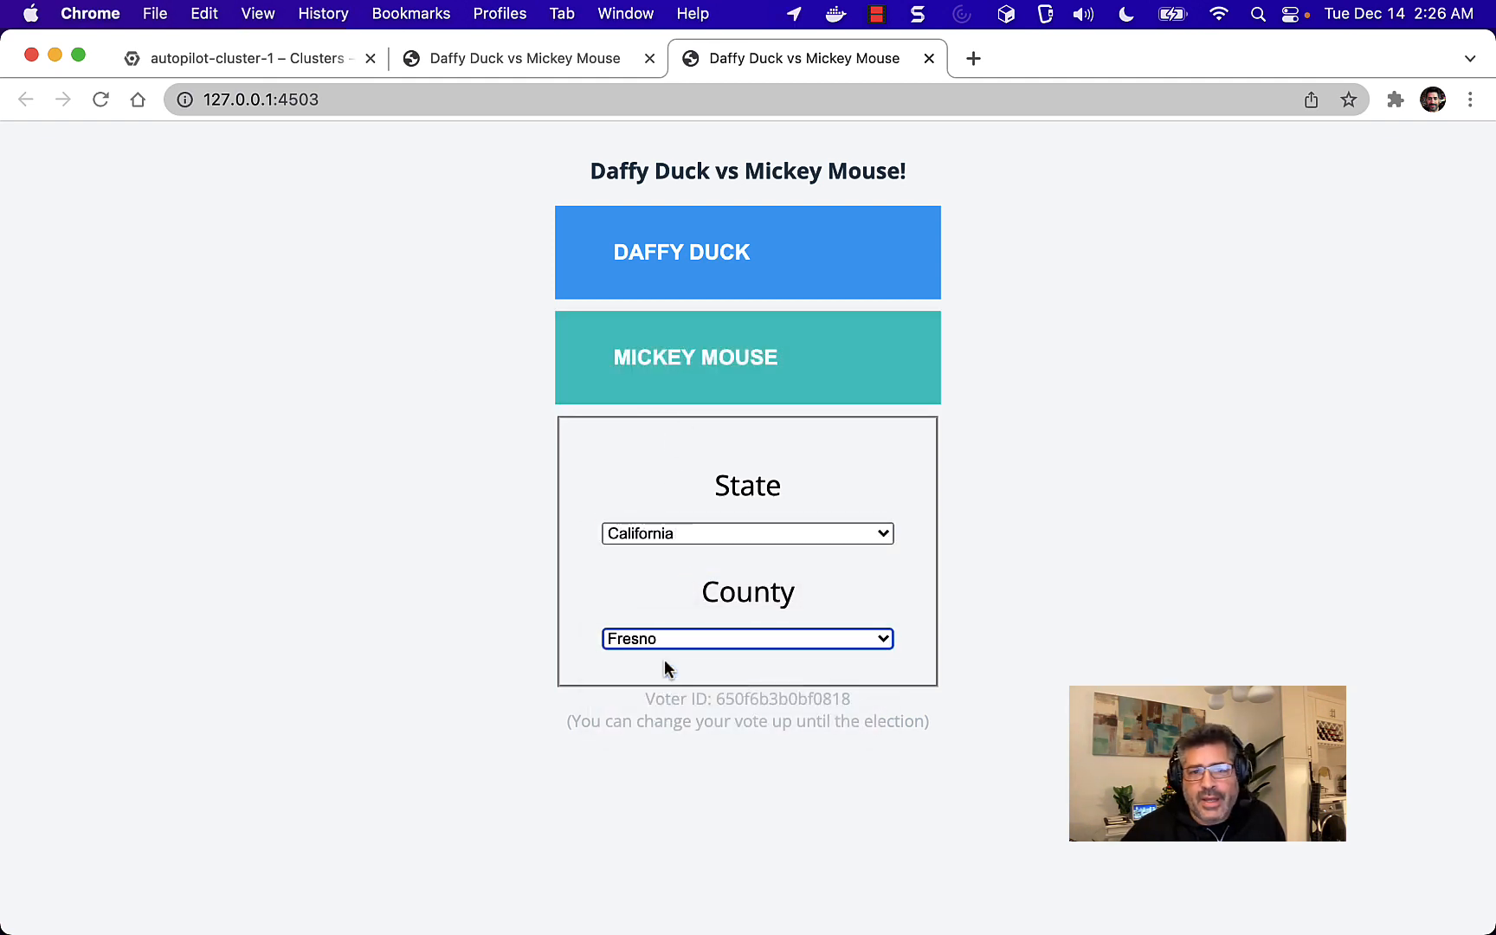
left_click(746, 251)
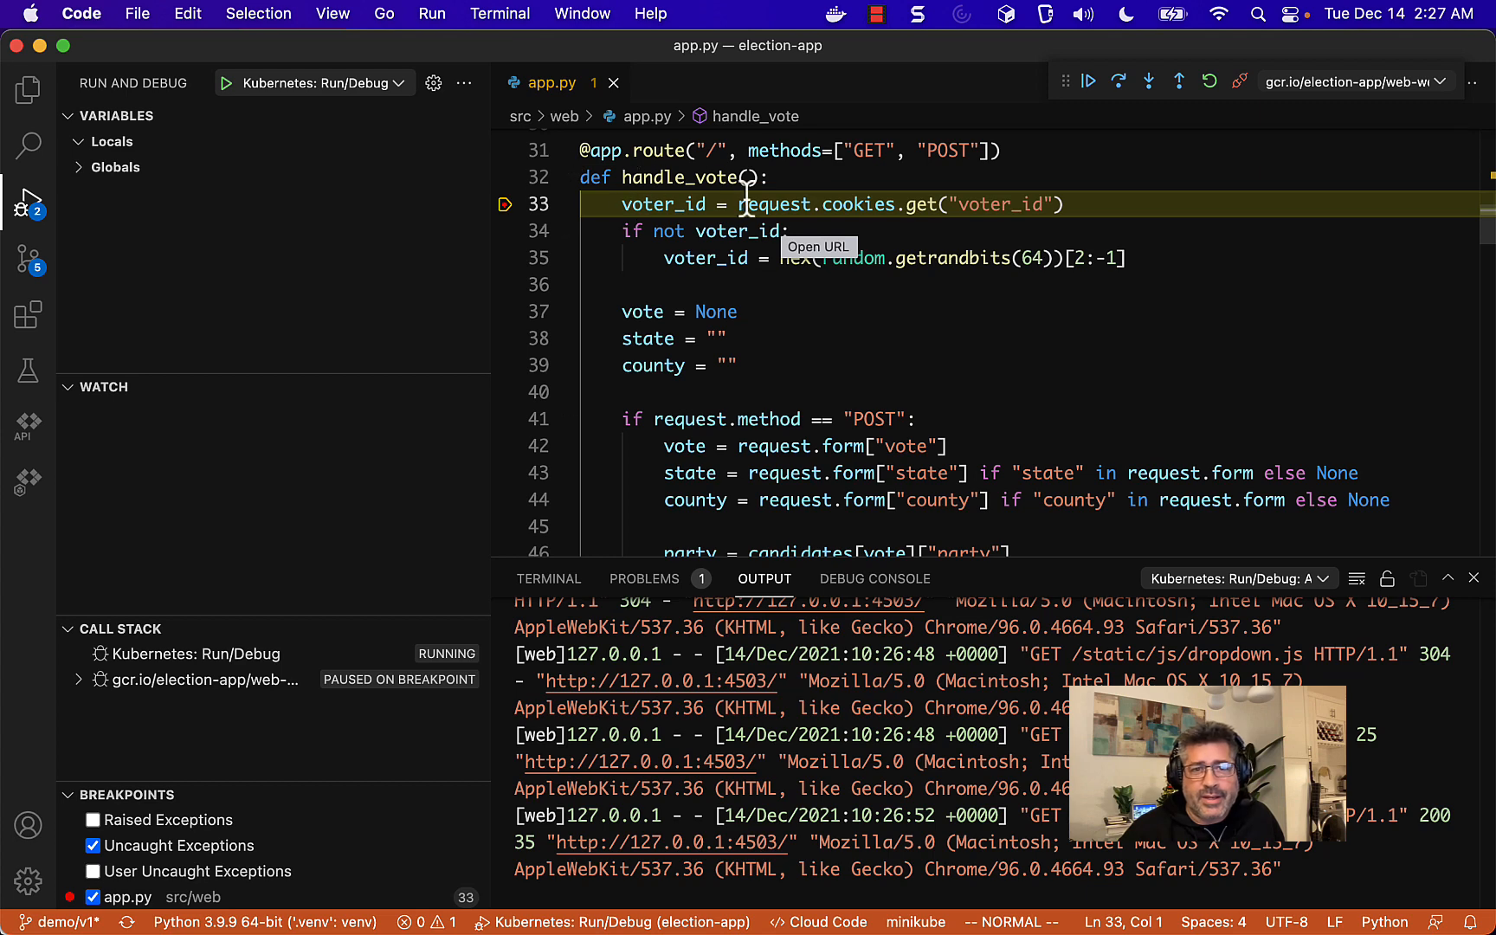
mouse_move(783, 205)
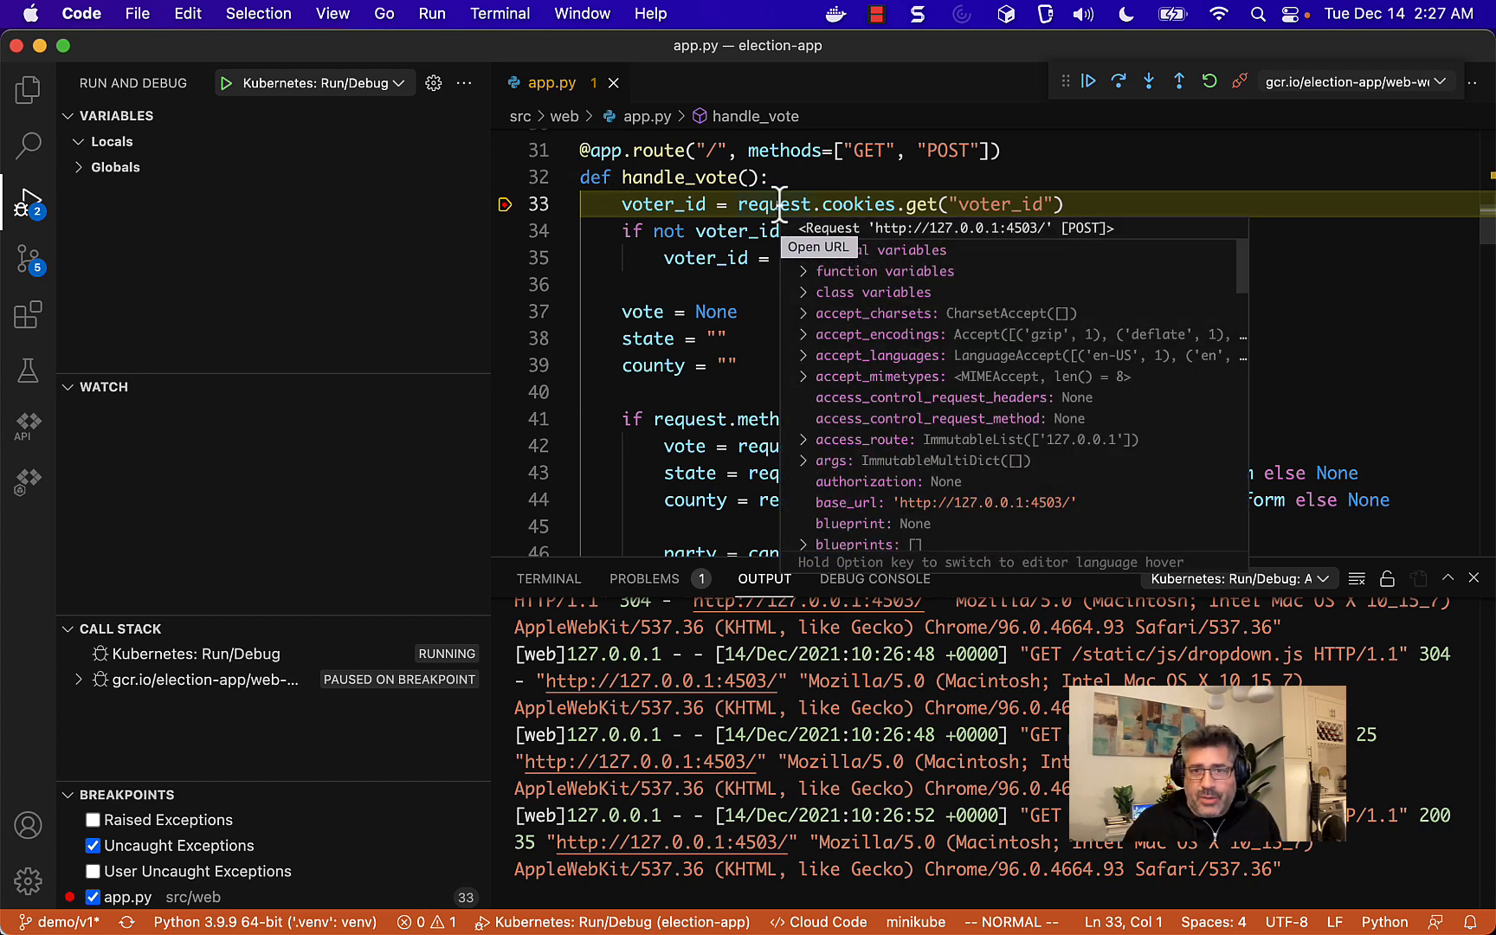
mouse_move(753, 139)
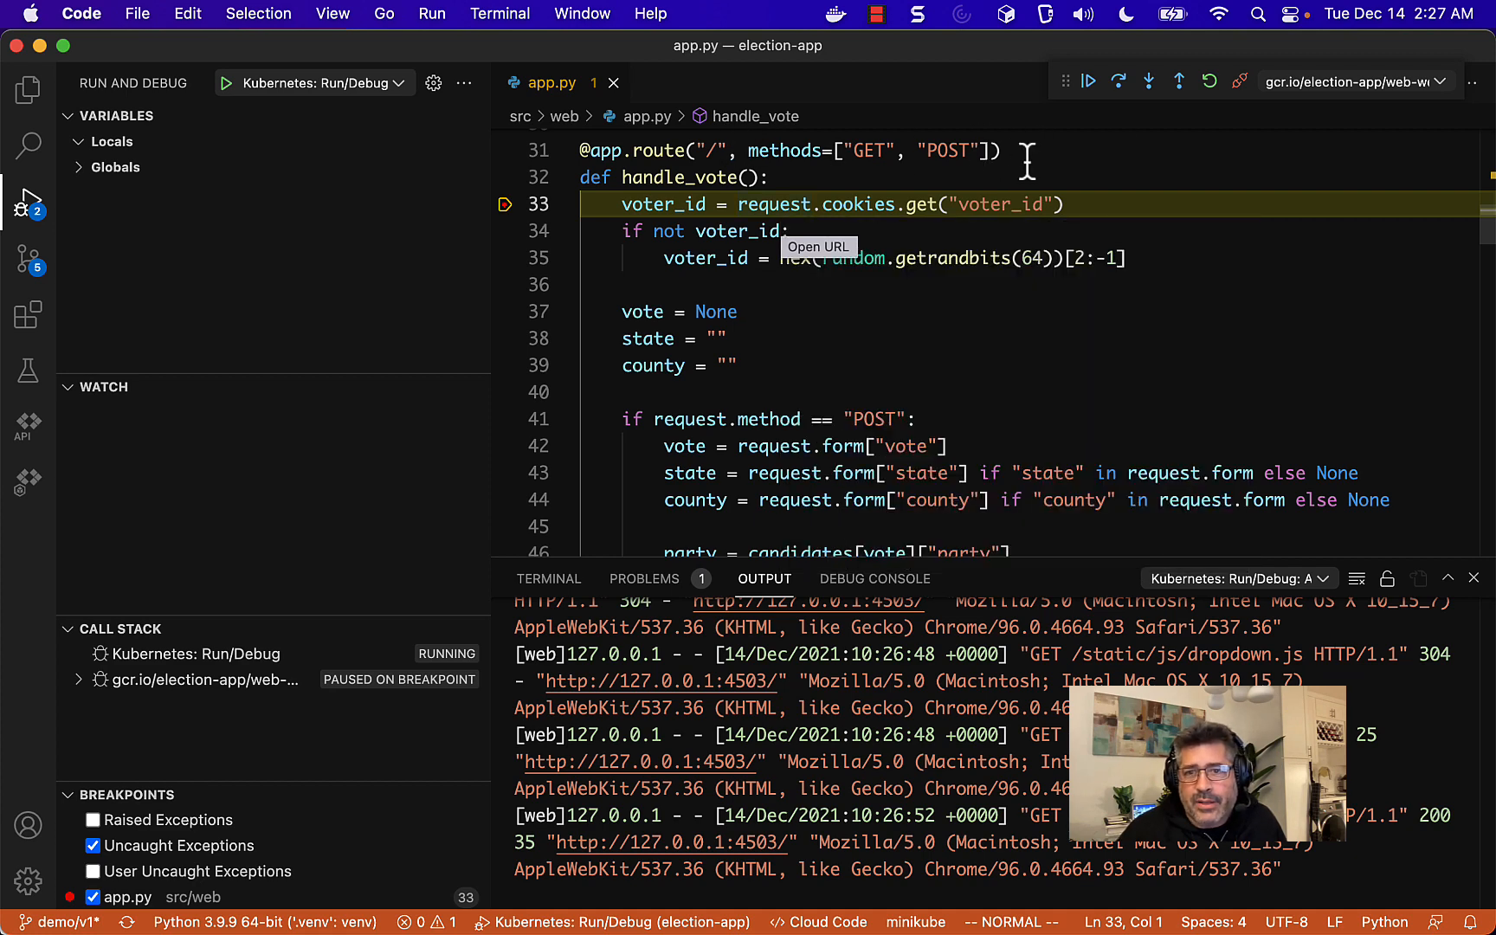
- Step over line by line so locals fill with state California, county Fresno, vote daffy, party blue
left_click(1148, 82)
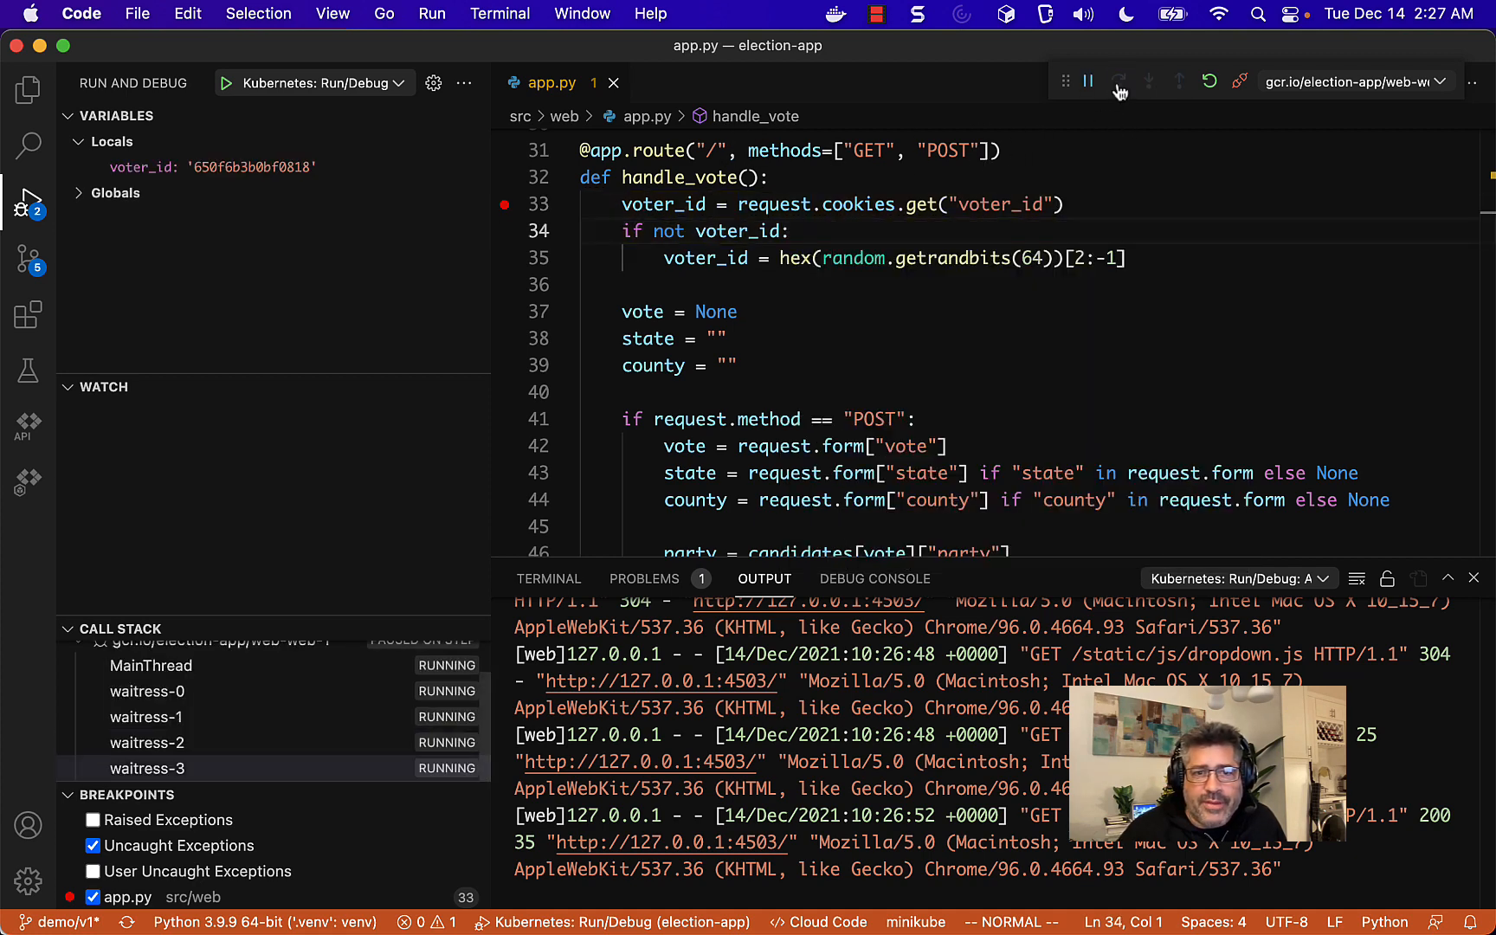
left_click(1149, 81)
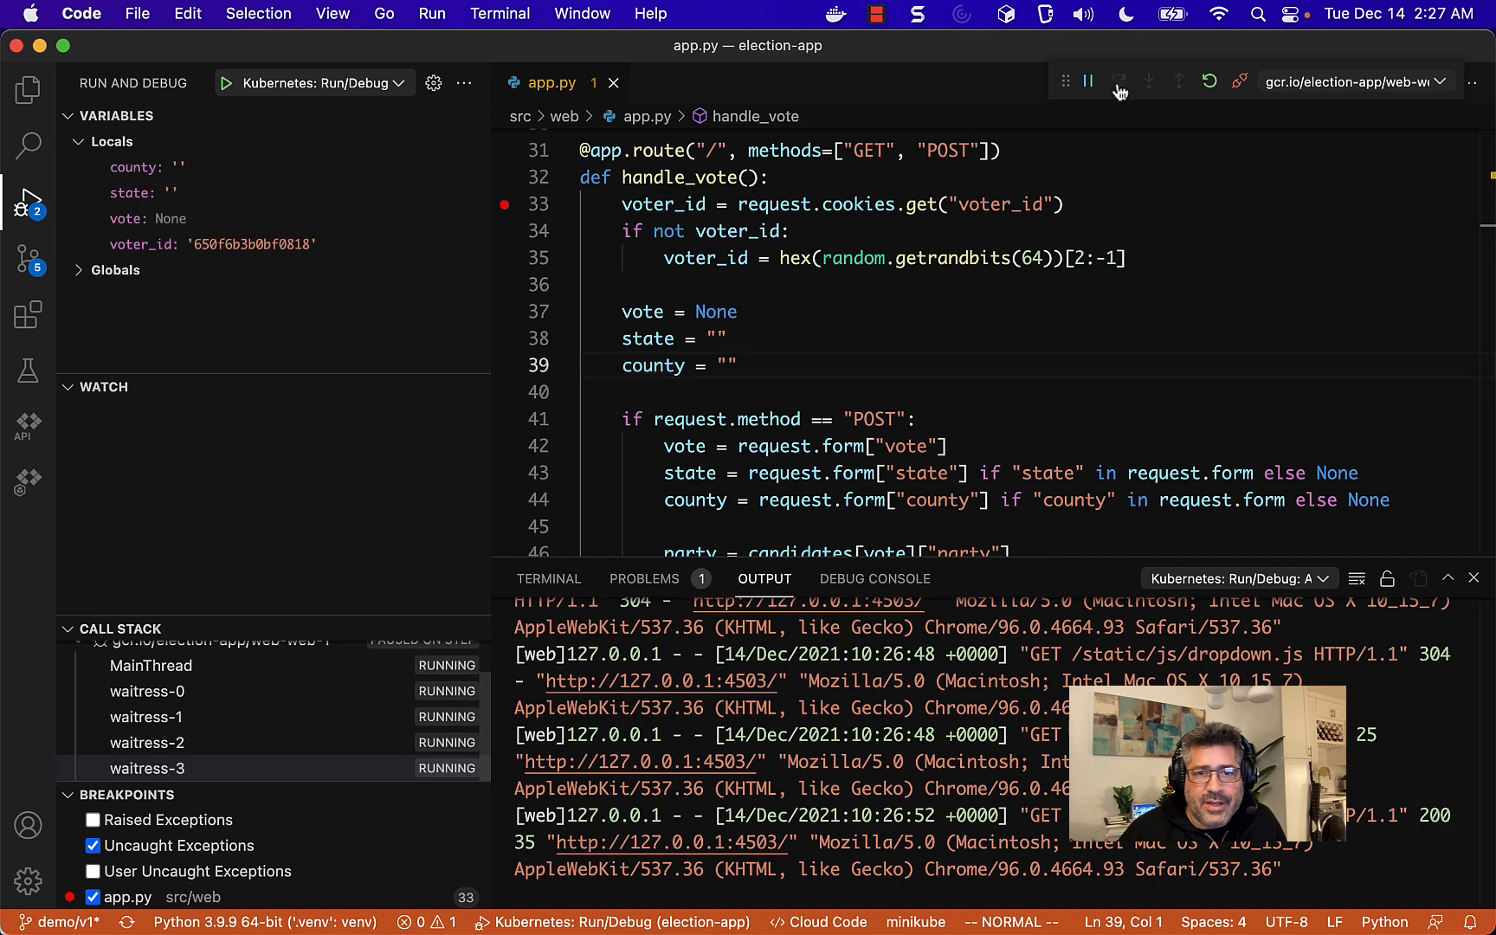
left_click(1118, 81)
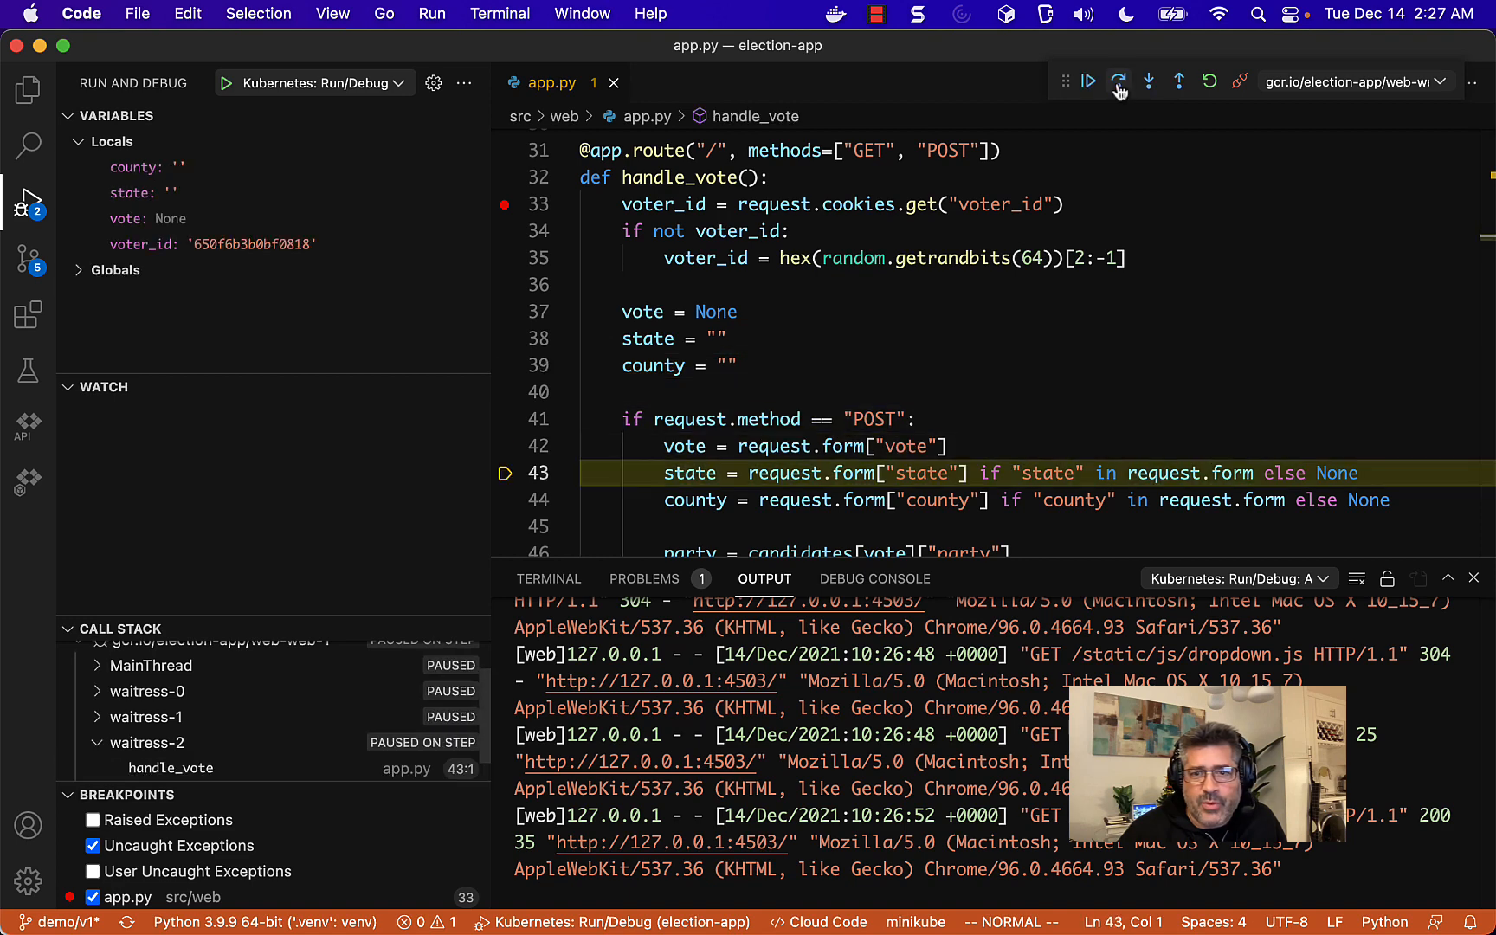
left_click(1117, 81)
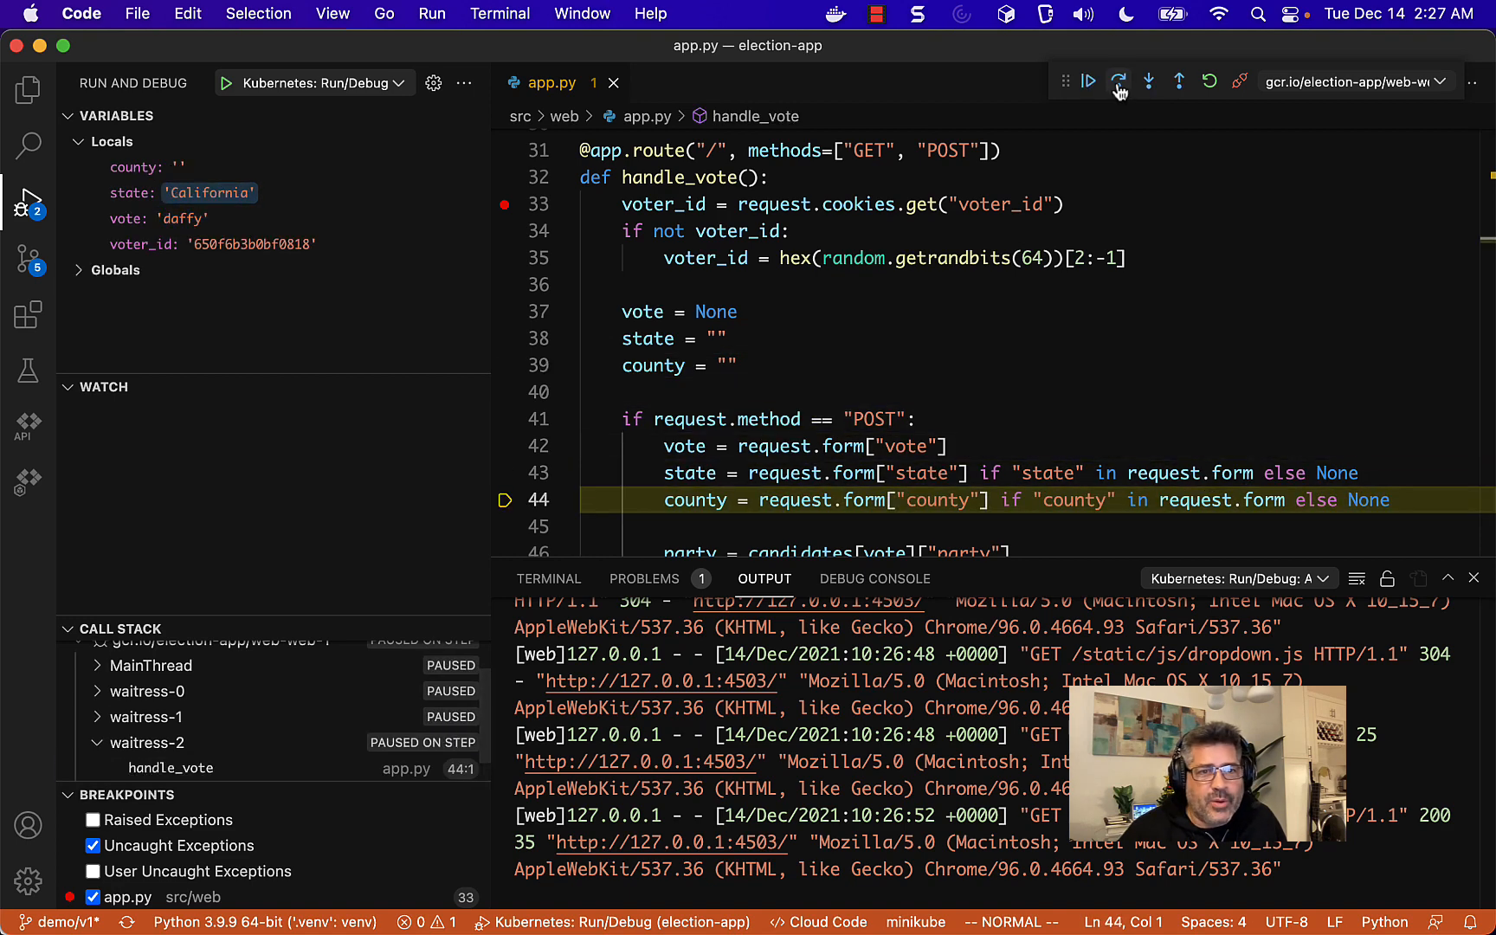
left_click(1119, 81)
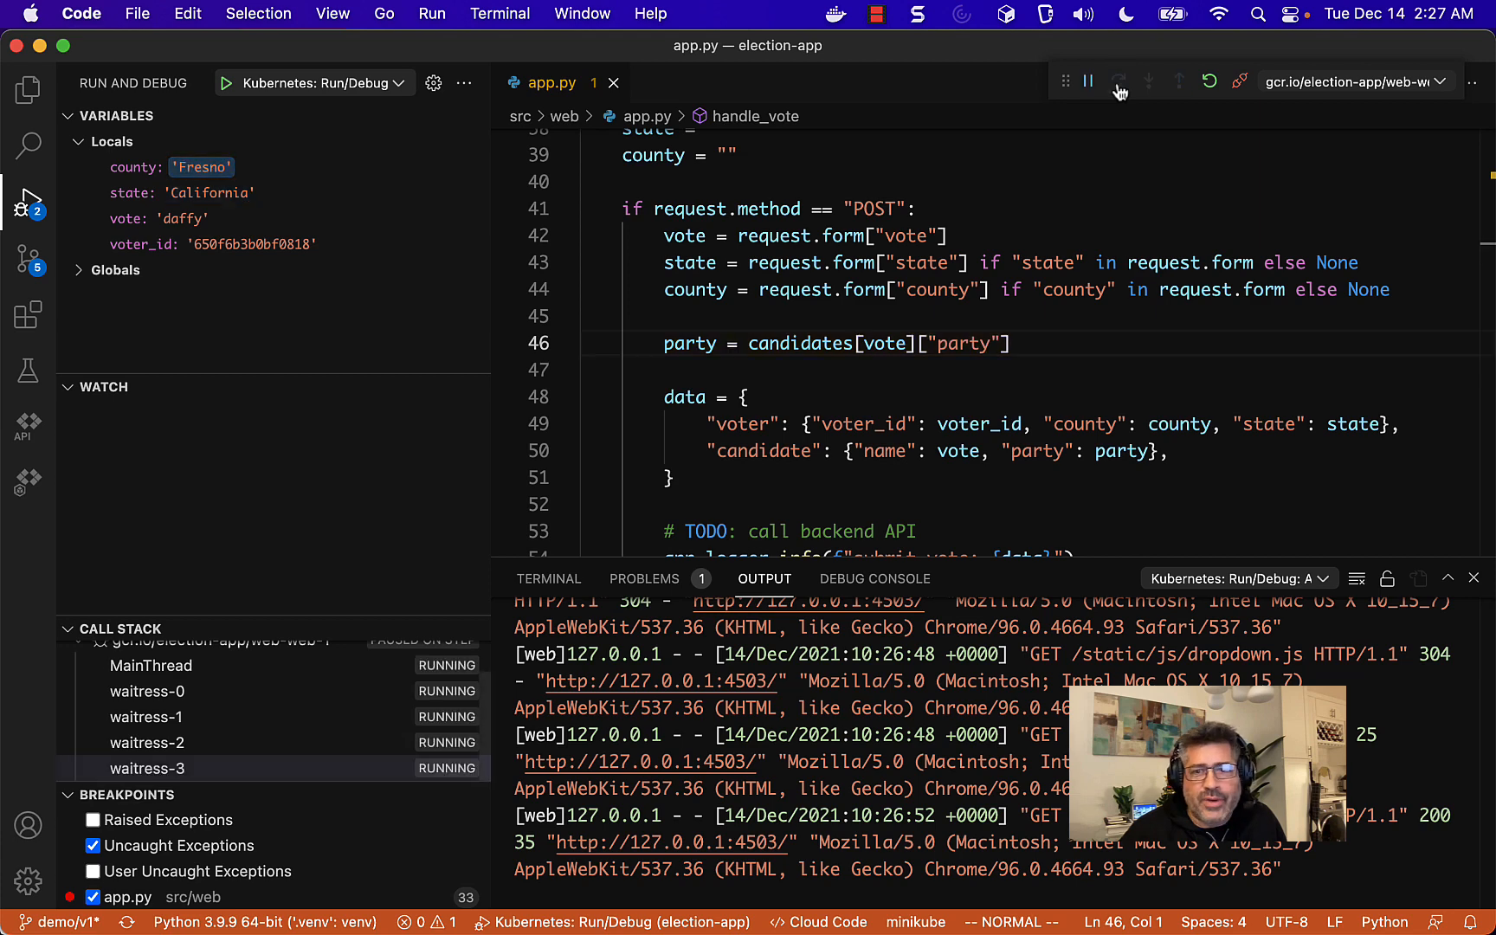
left_click(1119, 81)
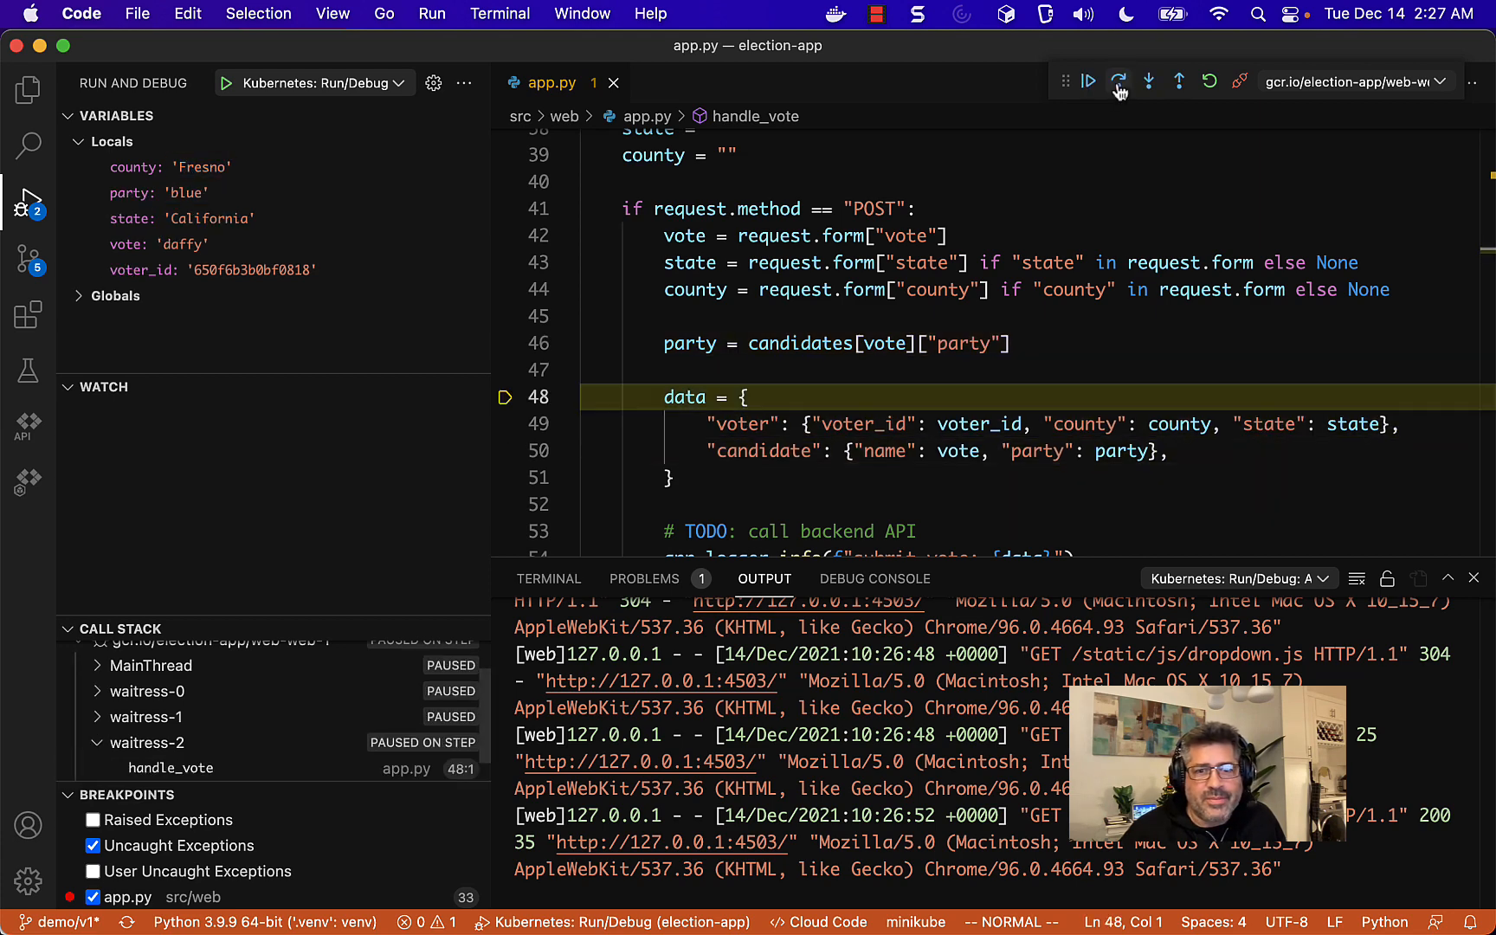
left_click(1117, 82)
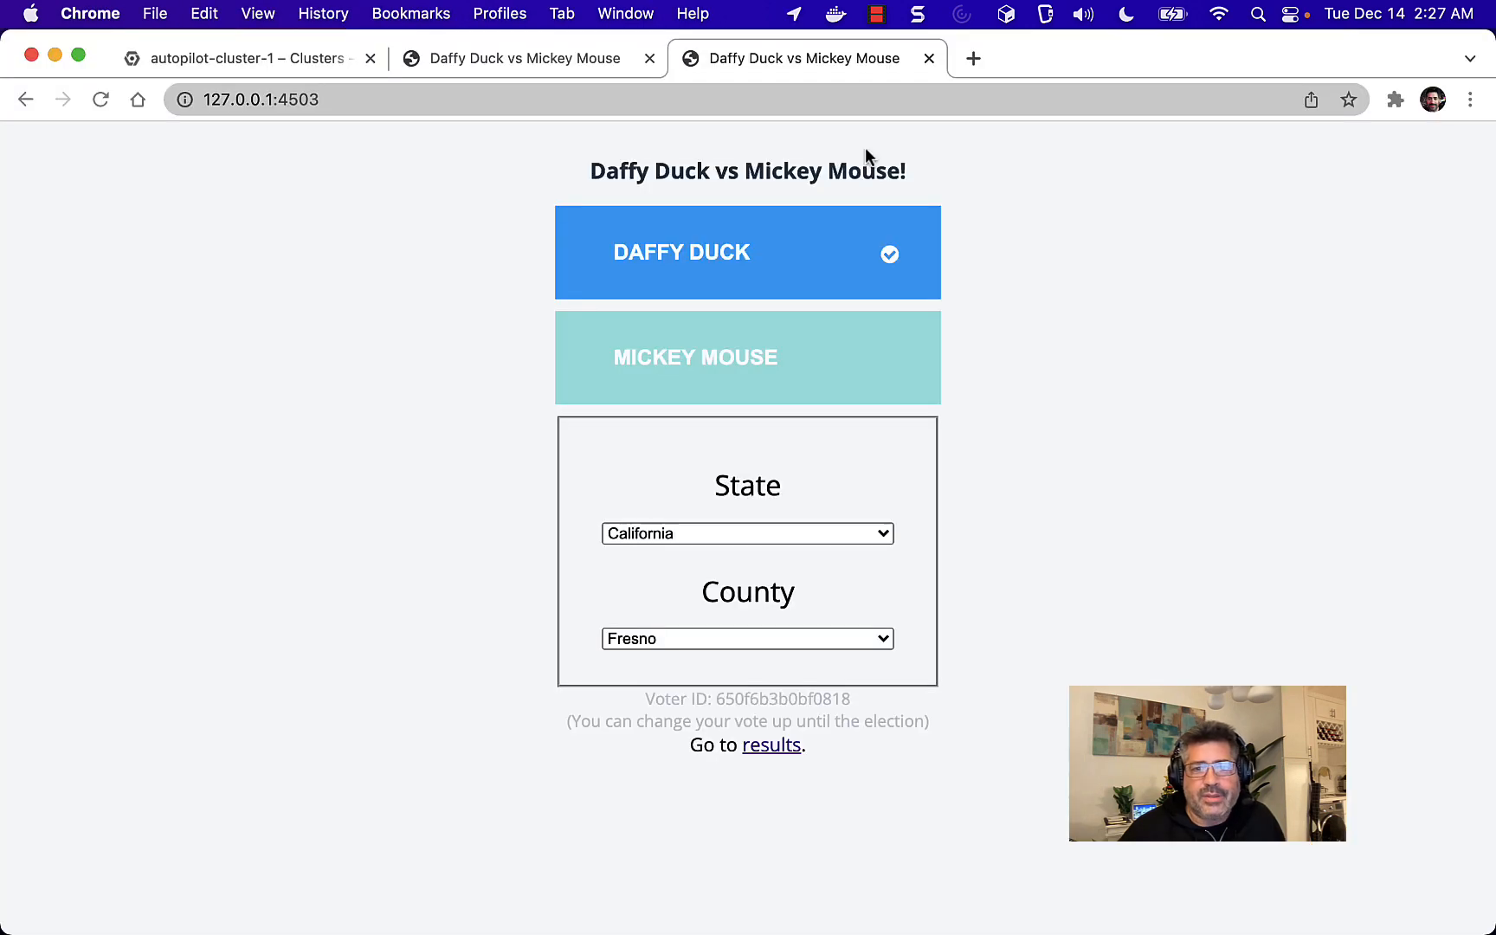
- Follow the 'results' link under the voter ID to view the election tally
left_click(770, 744)
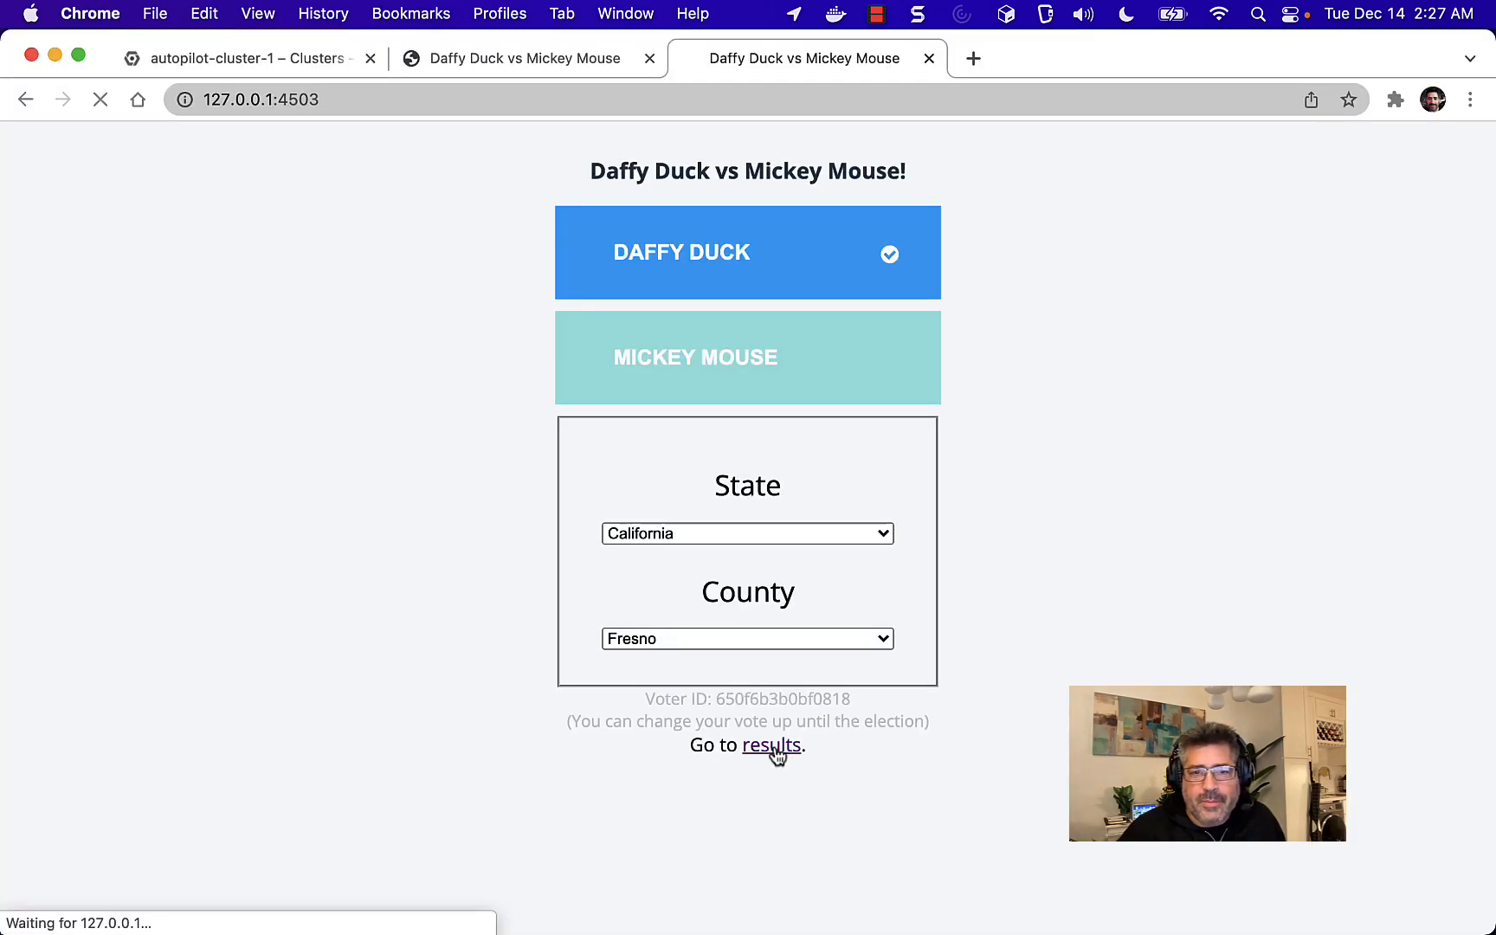
left_click(774, 745)
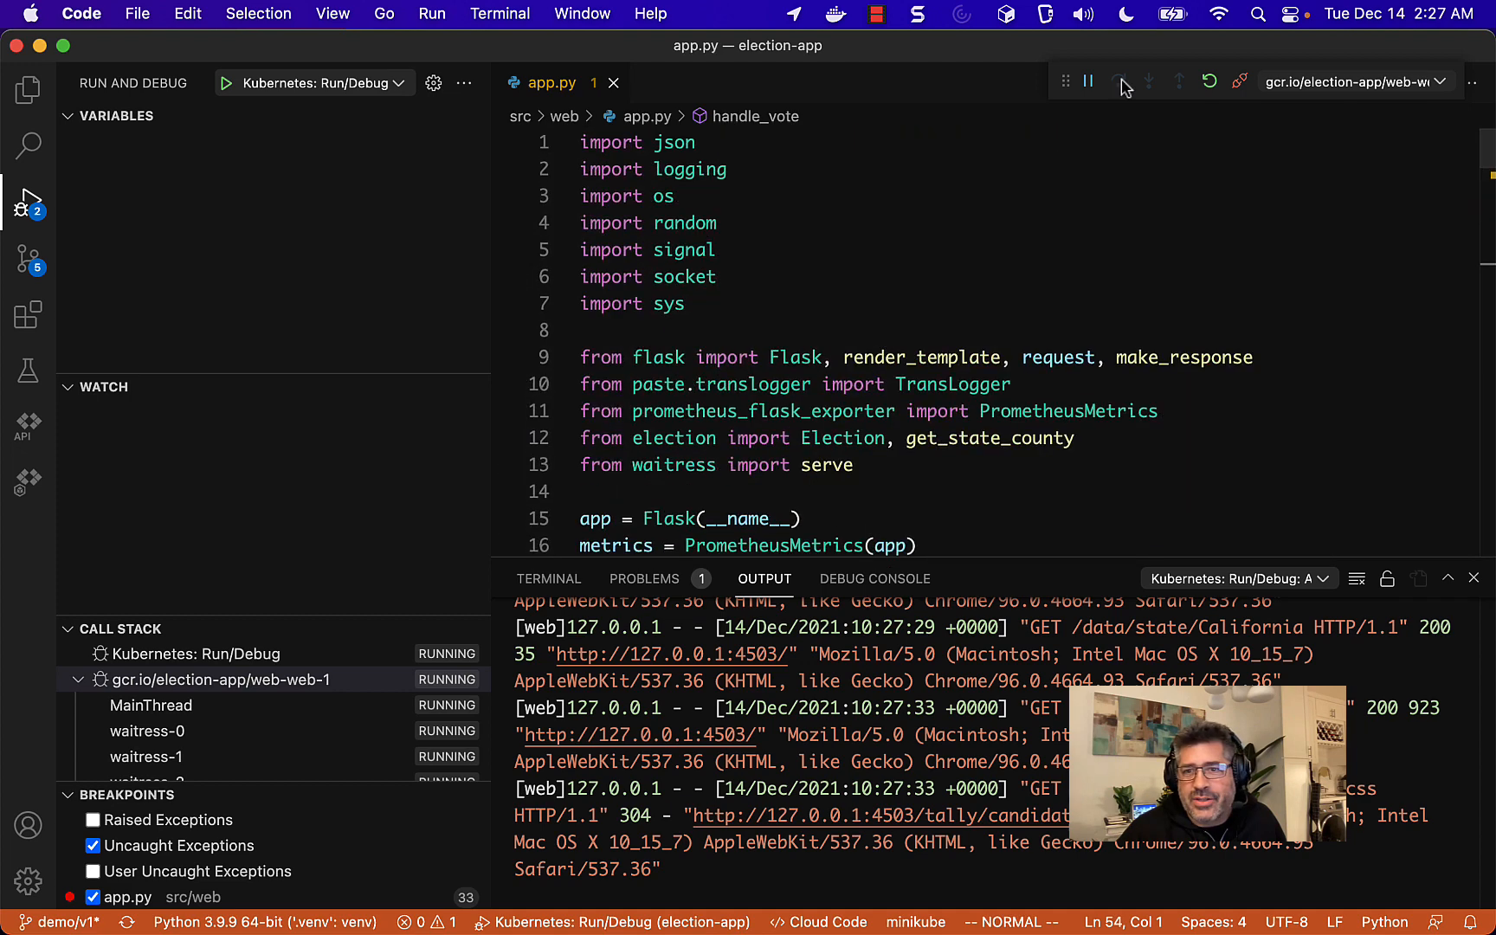
- Disconnect and stop the Kubernetes debug session, then show the aborted session in Cloud Code's Kubernetes view
left_click(1240, 81)
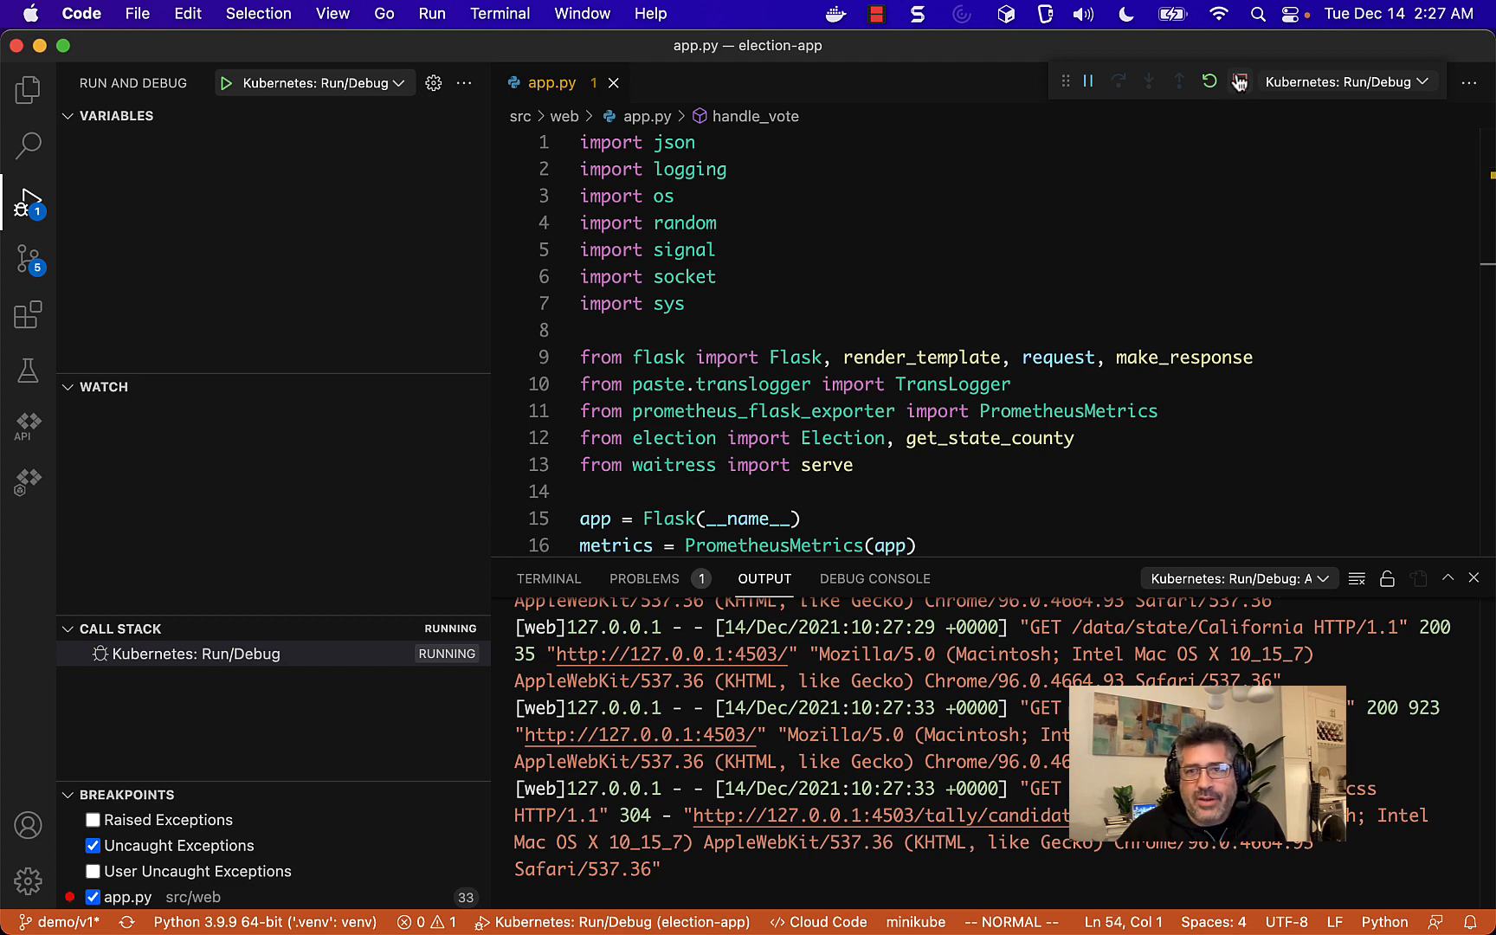
mouse_move(1239, 81)
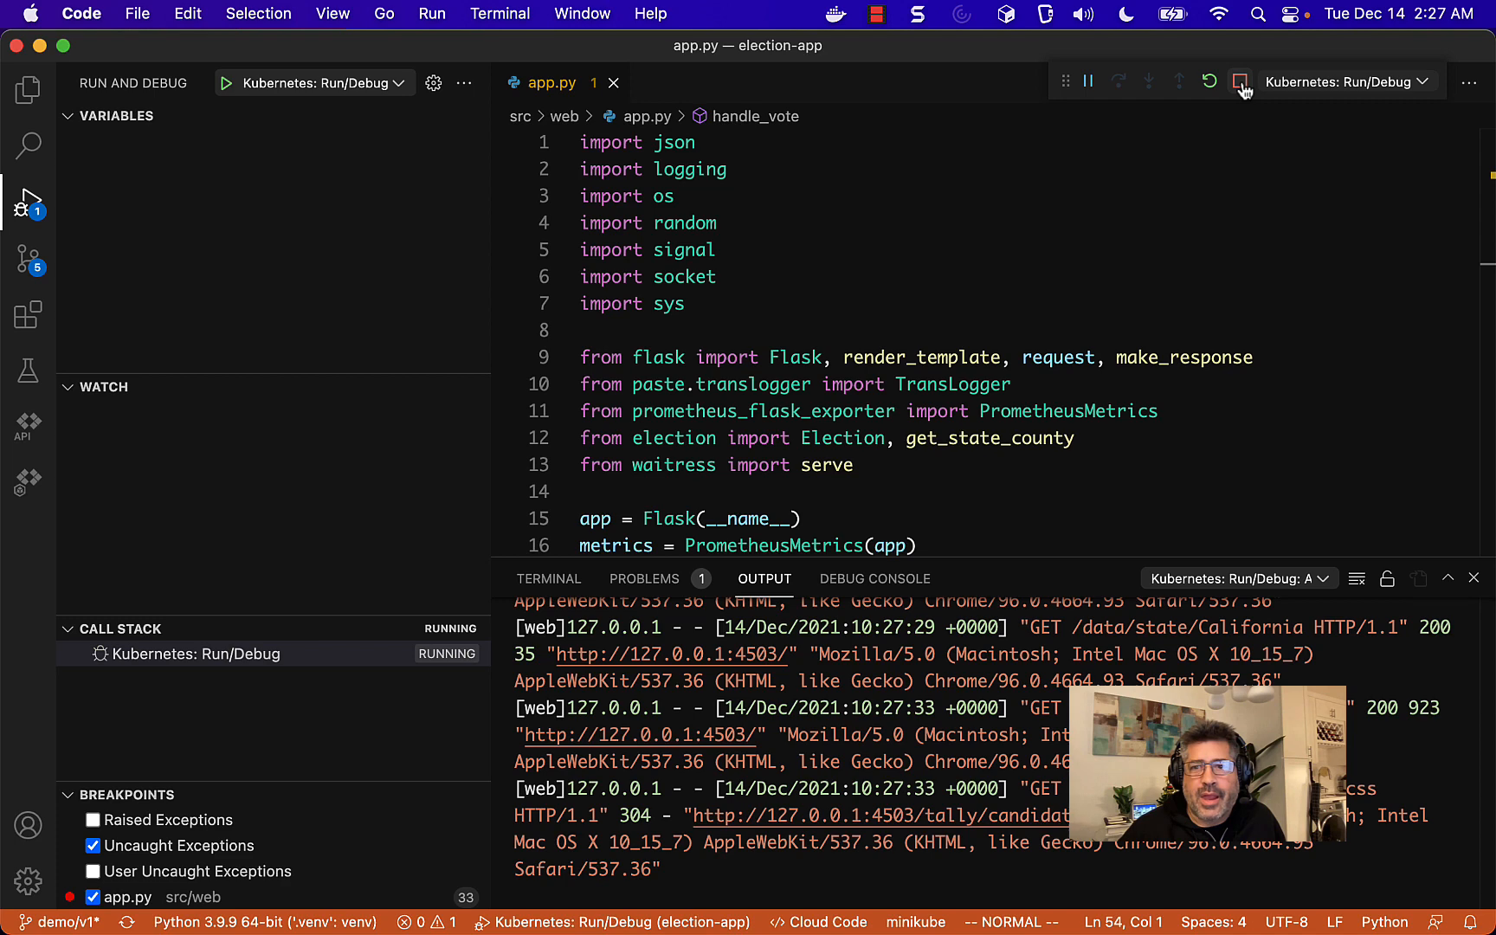
left_click(1240, 82)
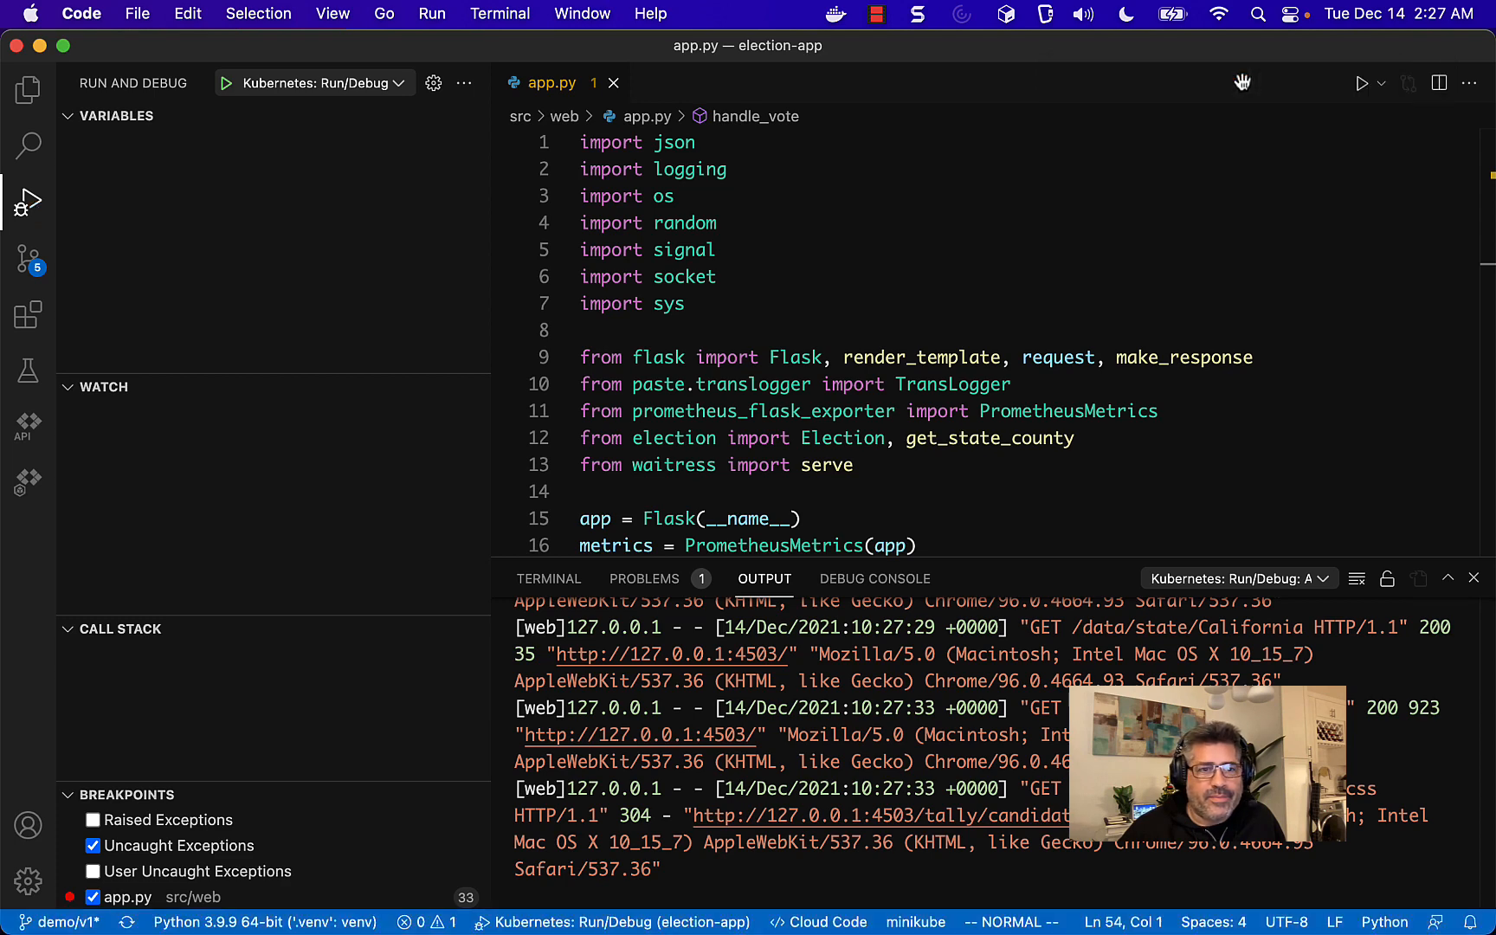
left_click(28, 485)
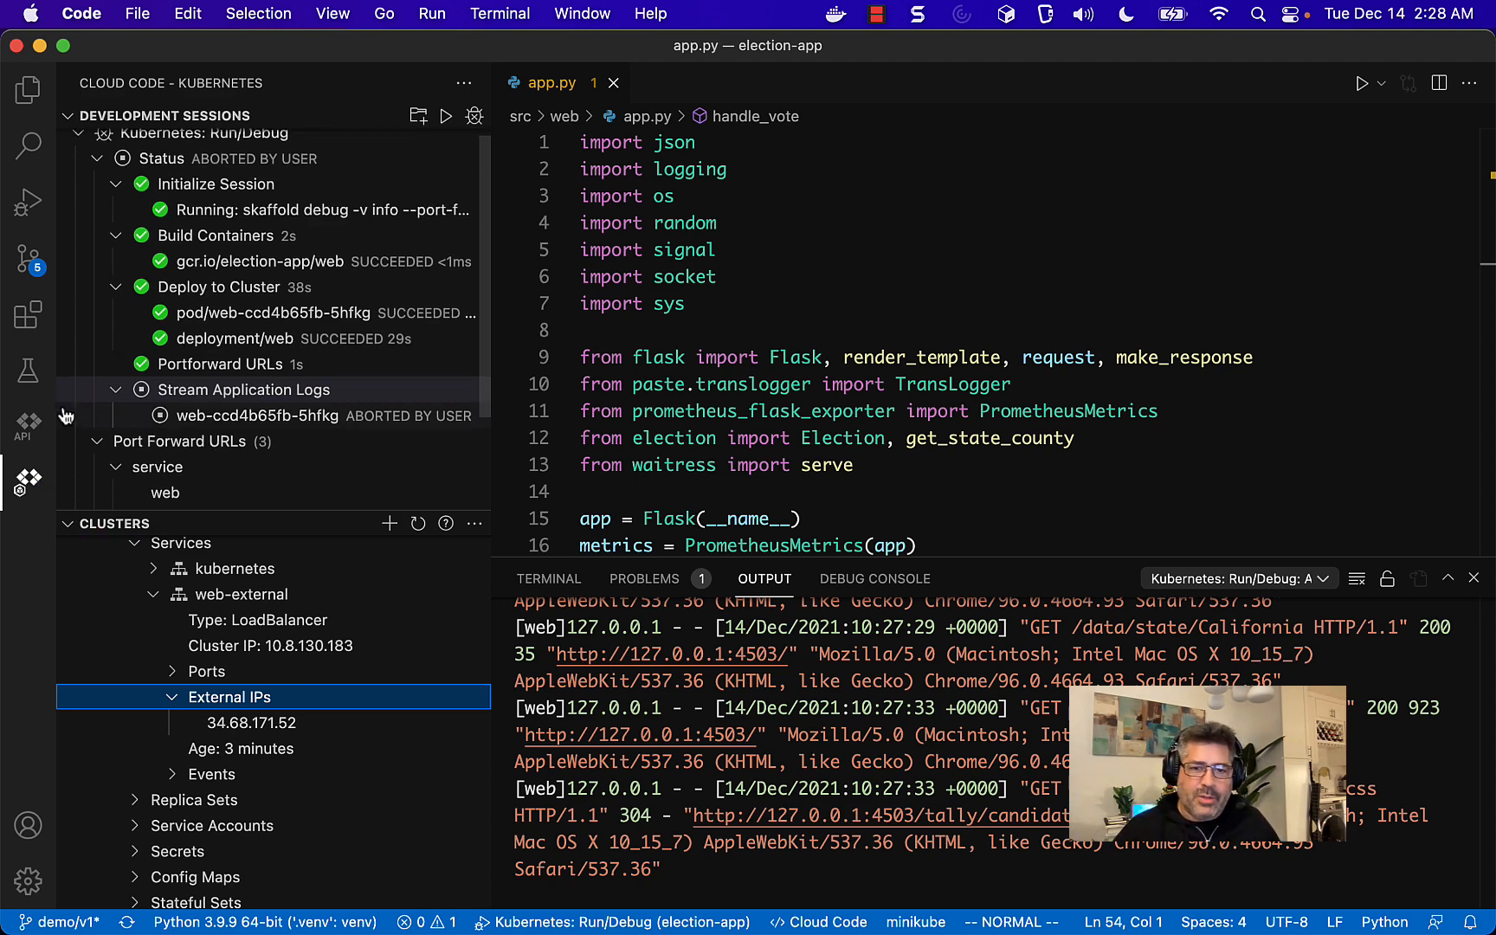
scroll("down", 3)
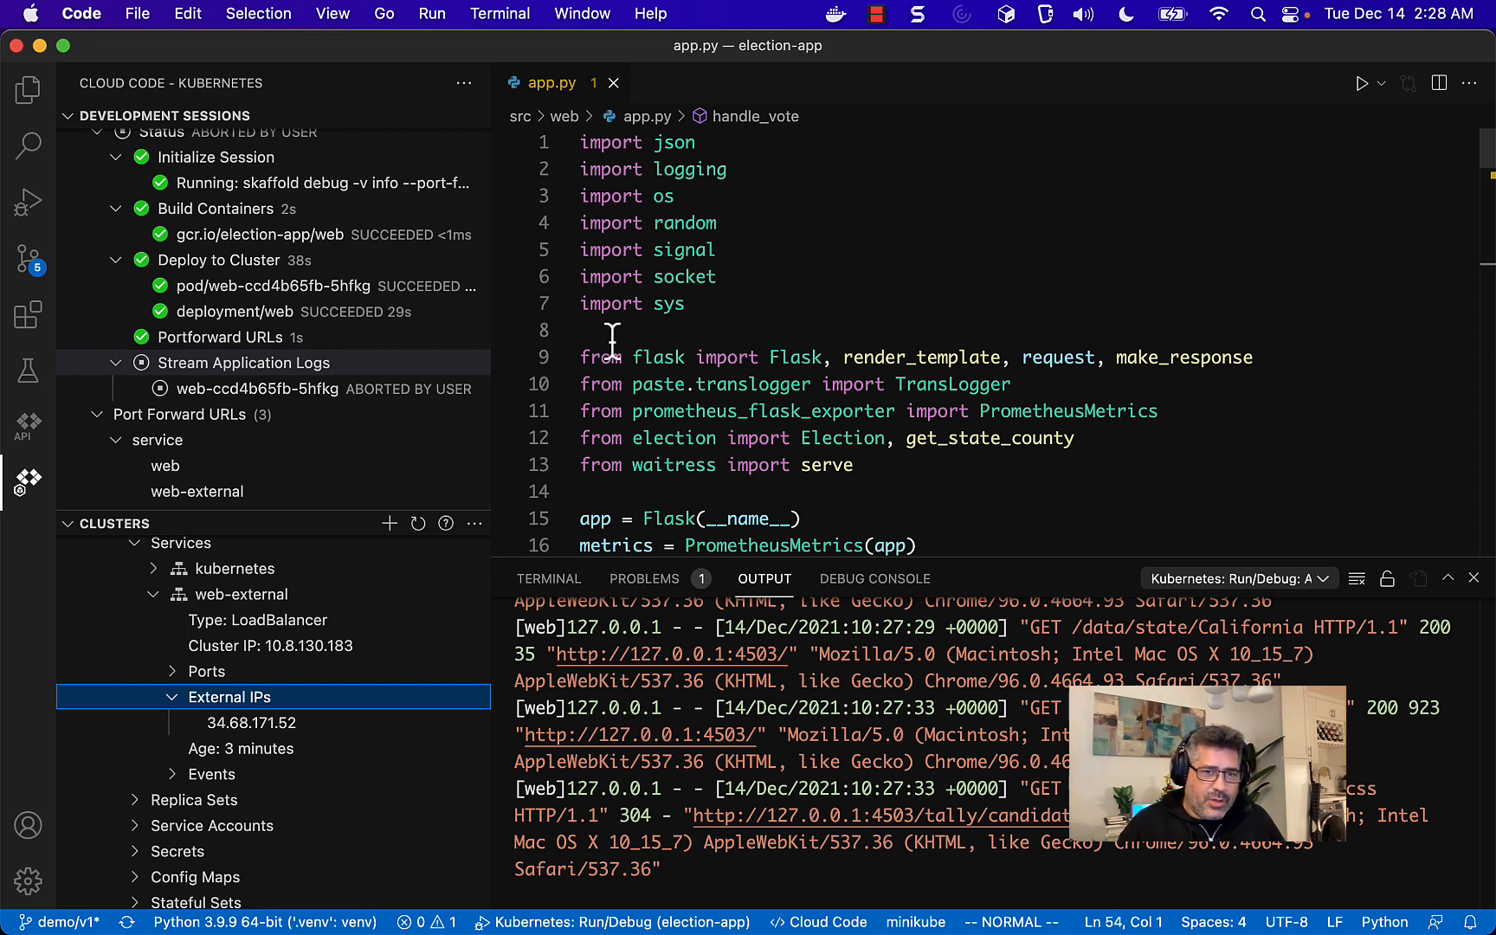
mouse_move(138, 317)
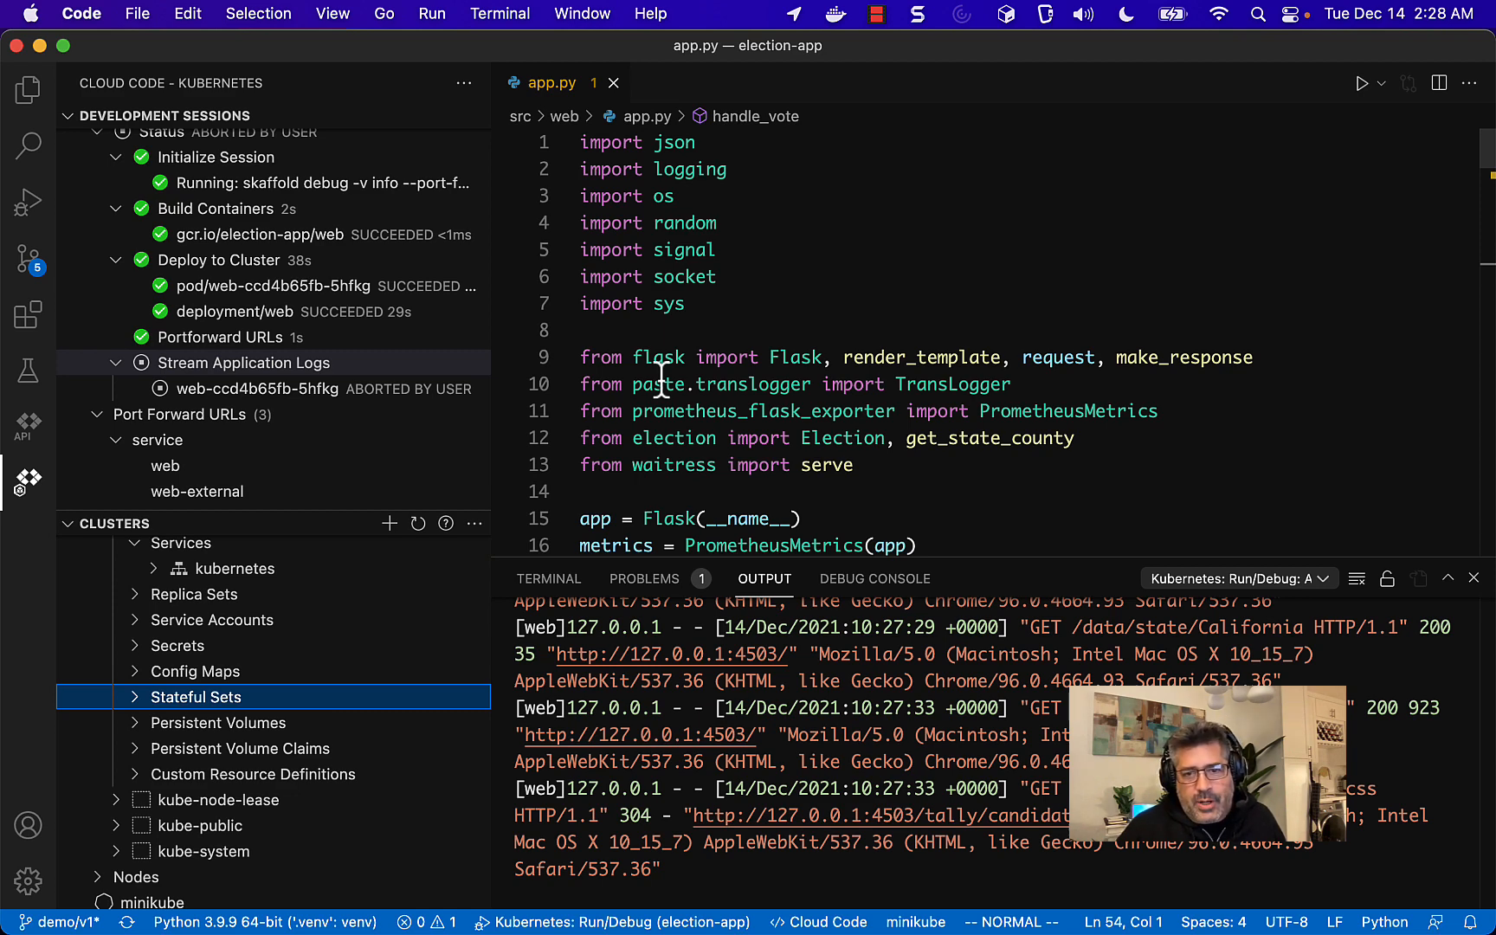
mouse_move(651, 336)
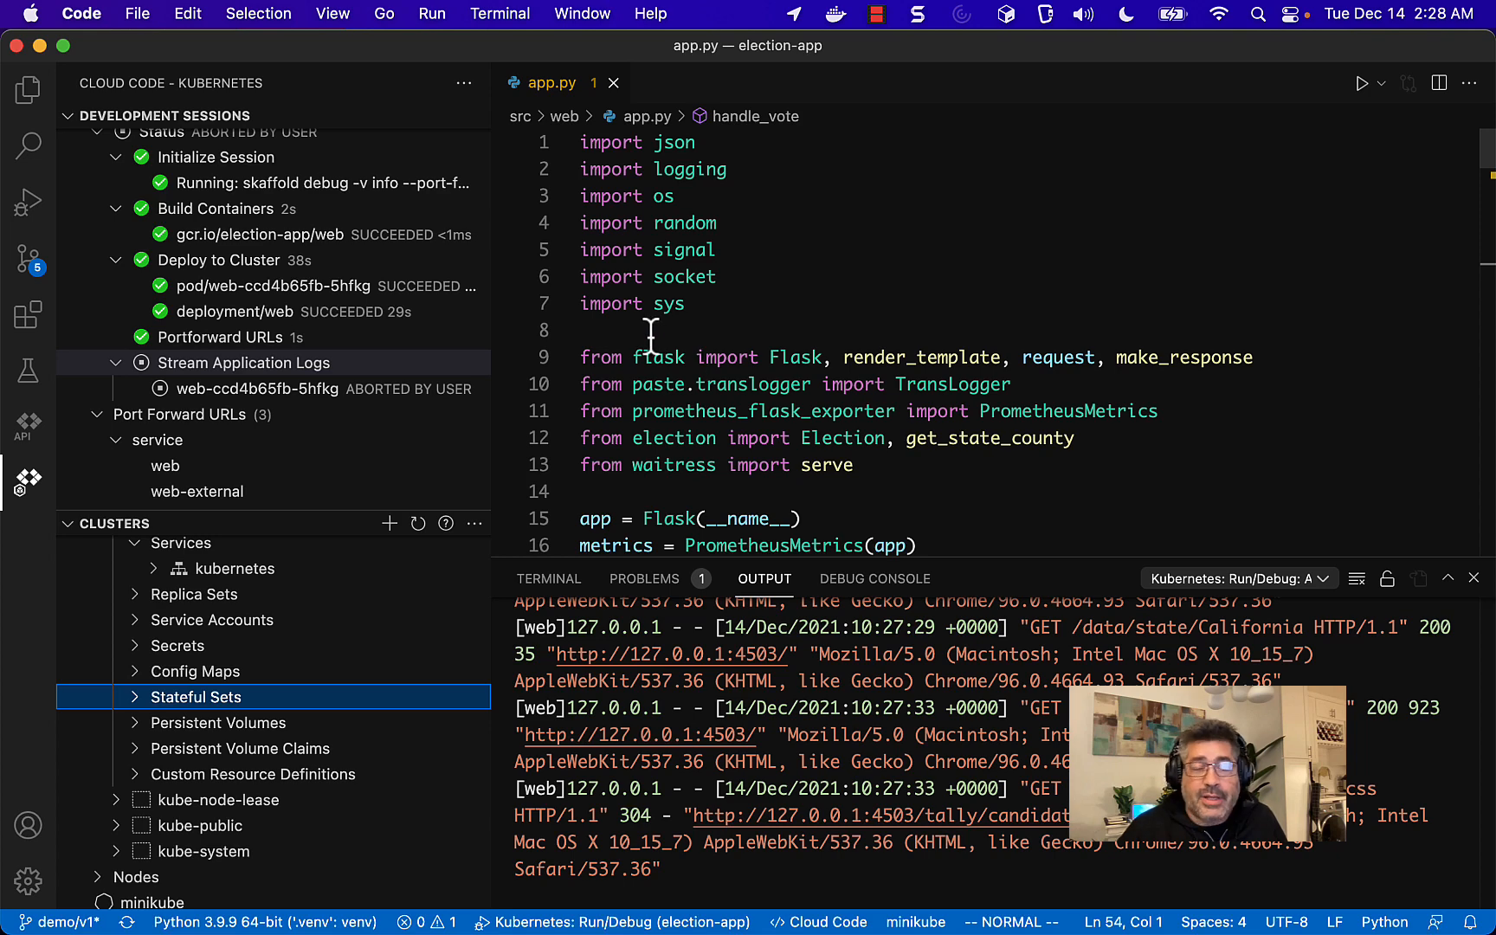